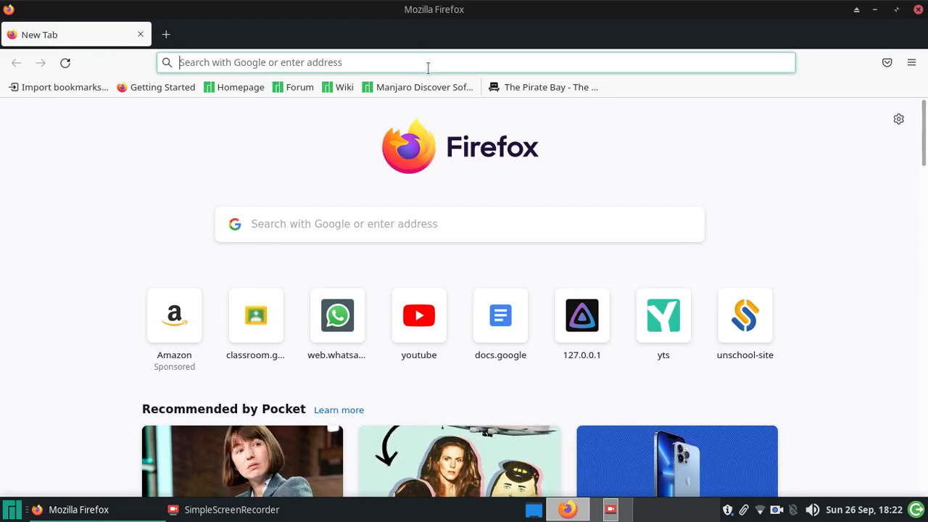
- From the new-tab YouTube tile, reach YouTube Studio via the avatar menu and its live dashboard
click(418, 316)
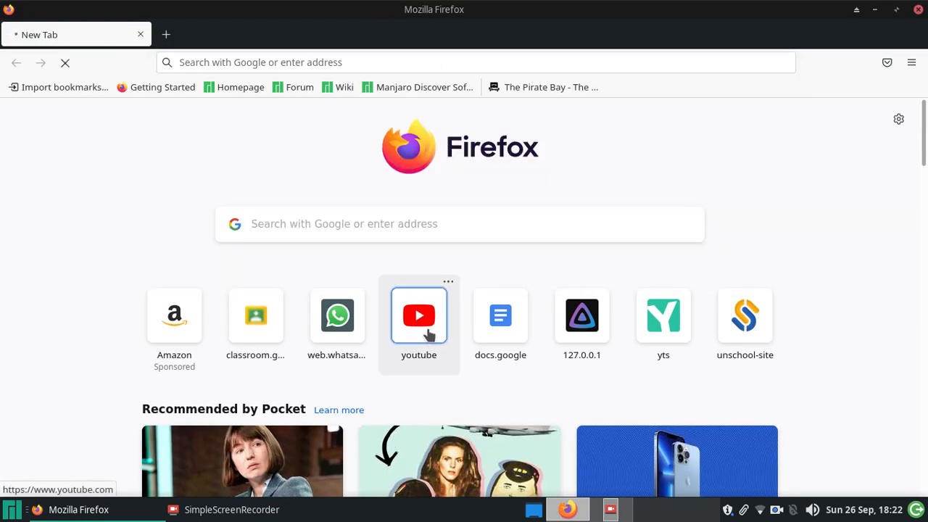
click(417, 316)
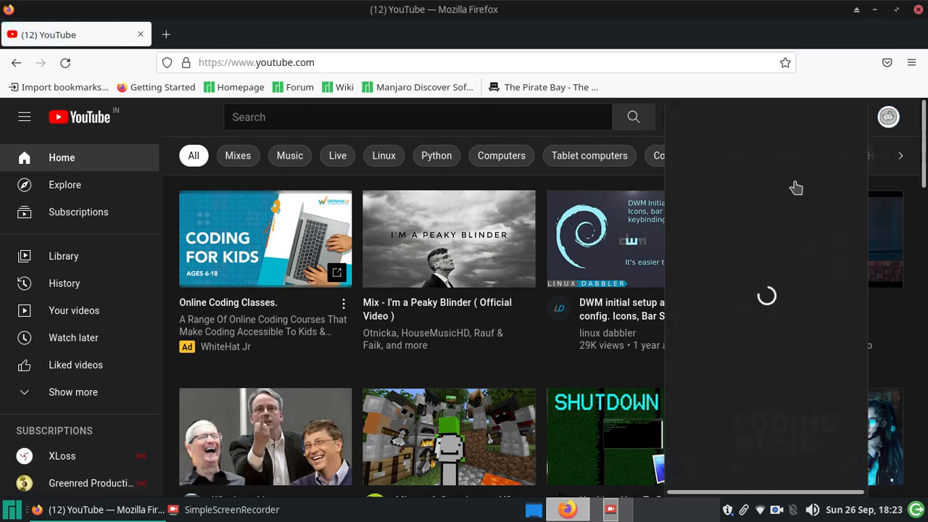
click(887, 116)
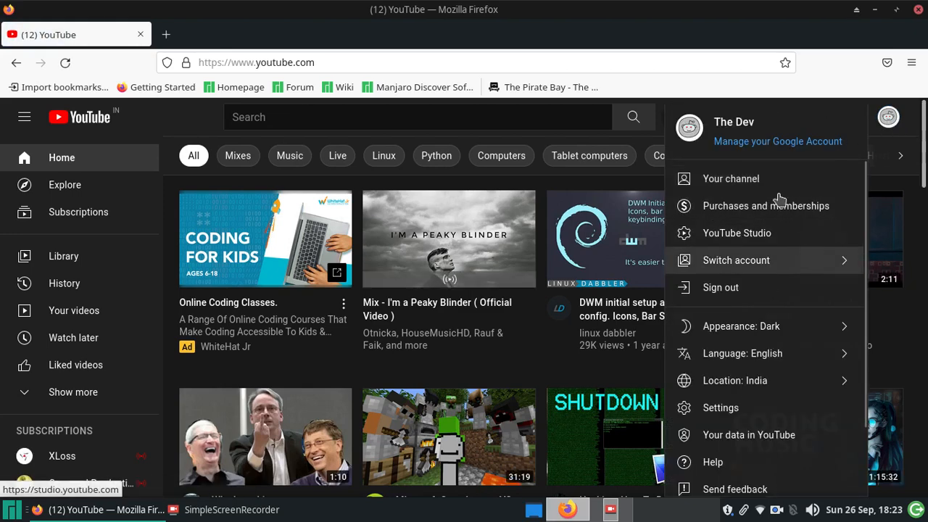
mouse_move(887, 125)
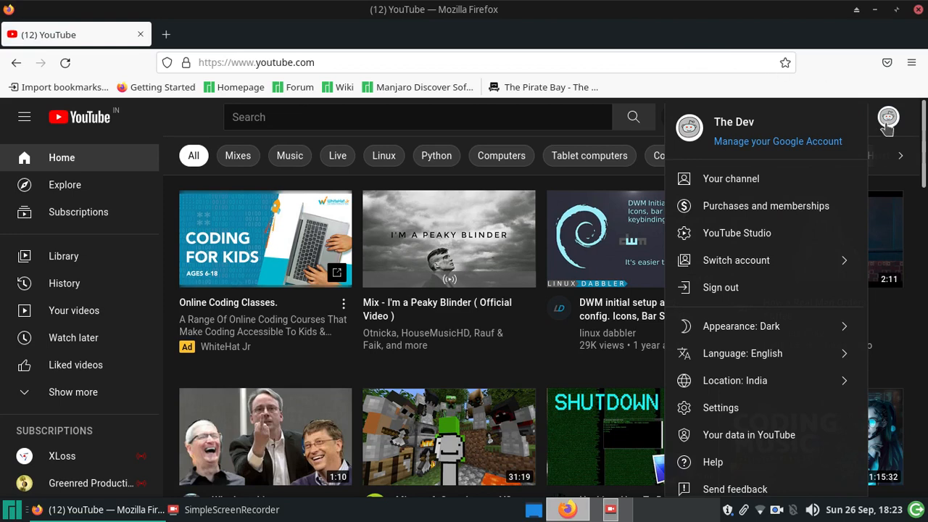
click(783, 116)
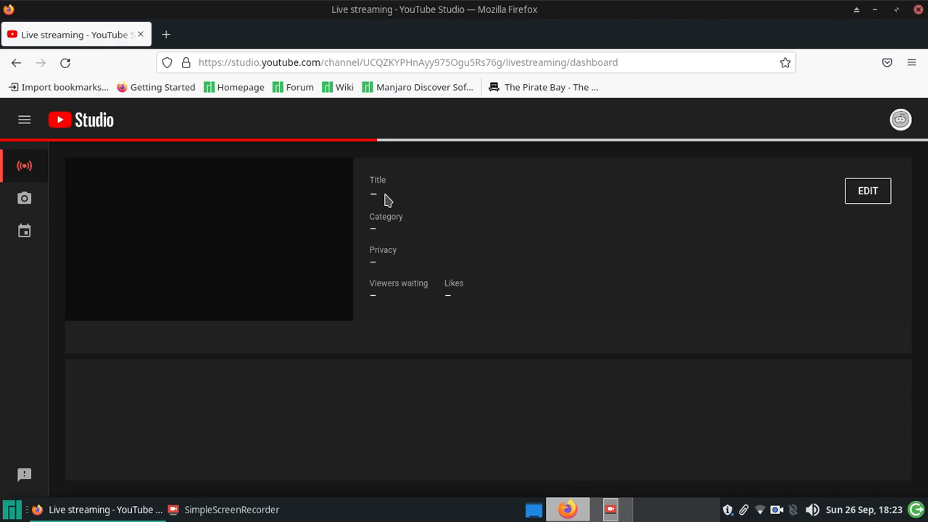
mouse_move(462, 179)
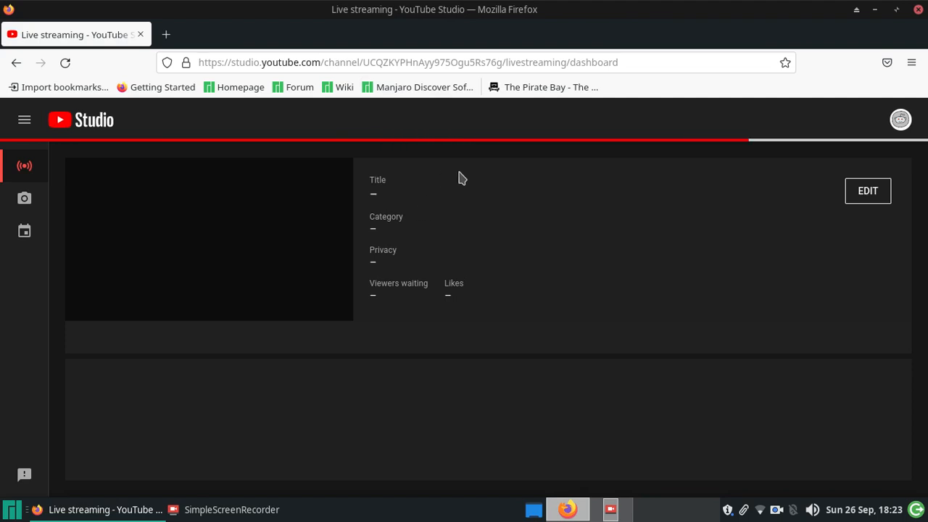
mouse_move(466, 195)
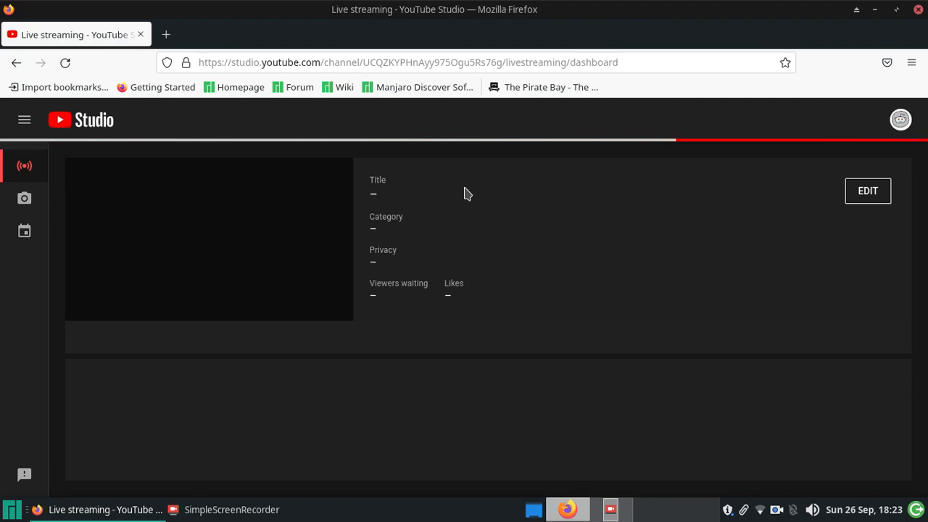
mouse_move(580, 255)
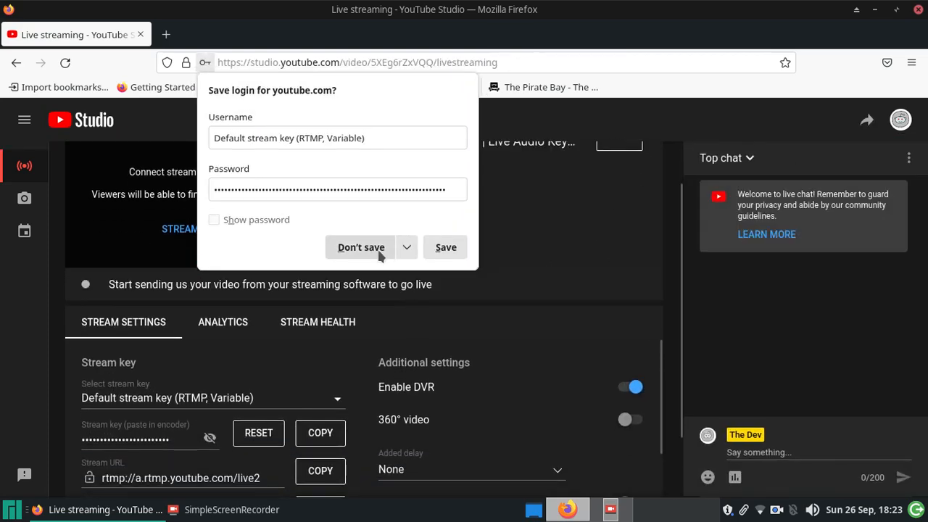
- Dismiss Firefox's save-login prompt with Don't save and copy the stream key with COPY
click(361, 246)
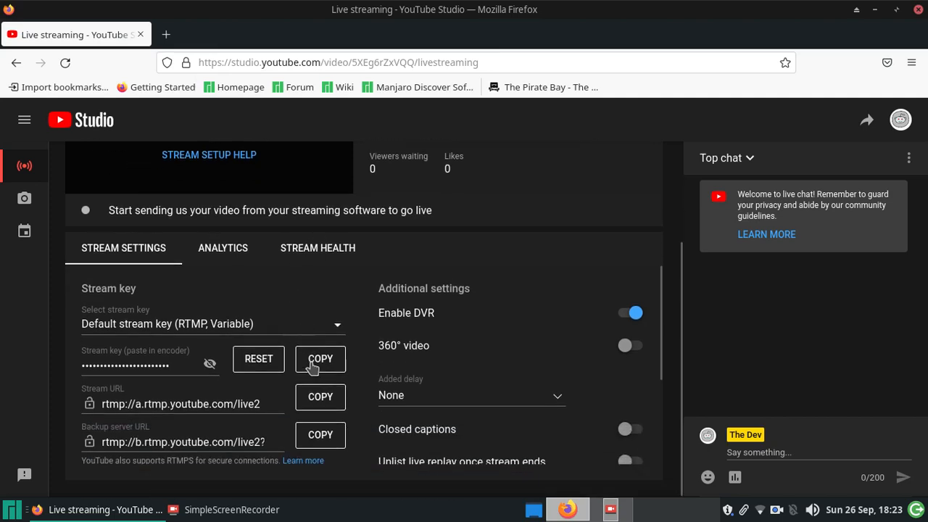
click(319, 359)
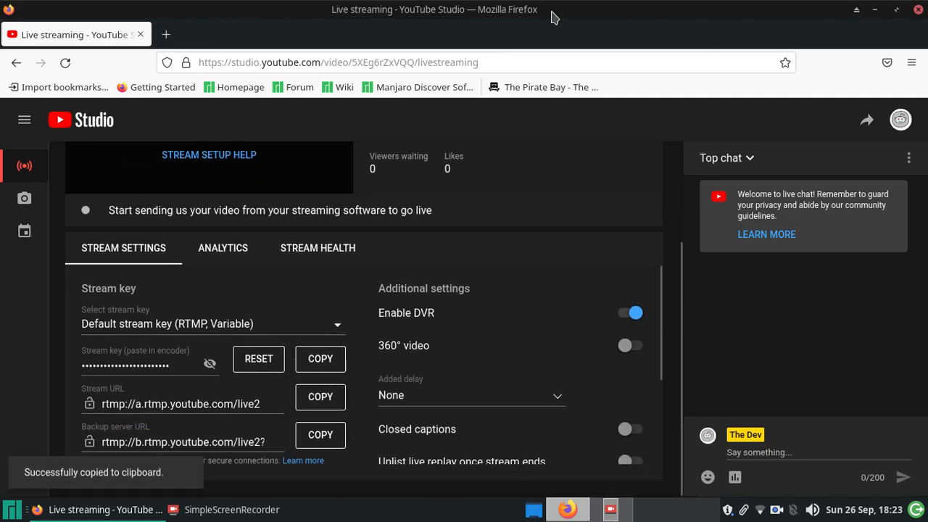
scroll(up, 3)
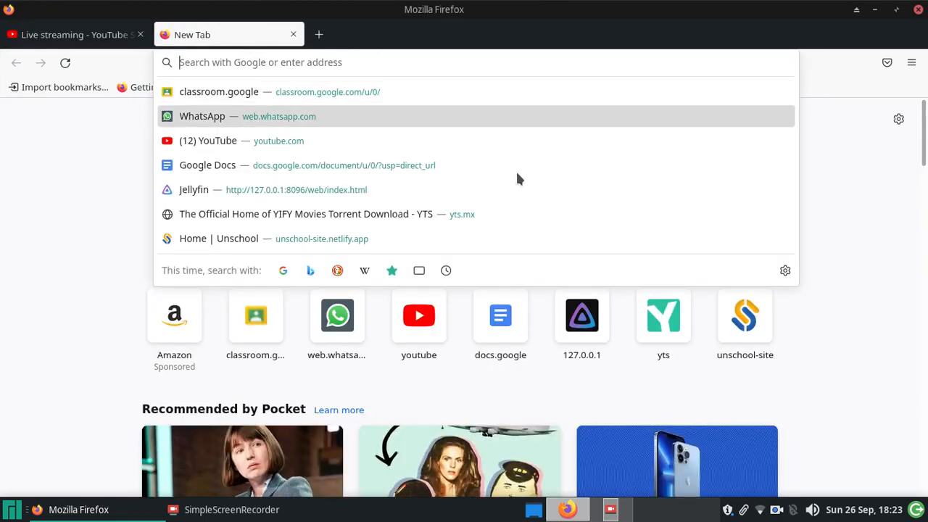
- Search Google for 'ffmpeg livestream' from the address bar, then start a fresh tab
text(ffmpeg)
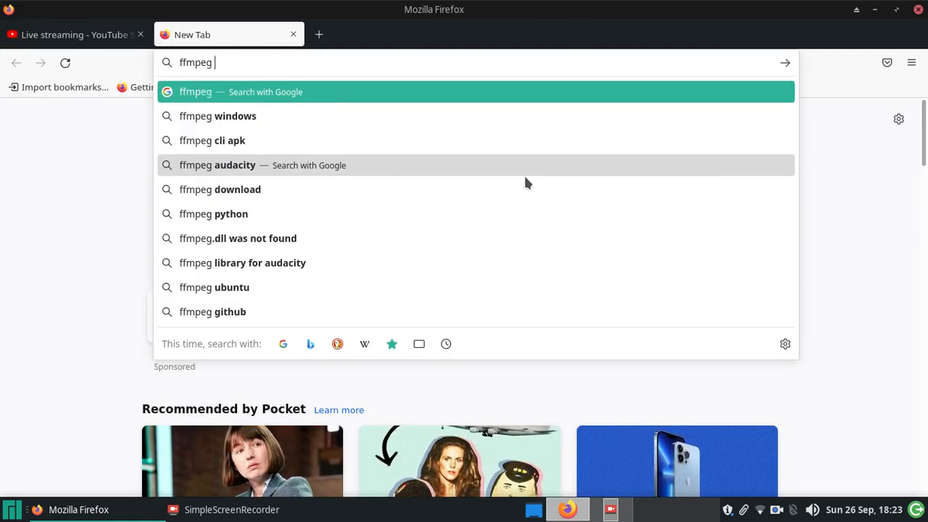
text(livestream)
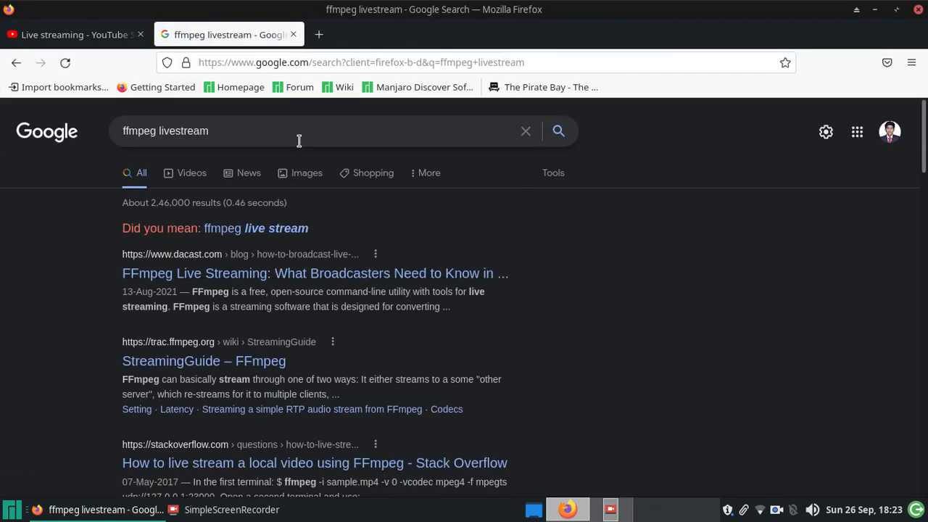
click(297, 130)
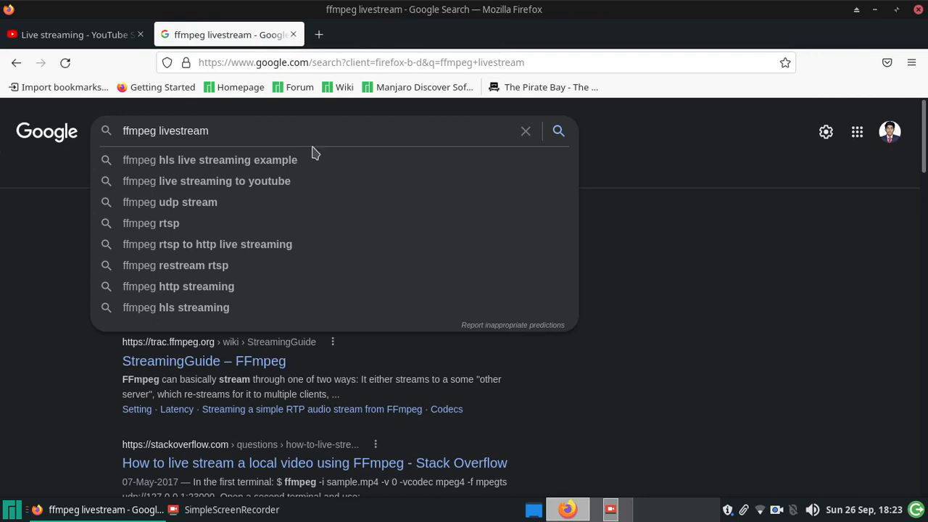
mouse_move(365, 180)
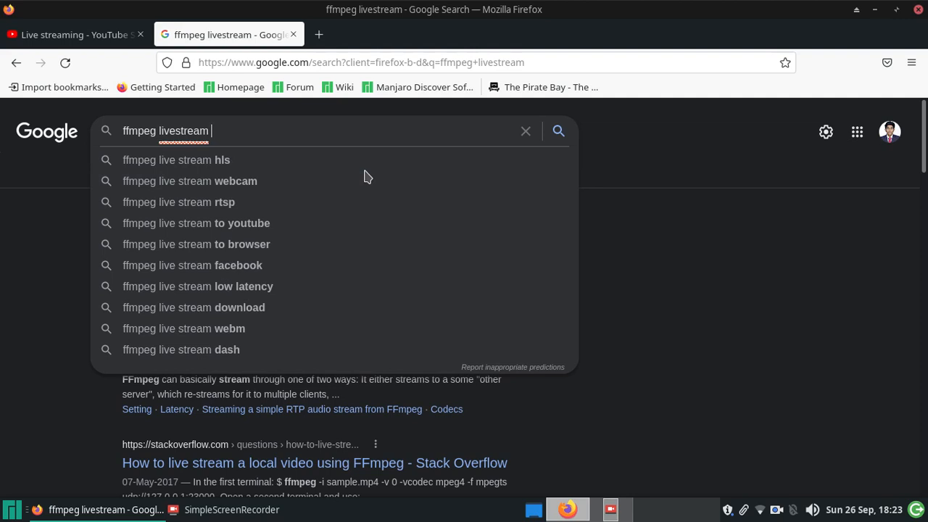
mouse_move(374, 41)
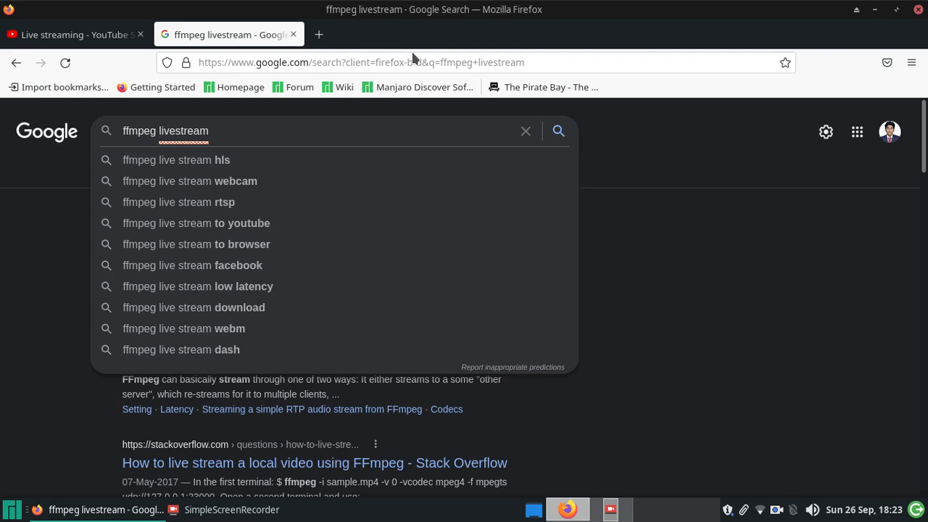
click(319, 35)
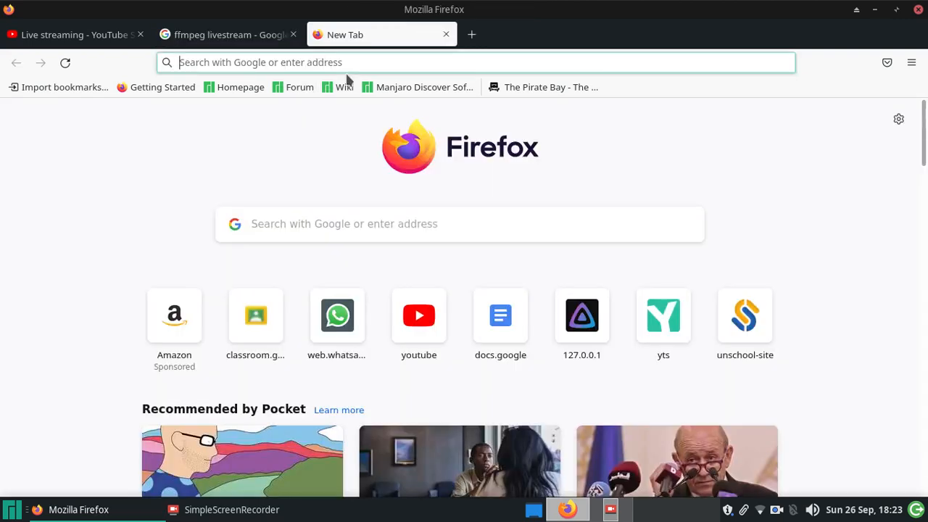
- Search Google for 'beep video mp4 download' in the new tab
text(beep video)
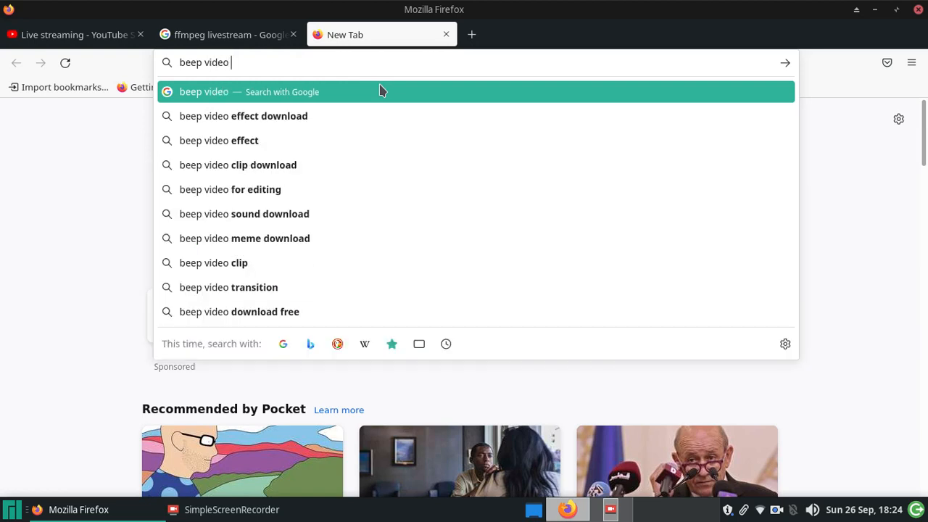
text(mp2)
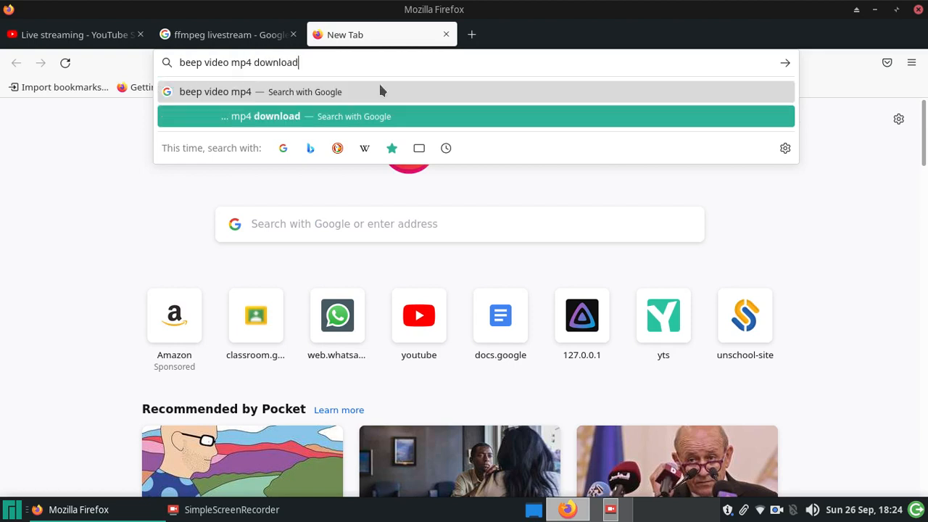
key(Return)
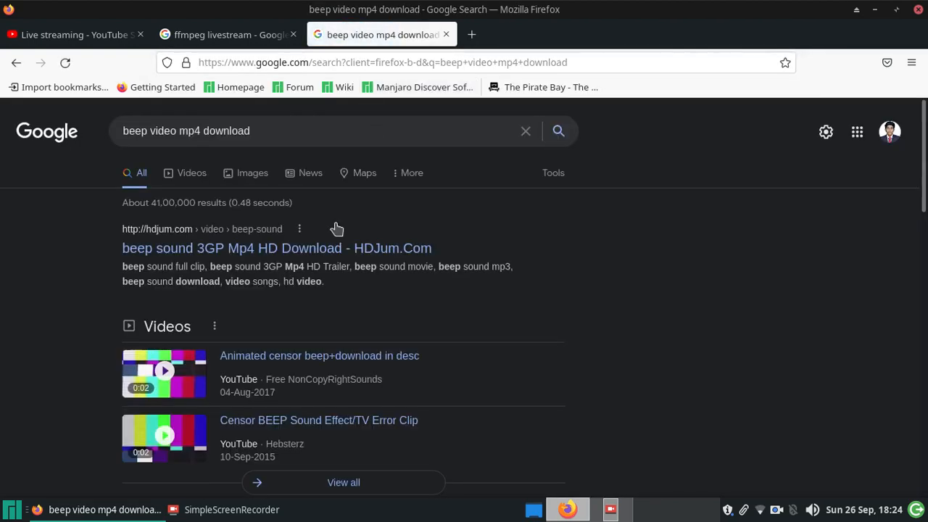
mouse_move(359, 421)
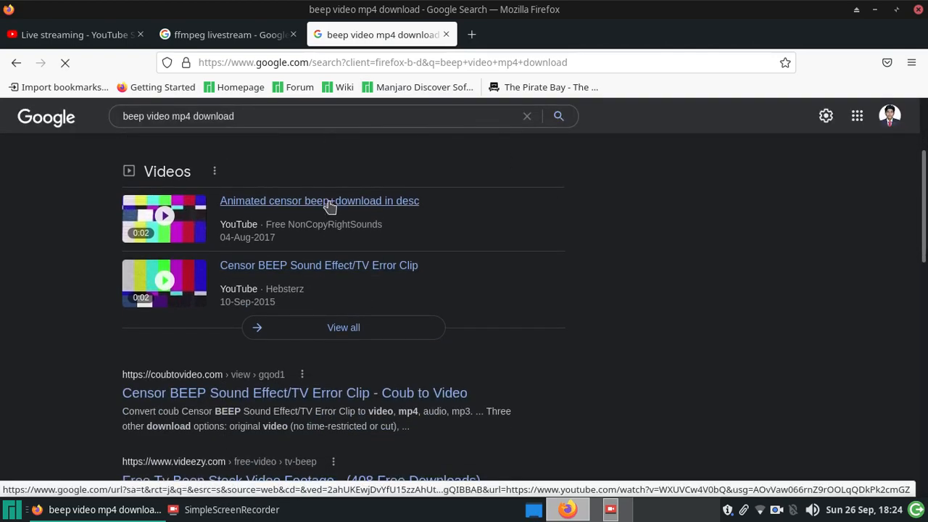
- Open the Animated censor beep YouTube result and scroll to its MediaFire description link
click(319, 200)
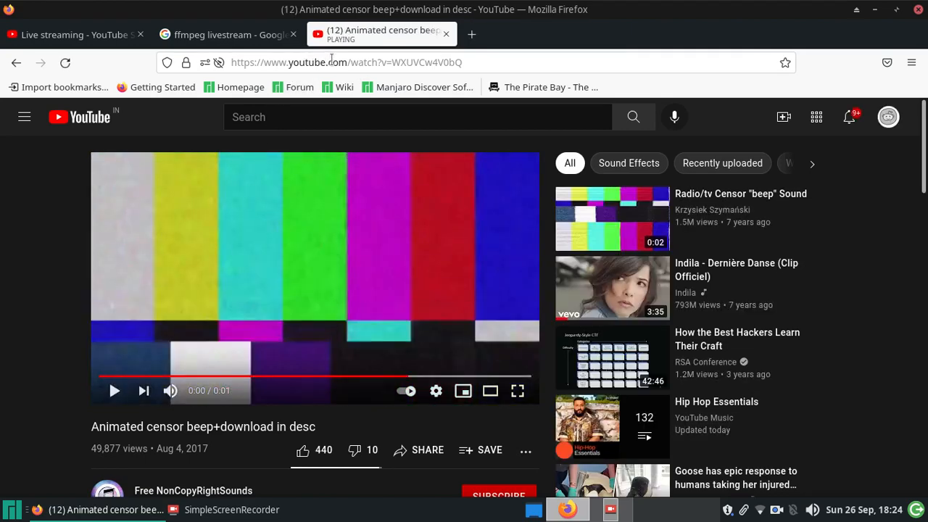
click(346, 62)
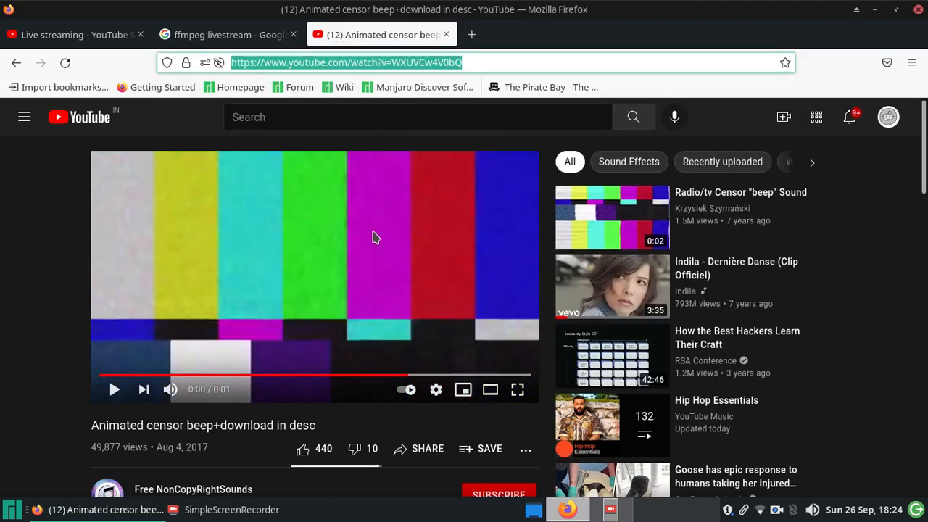
scroll(down, 3)
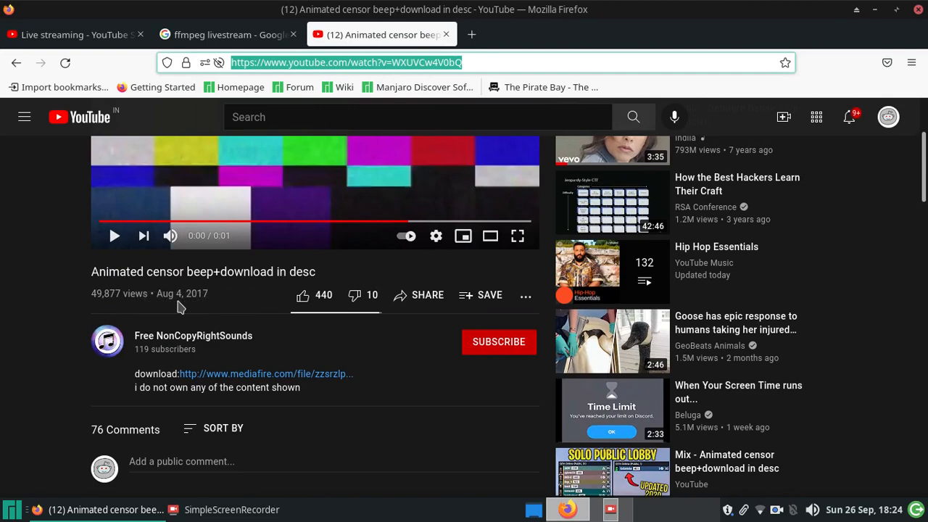
mouse_move(187, 399)
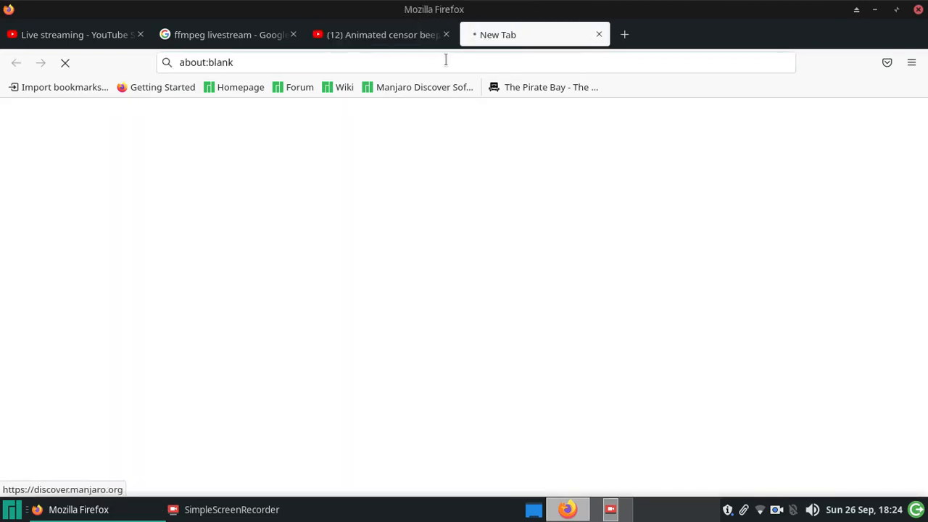
- Download the 374.69KB Censor BEEP clip from MediaFire and show it in its Downloads folder
click(447, 35)
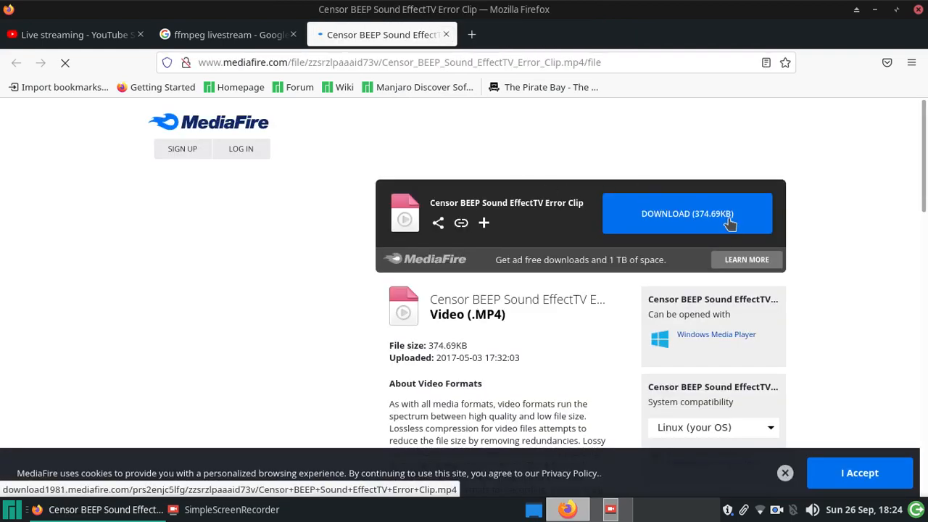
click(686, 213)
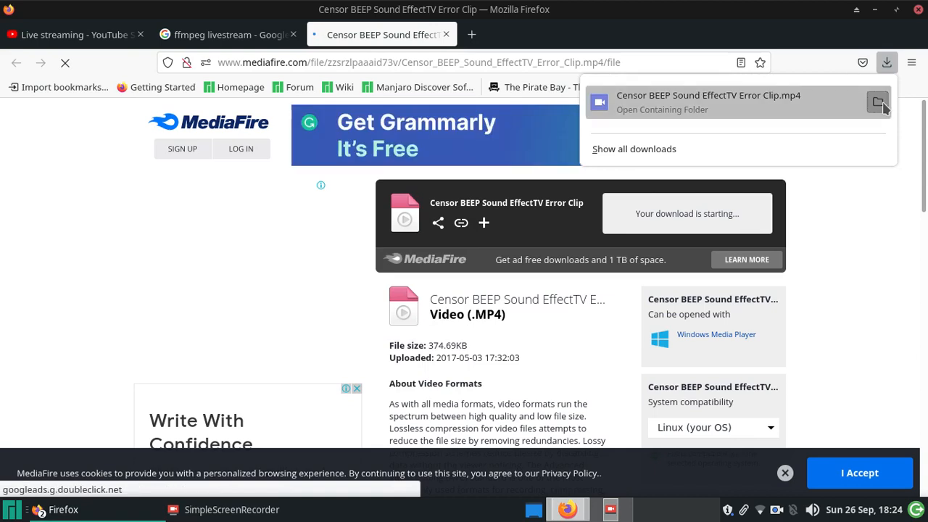
click(876, 102)
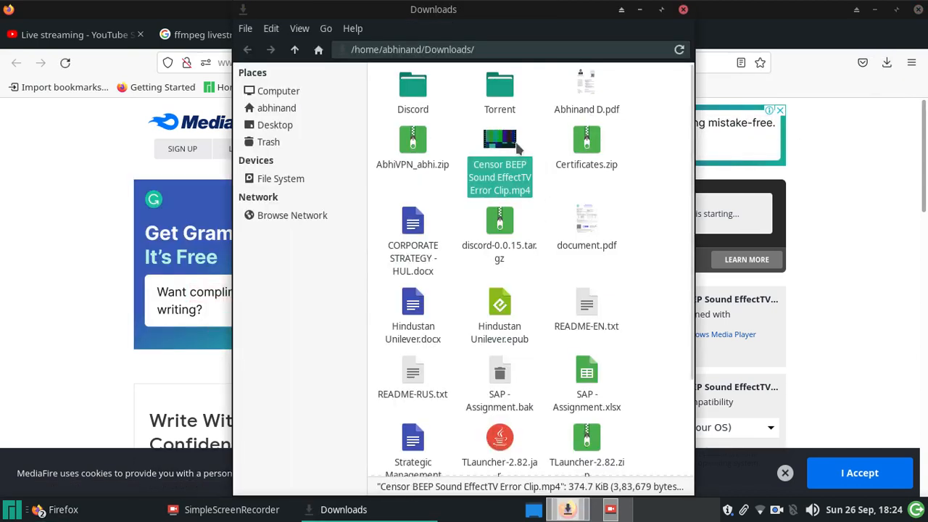
- Put the Censor BEEP clip in the Desktop folder and close the file manager
click(276, 125)
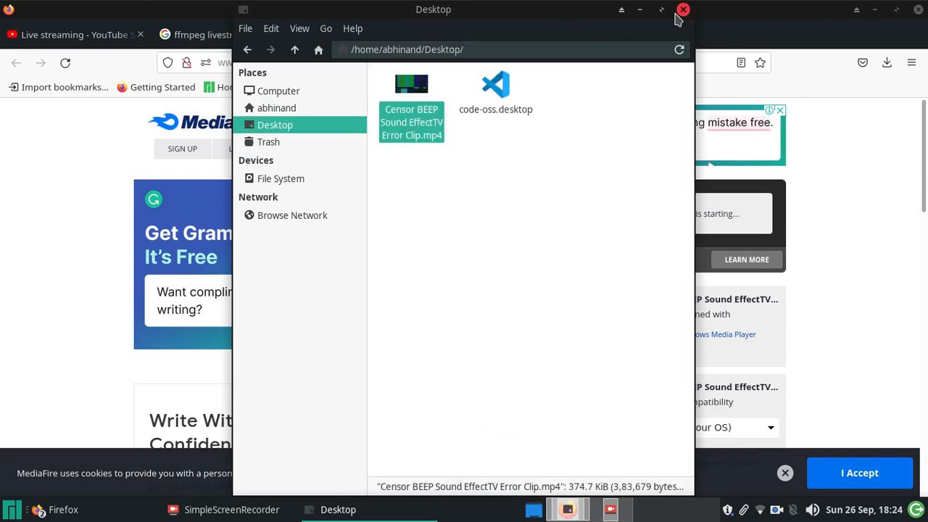
click(681, 8)
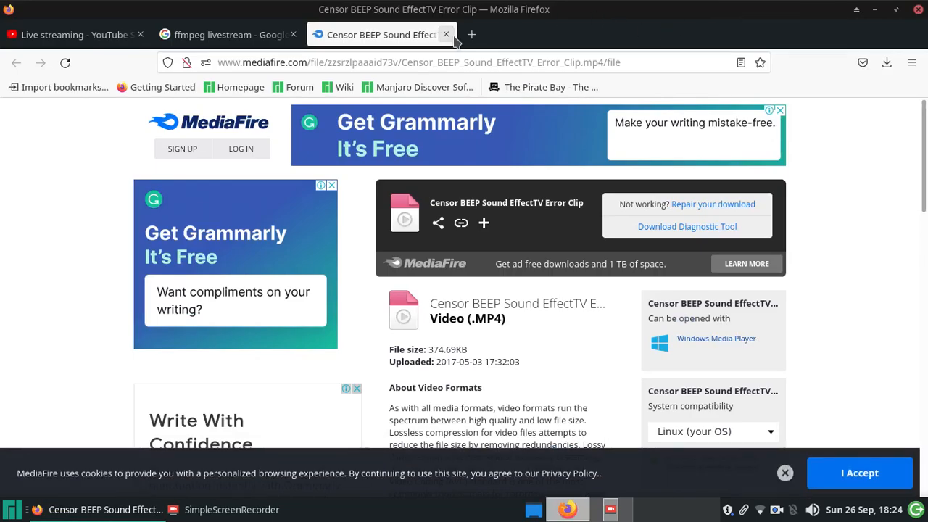
- Extend the Google query to 'ffmpeg livestream youtube' and enlarge the results page
click(447, 35)
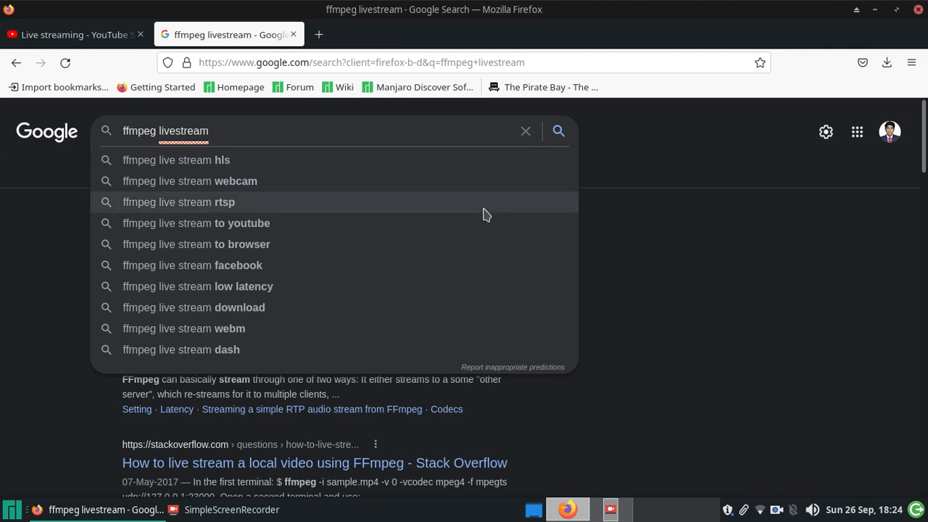
text(youtuube)
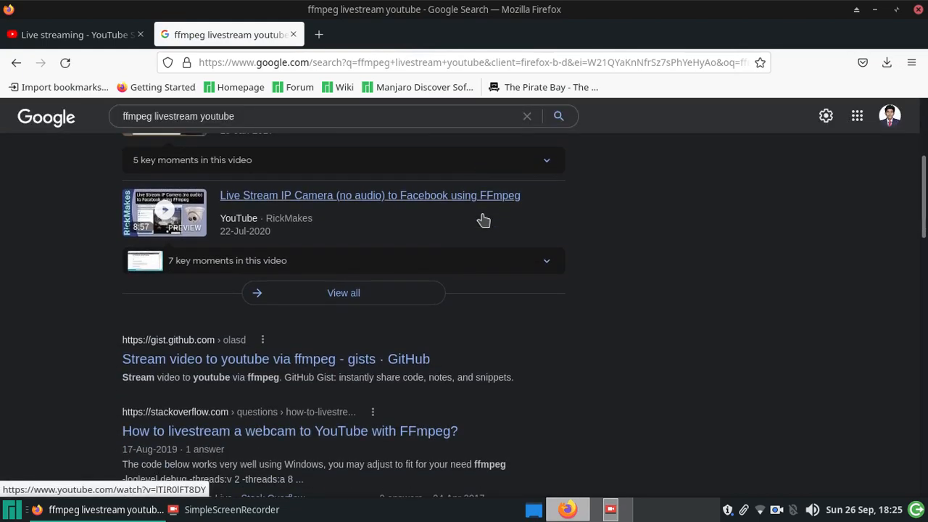
scroll(down, 3)
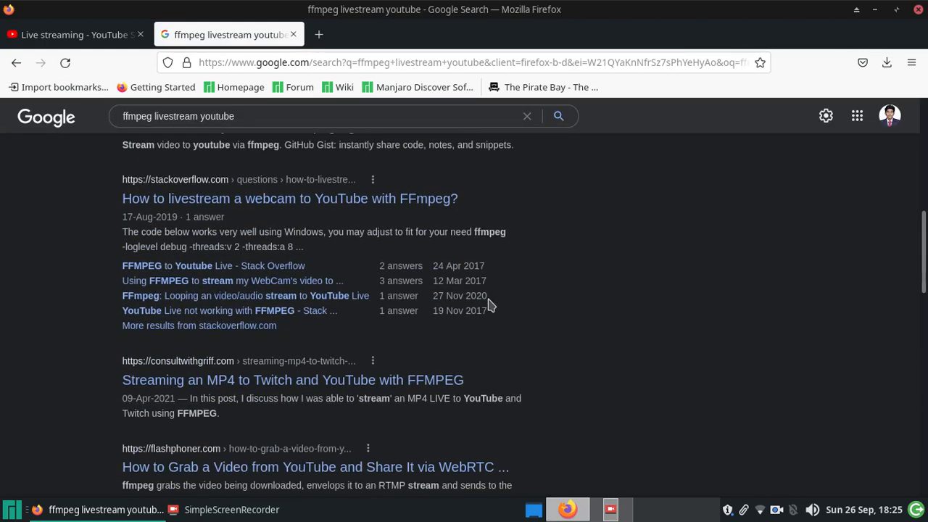
key(ctrl+plus)
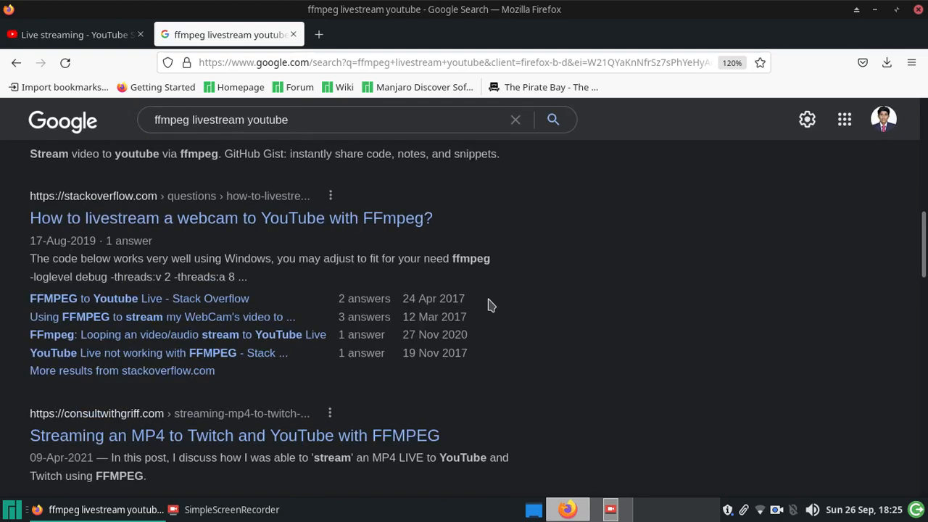
- Open the result about streaming to YouTube with FFmpeg, leading to the gist script
click(231, 218)
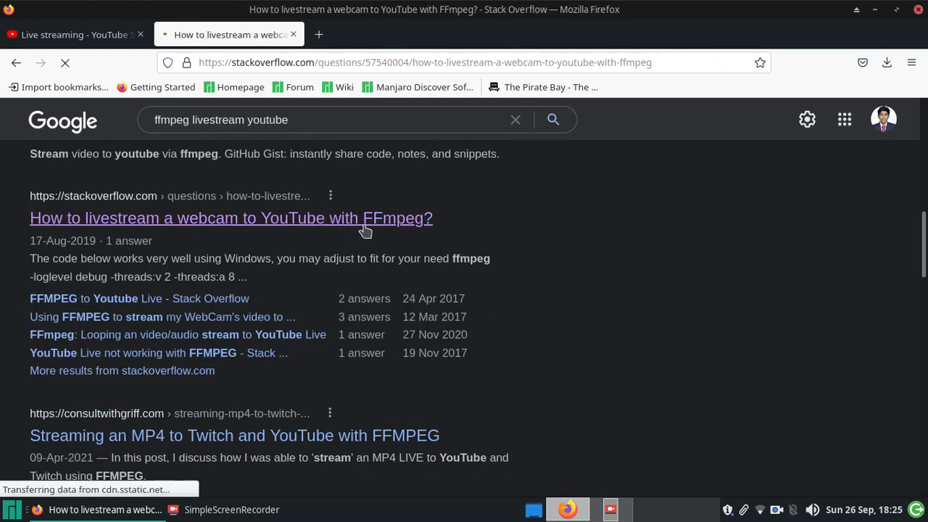
click(231, 217)
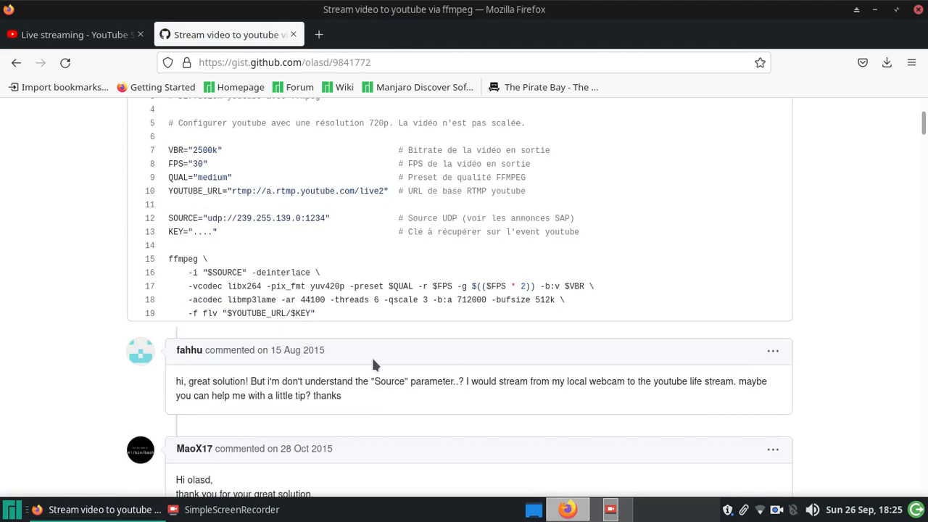
- Read through the stream_to_youtube.sh gist script and its comments
scroll(up, 3)
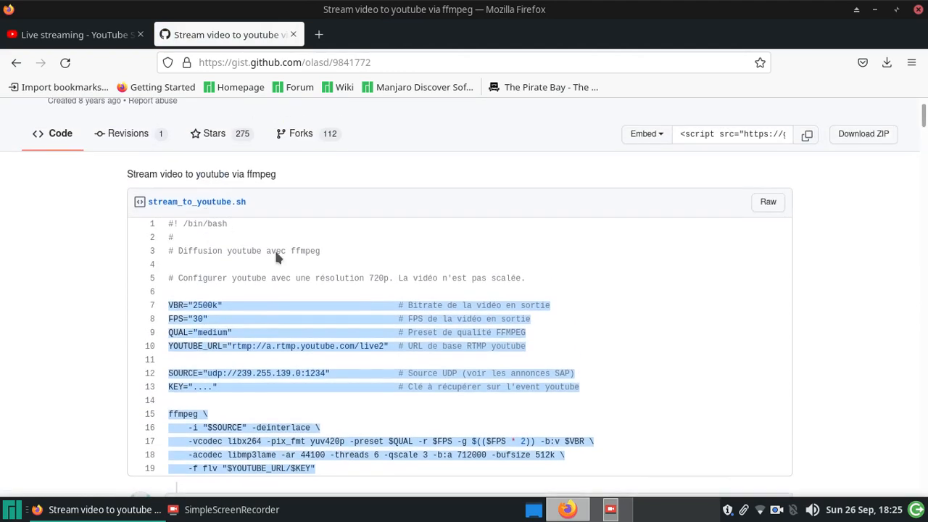
scroll(down, 3)
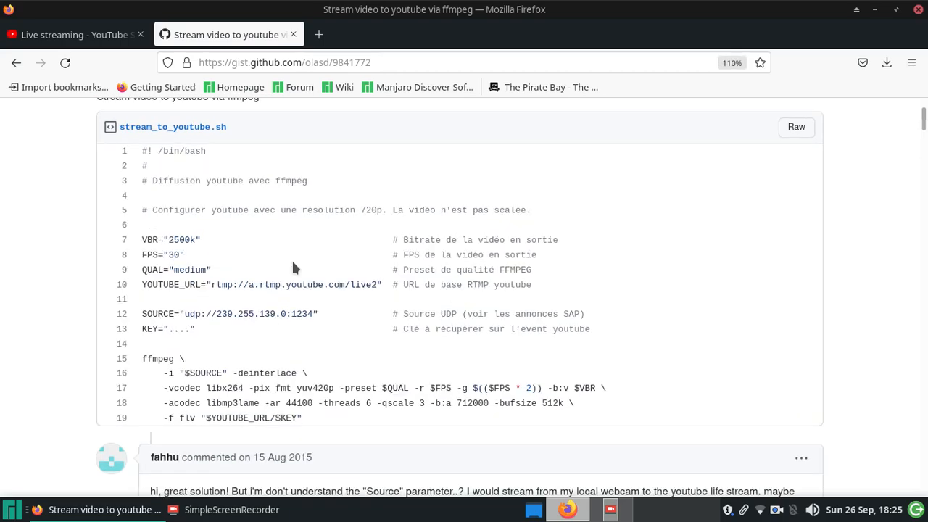
scroll(down, 3)
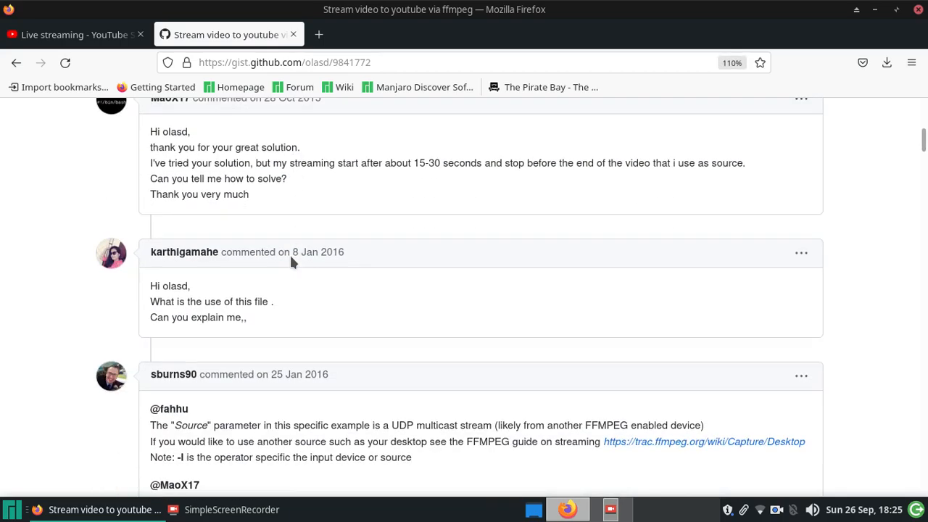
- In a new maximized-window tab, enter the query 'ffmpeg livestream loop youtube'
click(319, 34)
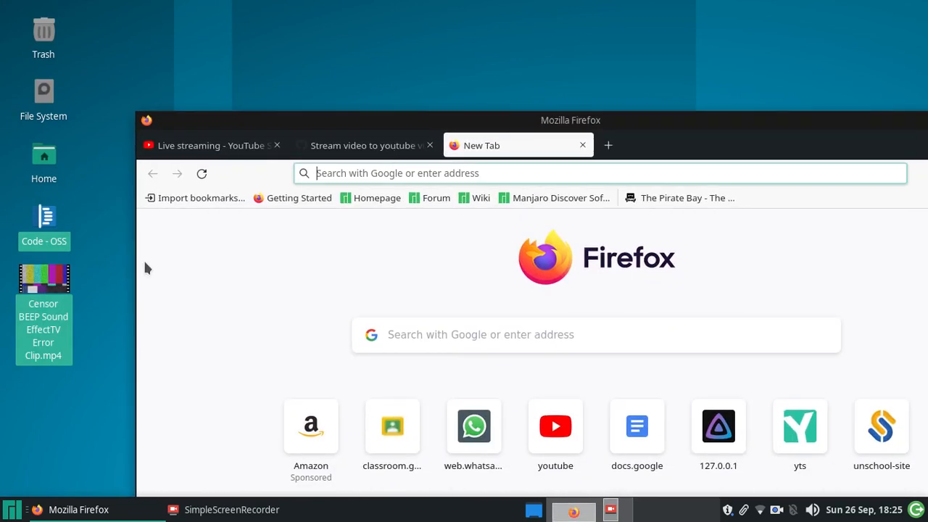
click(896, 9)
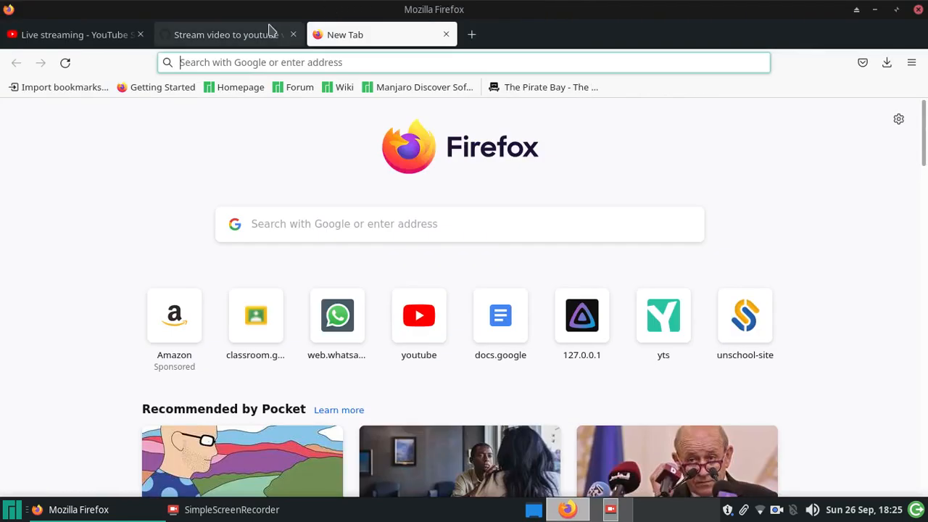
mouse_move(253, 45)
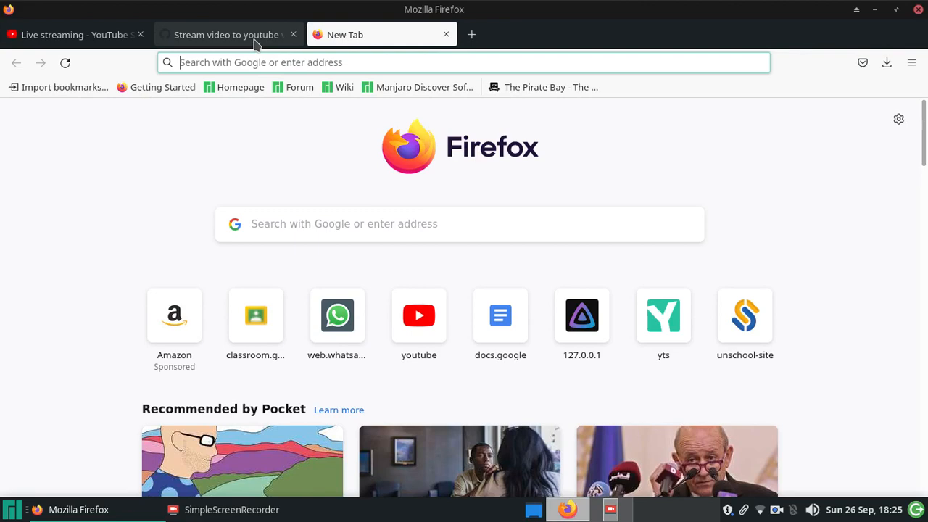
click(226, 35)
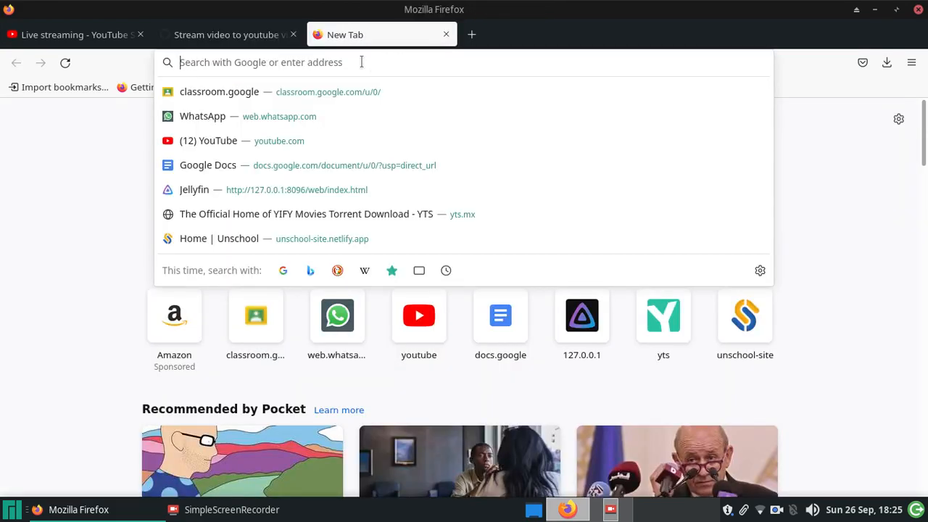
text(ffmpeg)
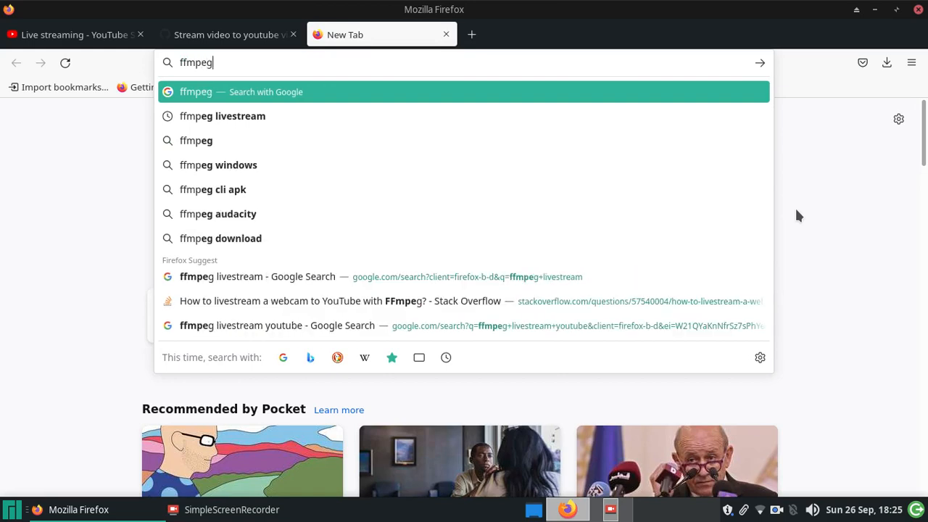
text(liv)
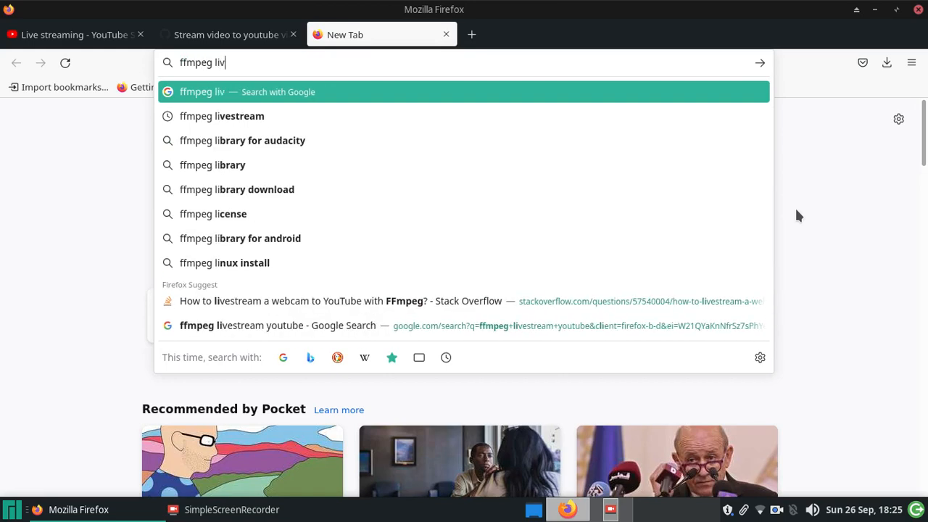
text(estream l)
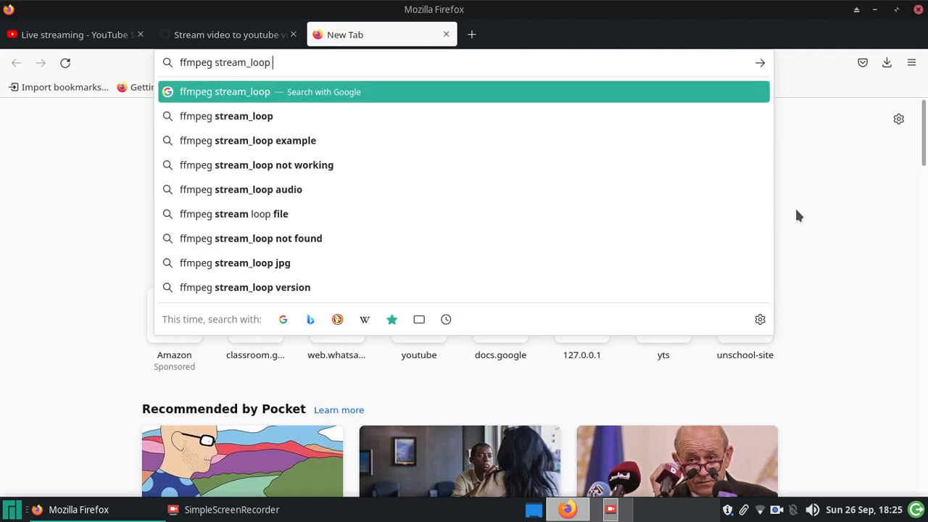
text(youtube)
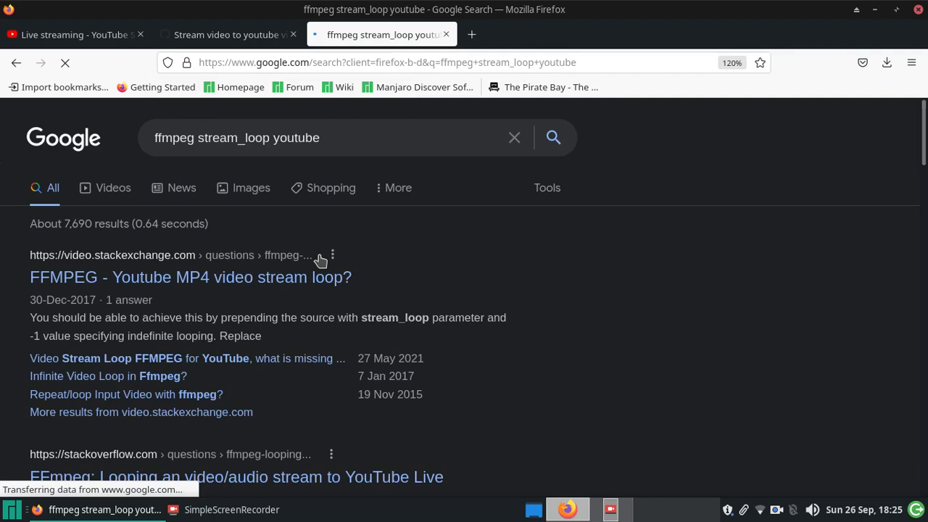
- Open the Video Stack Exchange loop question, select the '-stream_loop -1 -i' line, and return to the gist
click(190, 277)
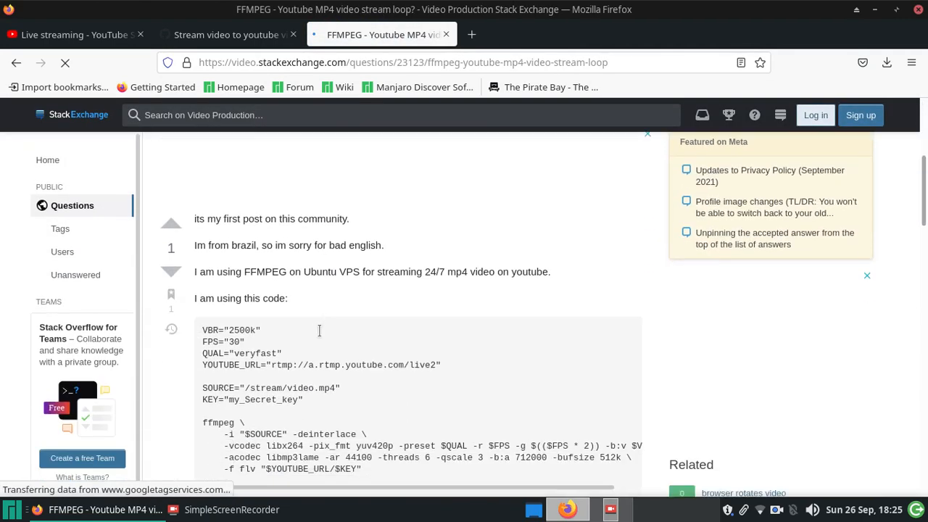
scroll(down, 3)
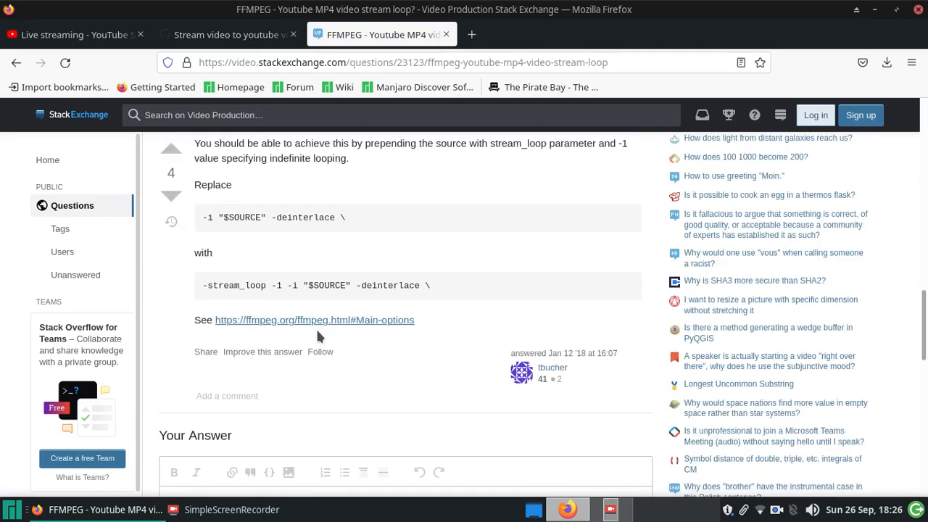
mouse_move(319, 285)
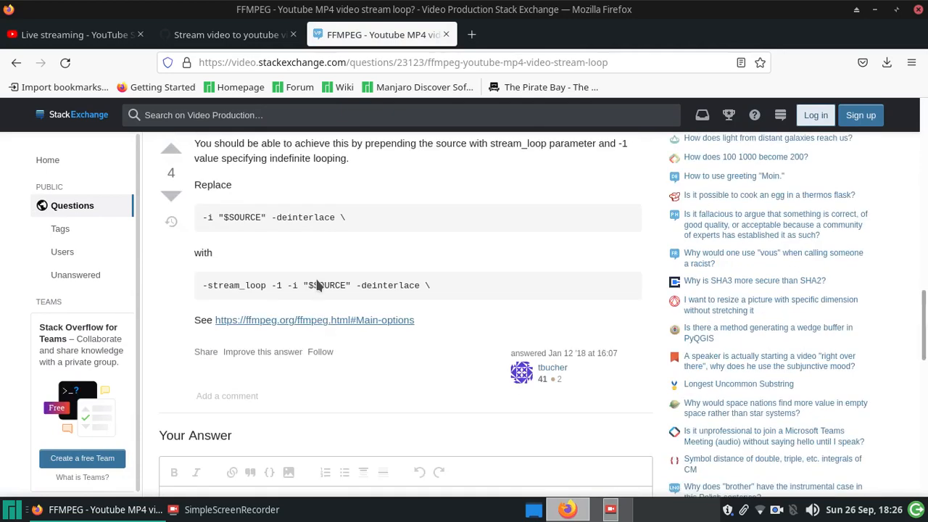
scroll(up, 3)
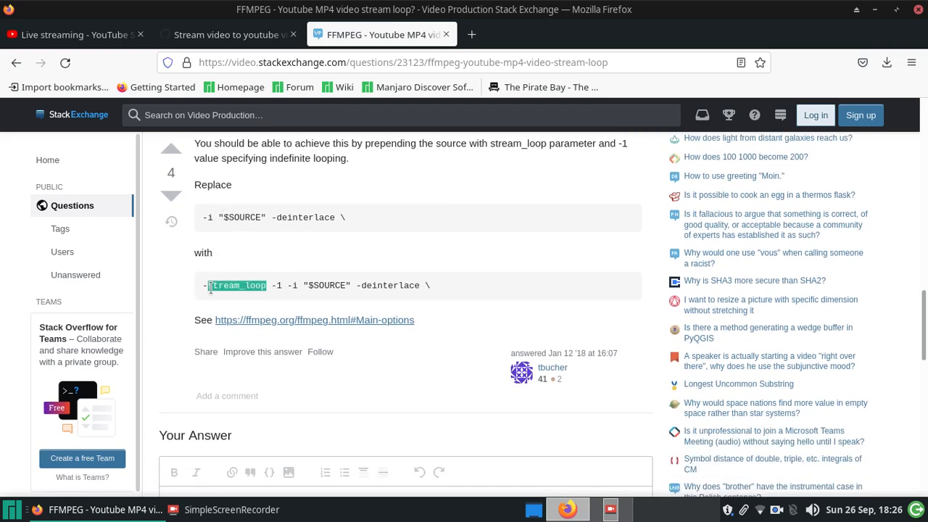
drag(210, 284, 429, 284)
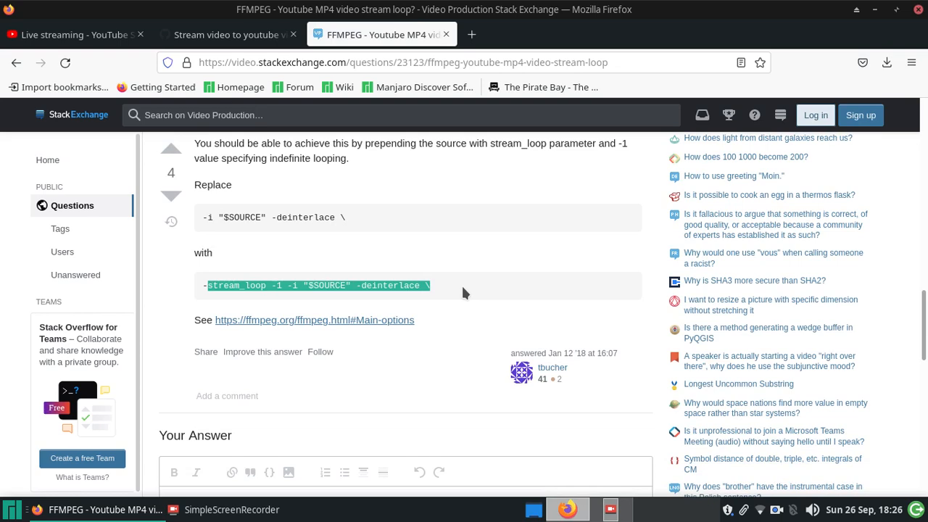
click(226, 34)
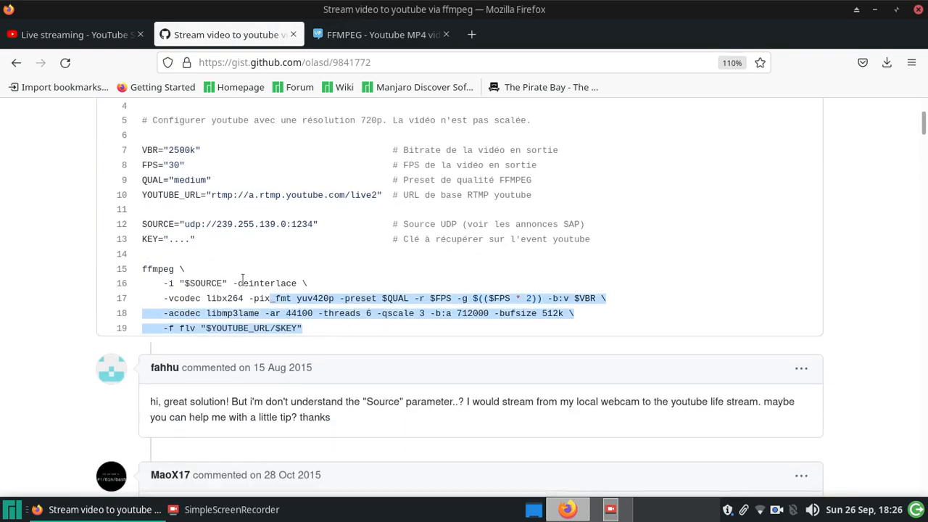
- Scroll to the top of the gist ready to select the whole stream_to_youtube.sh script
scroll(up, 3)
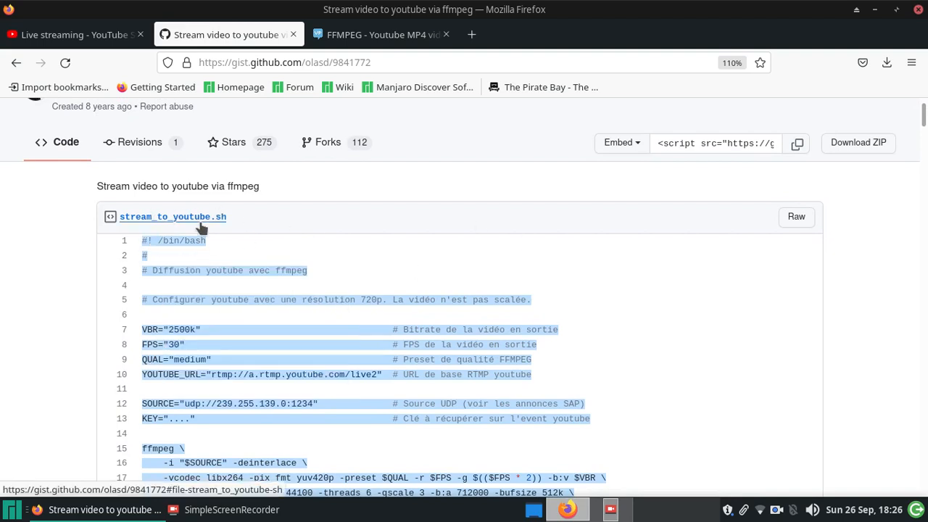
mouse_move(409, 328)
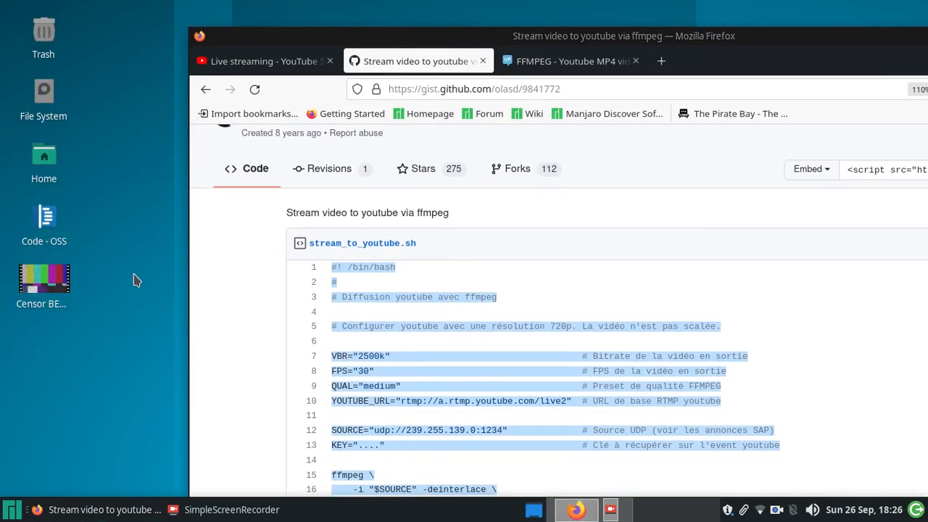
mouse_move(187, 148)
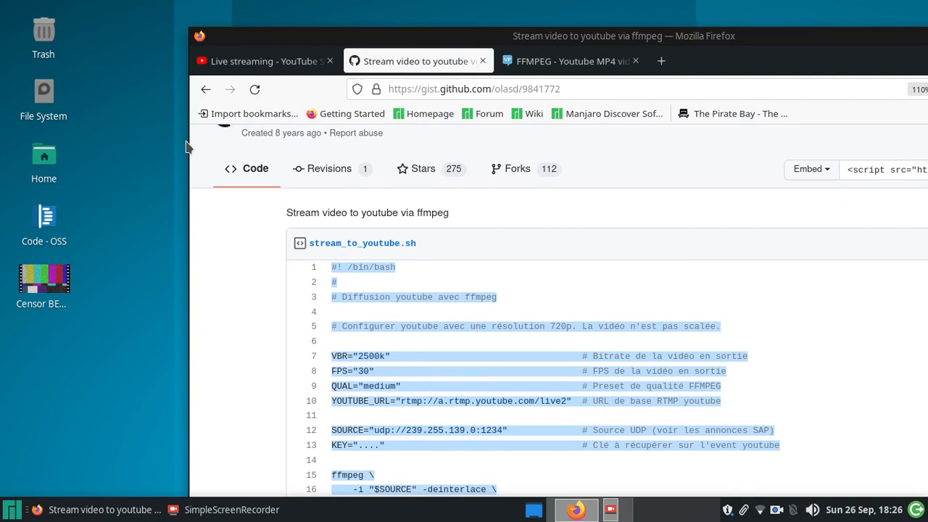
- Run sudo nano streamtoyoutube.sh from the terminal and supply the administrator password
click(569, 510)
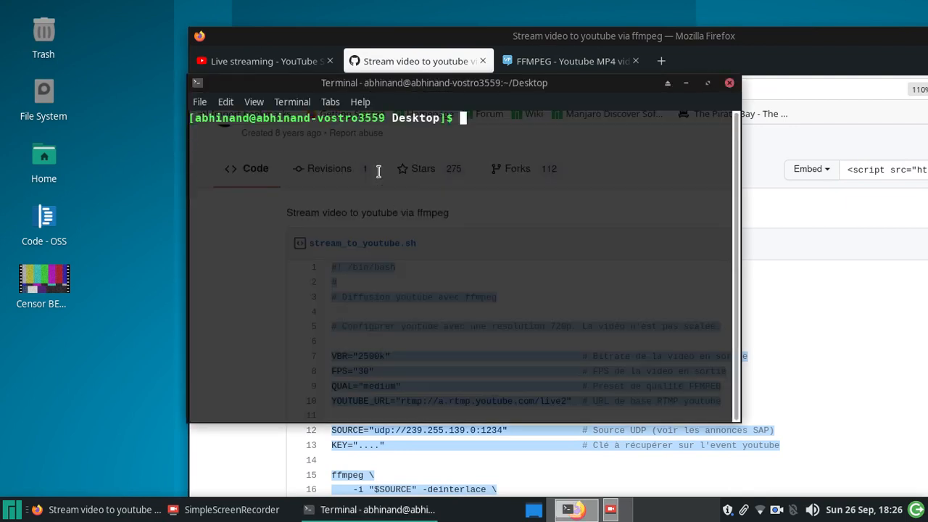
mouse_move(432, 160)
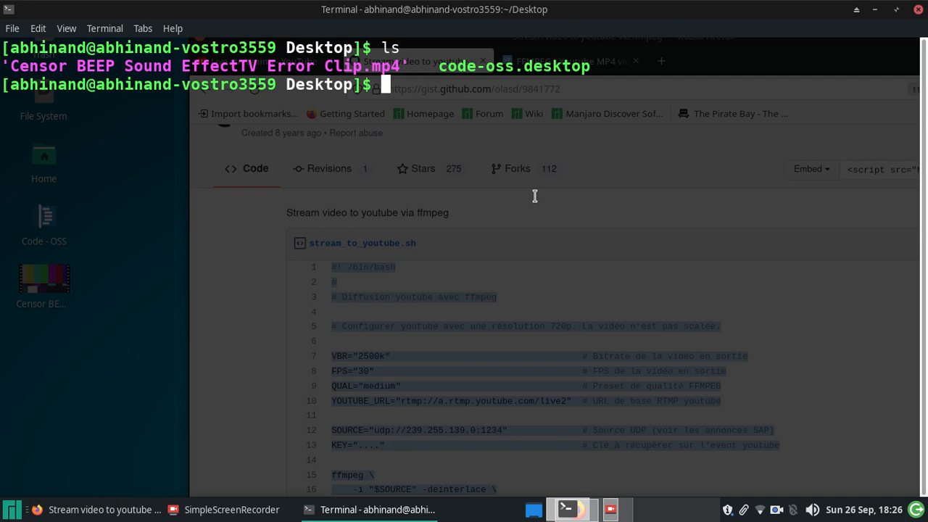
text(sudo)
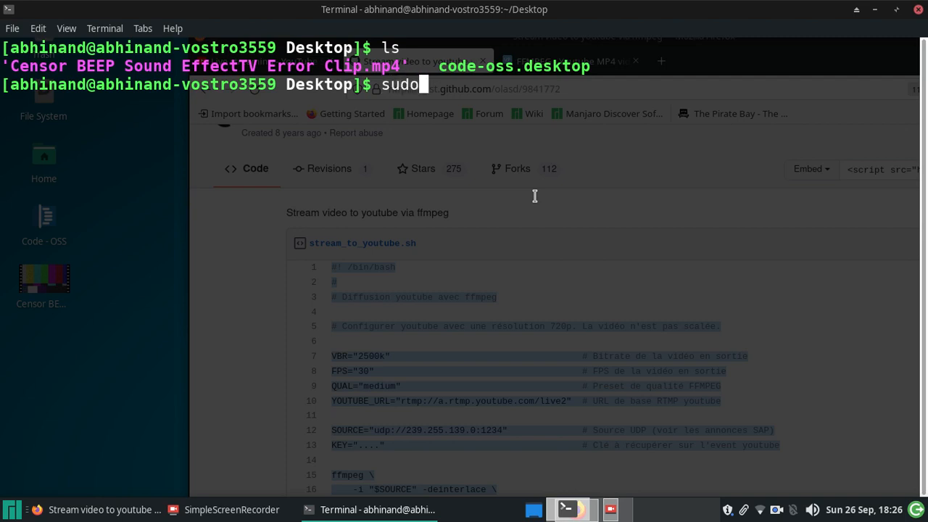
text(nano)
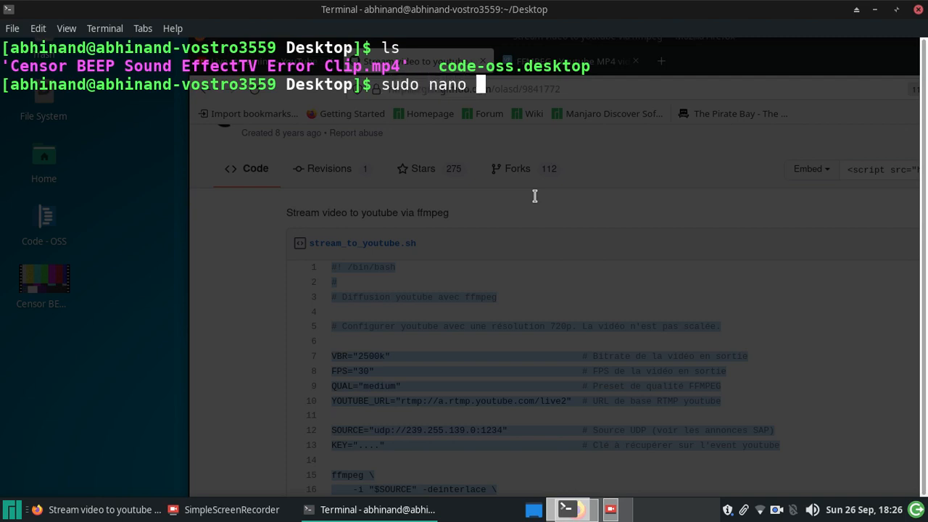
text(stream)
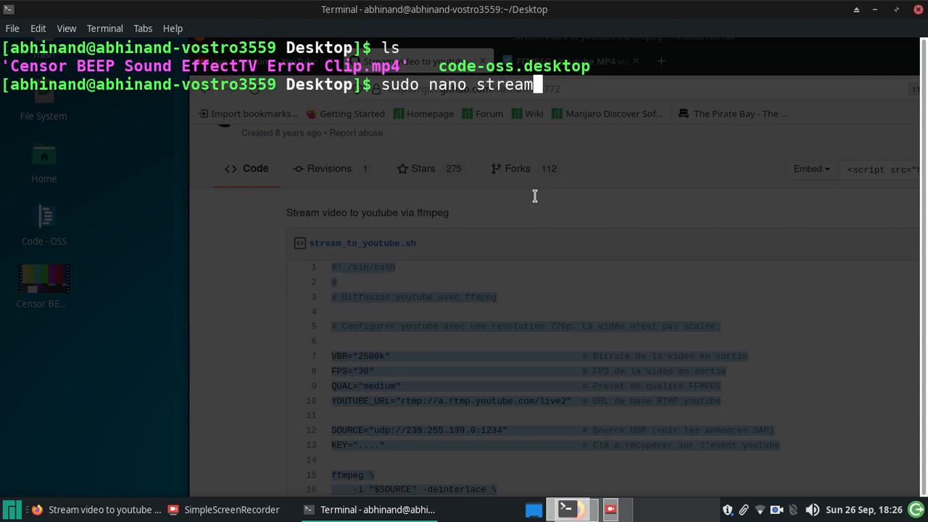
text(toyoutube)
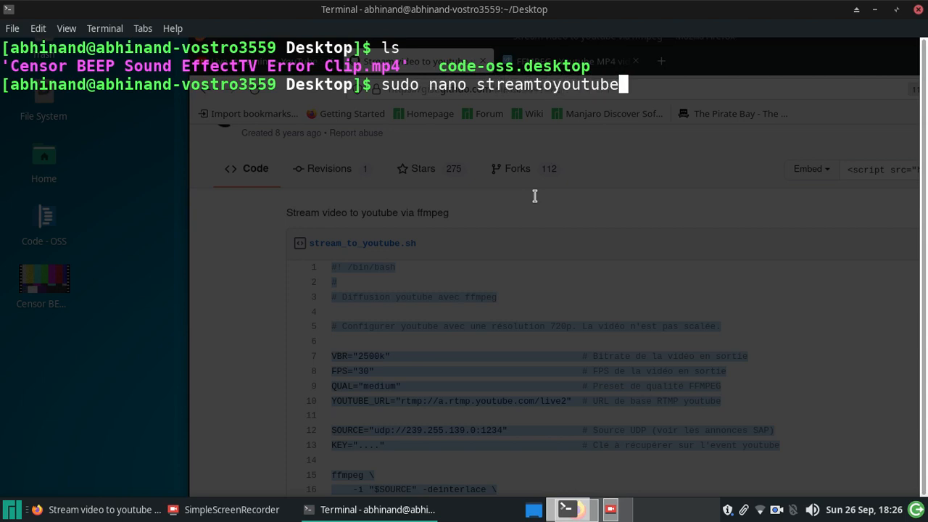
text(.sh)
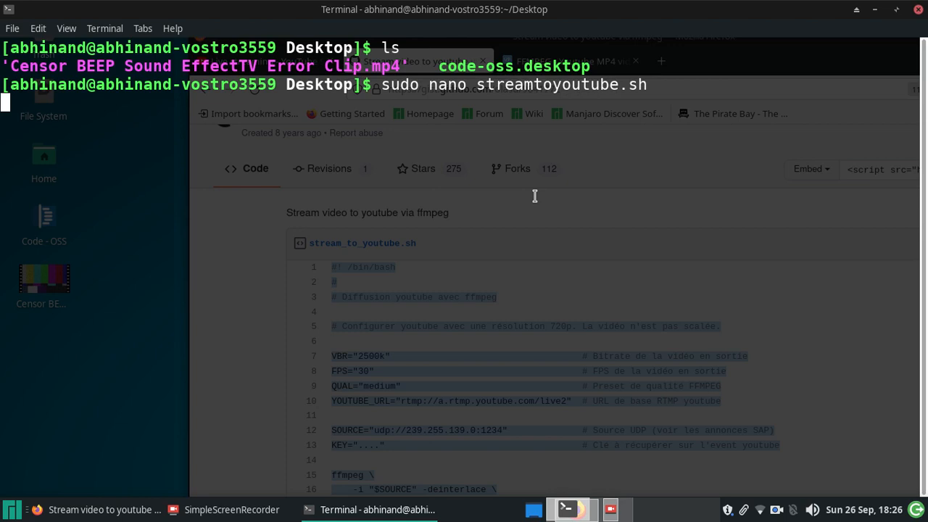
key(Return)
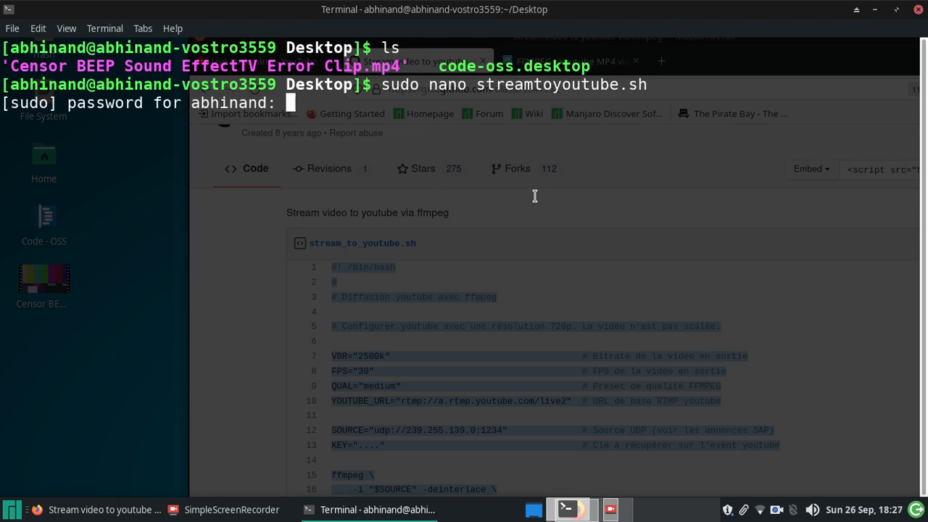
key(Return)
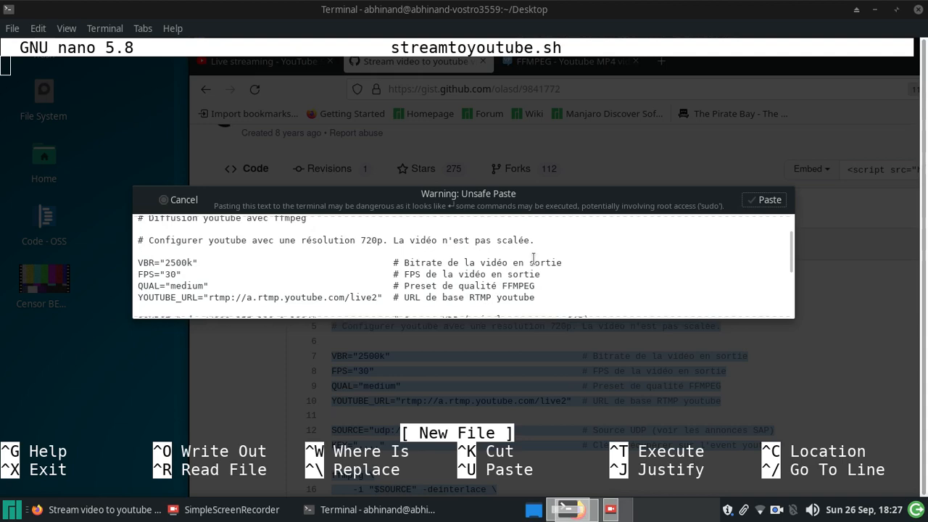
- Confirm the Unsafe Paste warning so the gist script lands in streamtoyoutube.sh
click(762, 200)
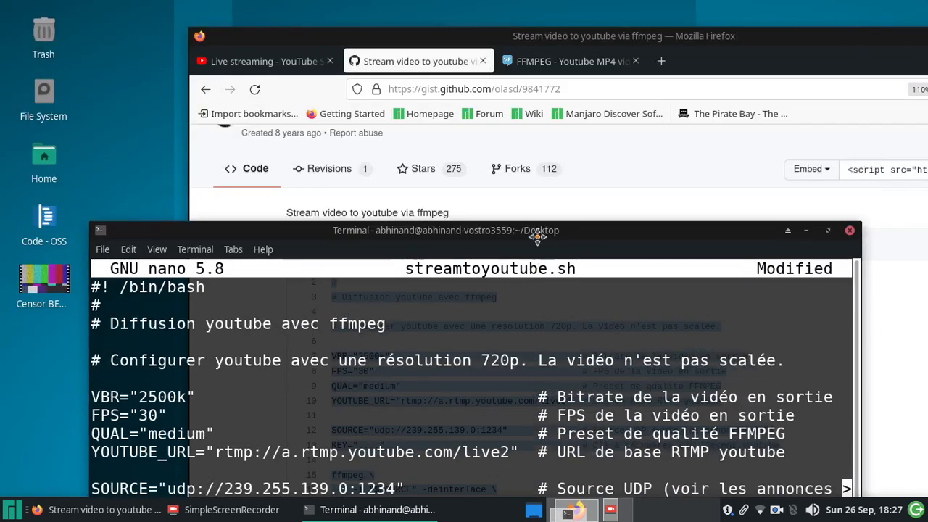
- Copy the stream key from YouTube Studio and paste it into the script's KEY= value
click(263, 61)
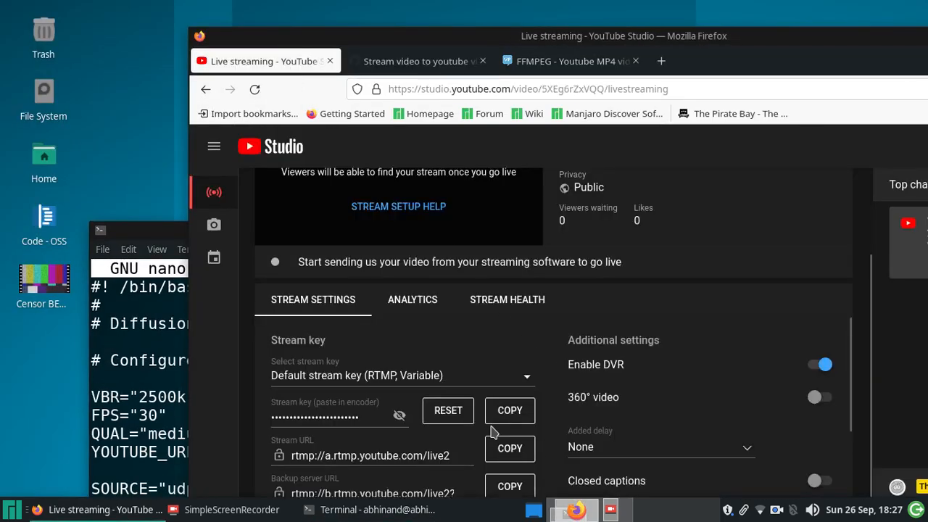
click(377, 510)
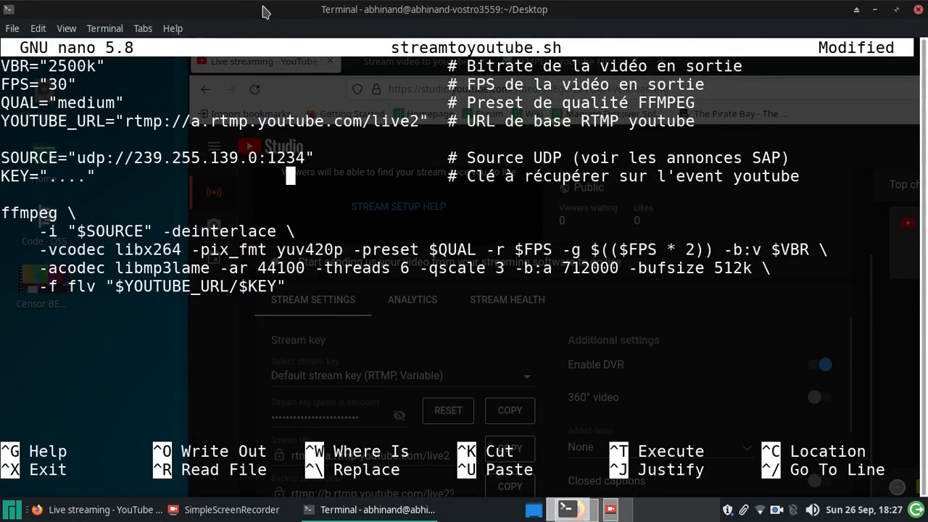
mouse_move(193, 183)
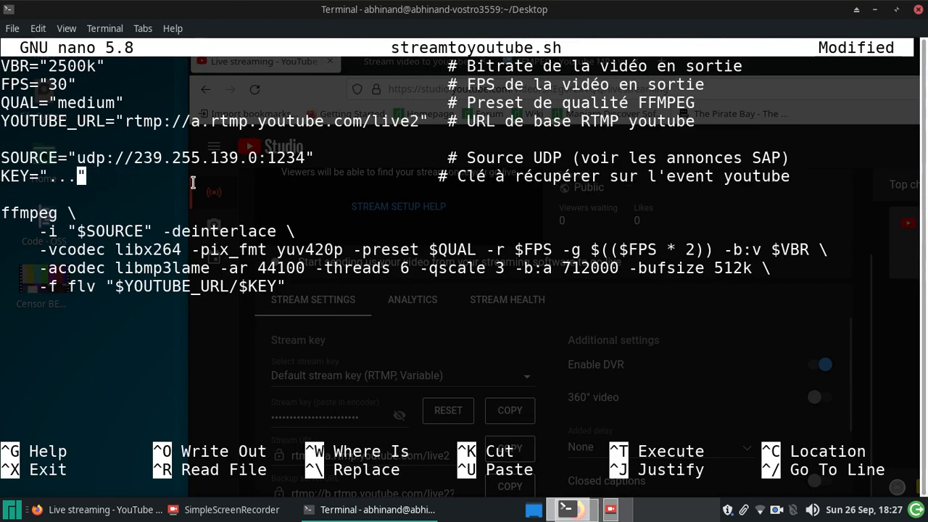
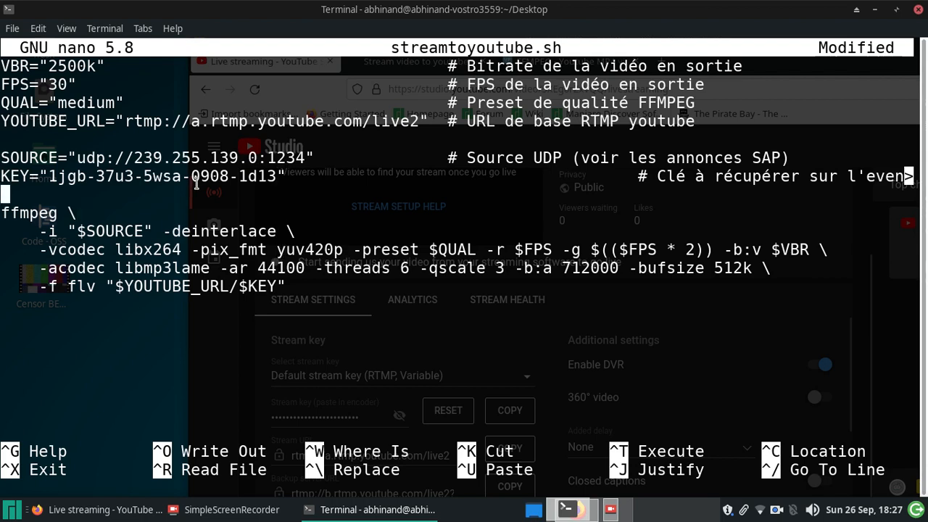
scroll(up, 3)
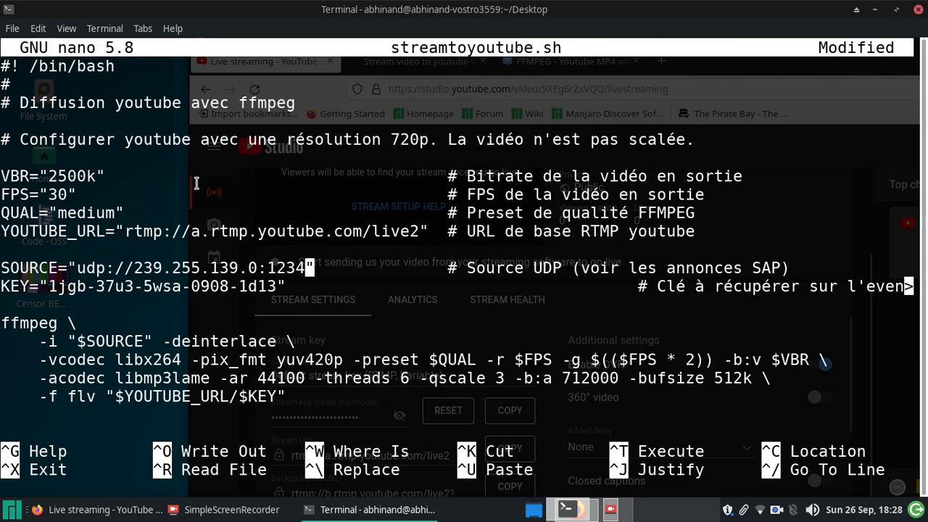
click(568, 510)
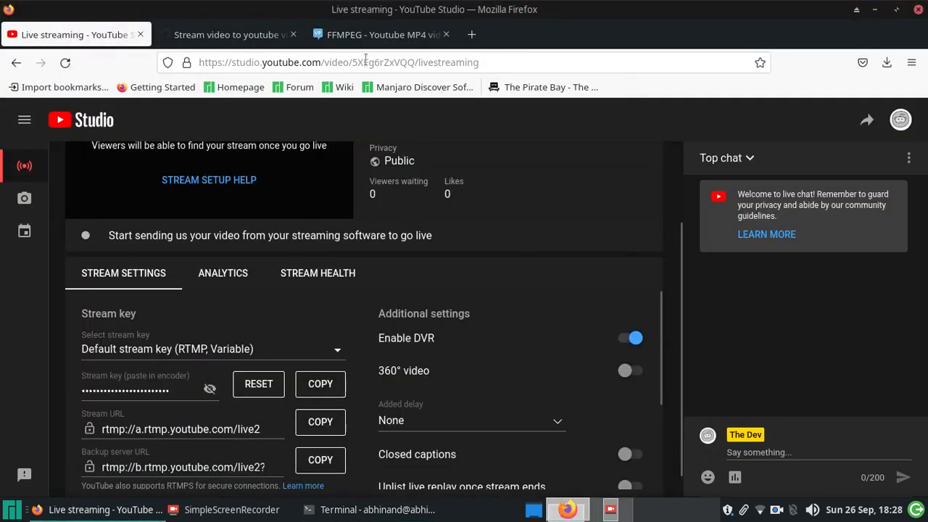
- Copy the -stream_loop -1 input line from the Stack Exchange answer and return to nano
click(226, 34)
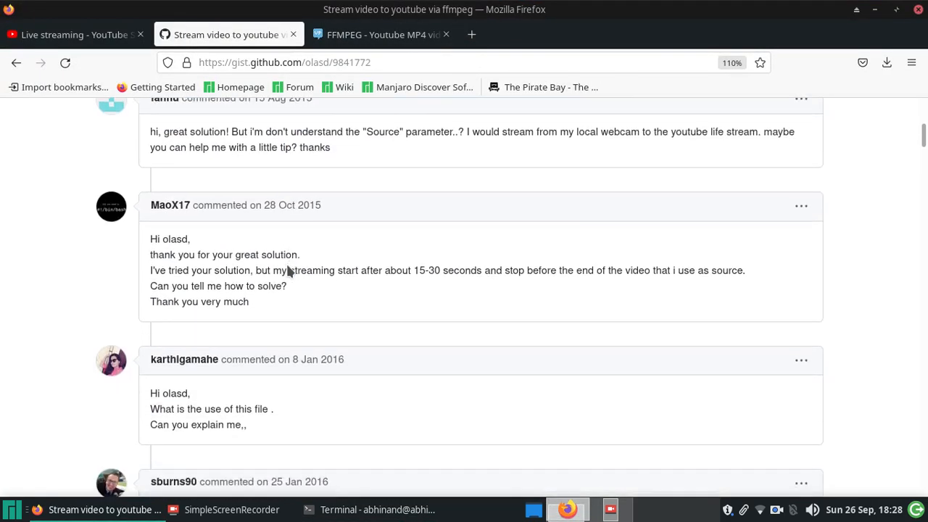
click(380, 35)
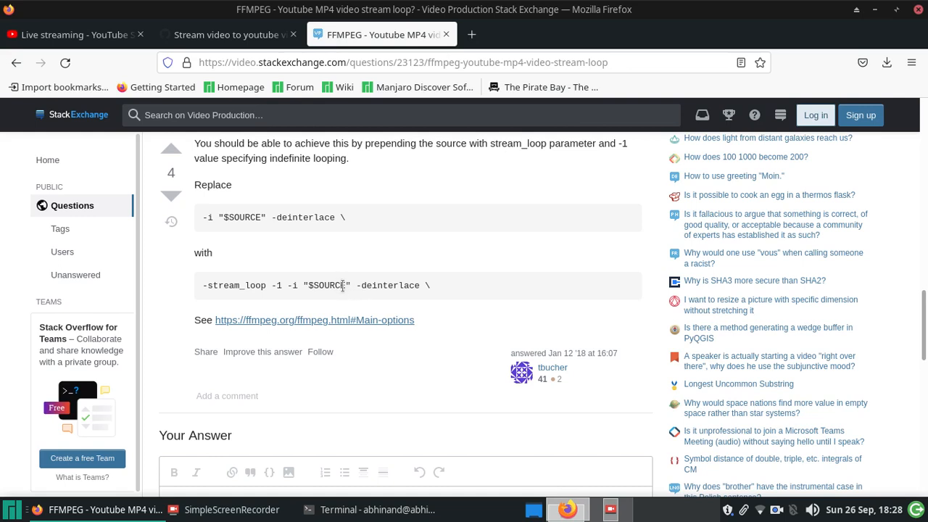
mouse_move(438, 292)
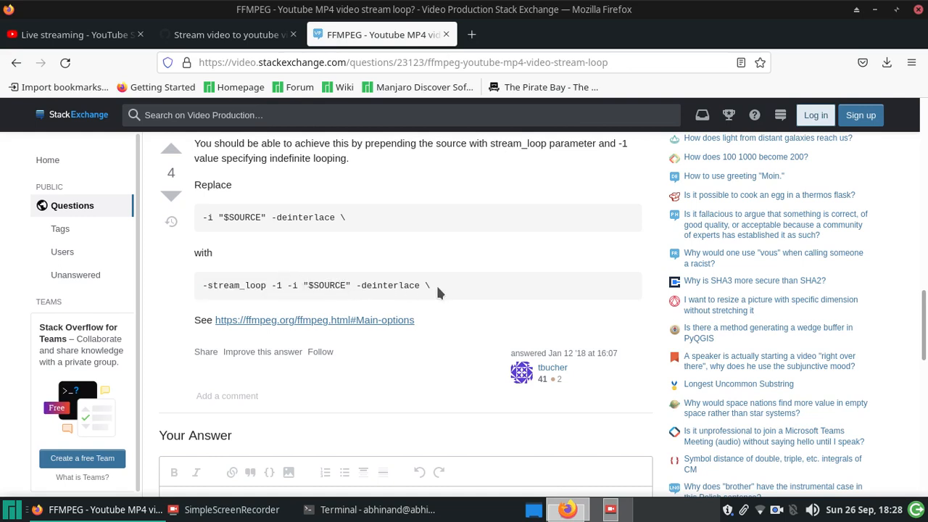
right_click(315, 284)
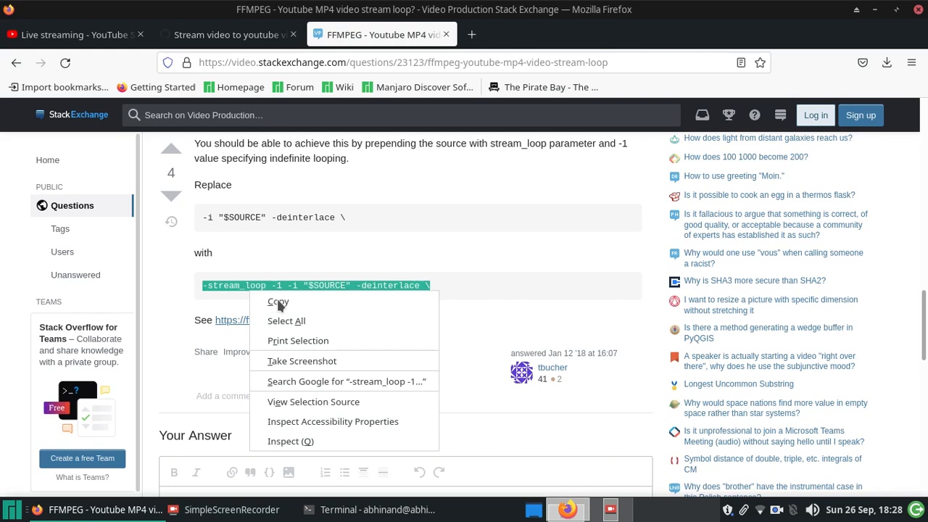
click(278, 301)
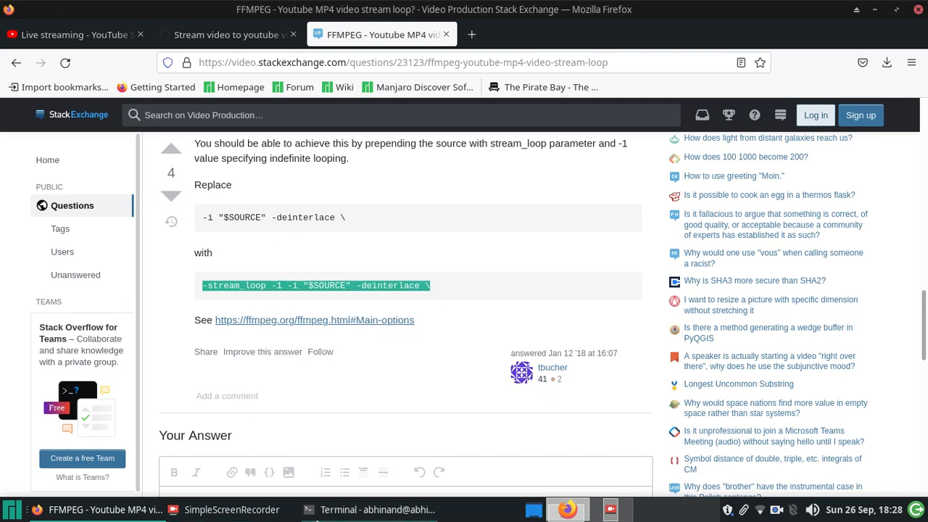
click(377, 510)
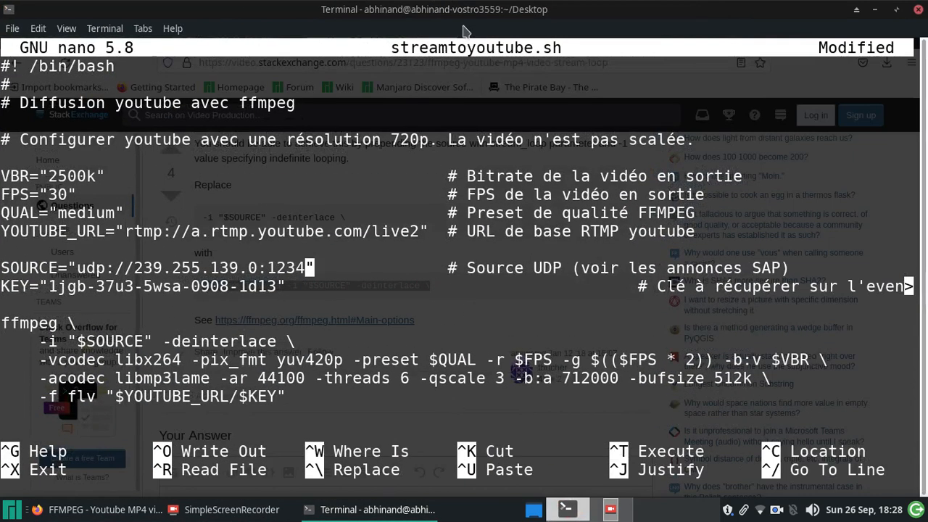
- Replace the UDP address in the SOURCE line with "~/Desktop/"
key(BackSpace)
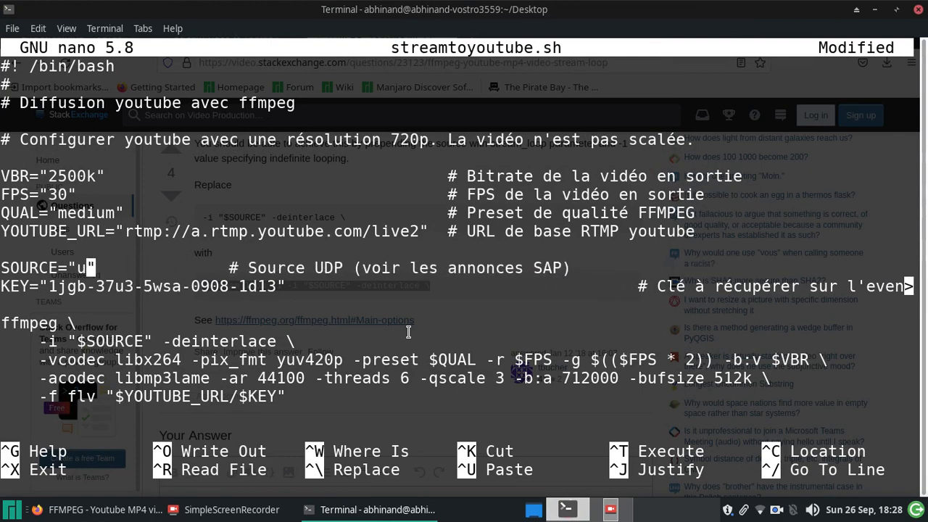
text(~)
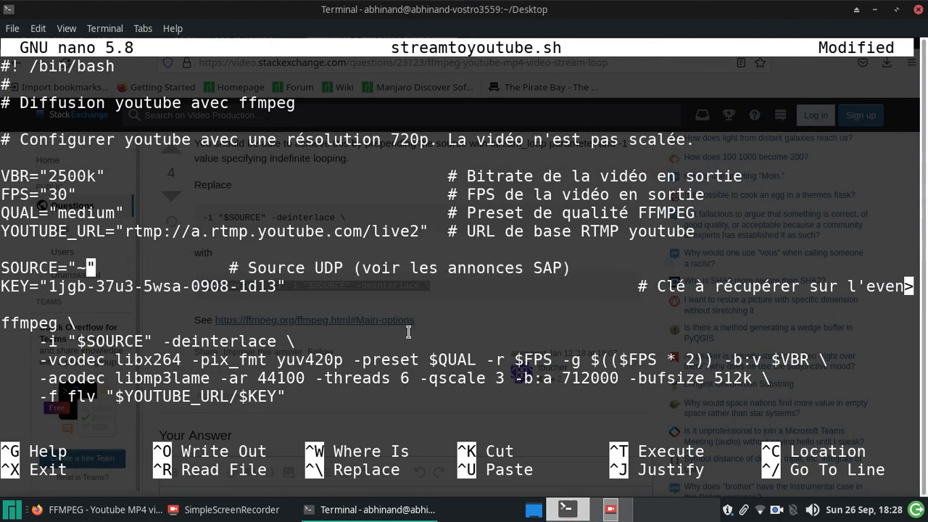
text(/)
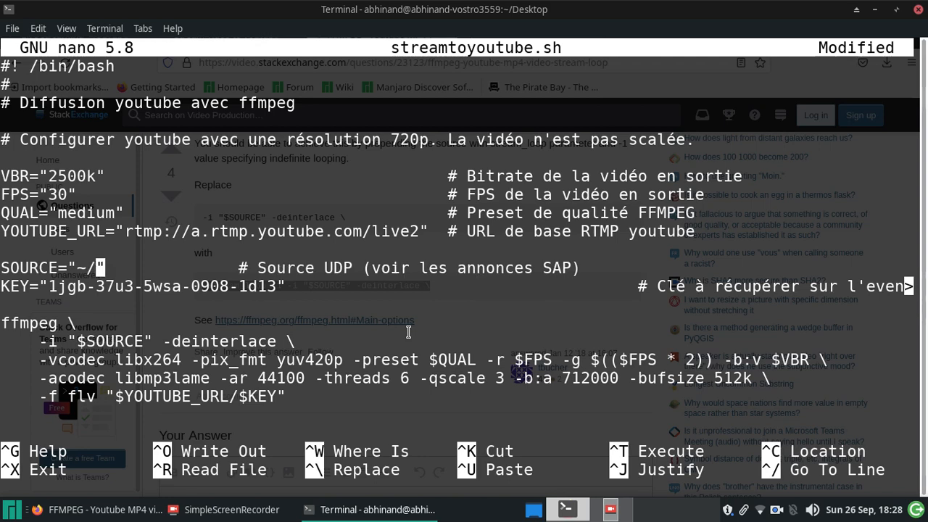
text(Desktop)
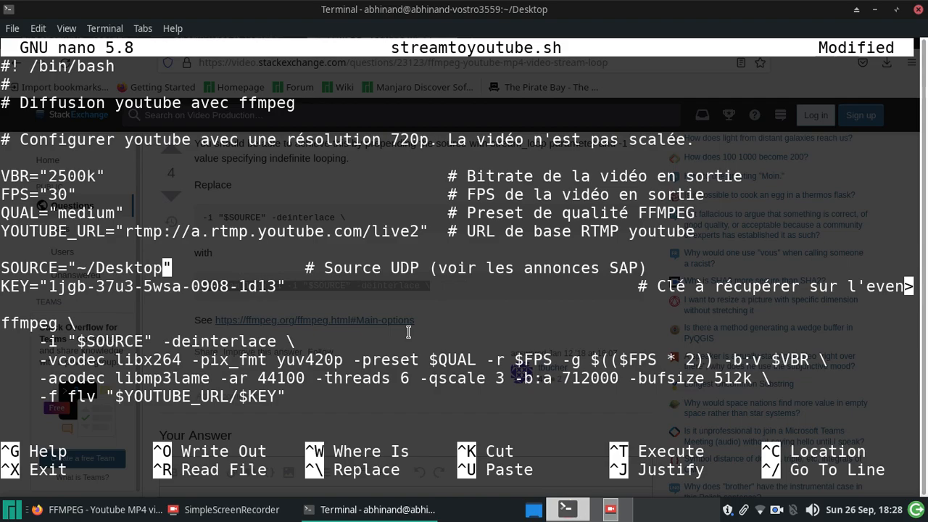
text(/)
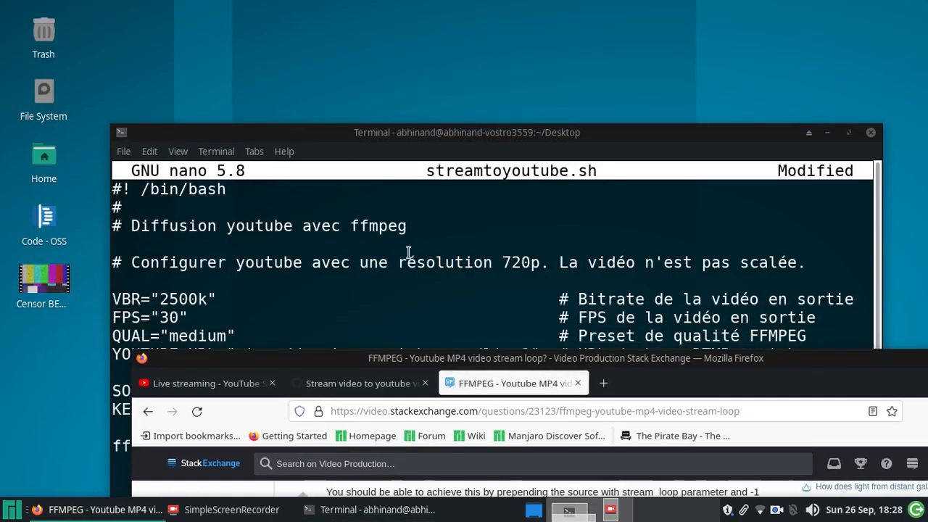
click(253, 152)
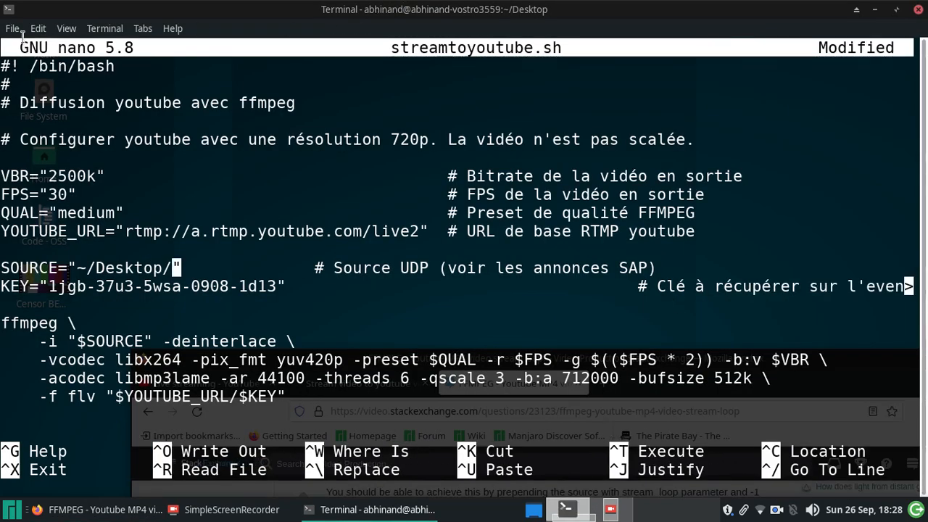
click(11, 29)
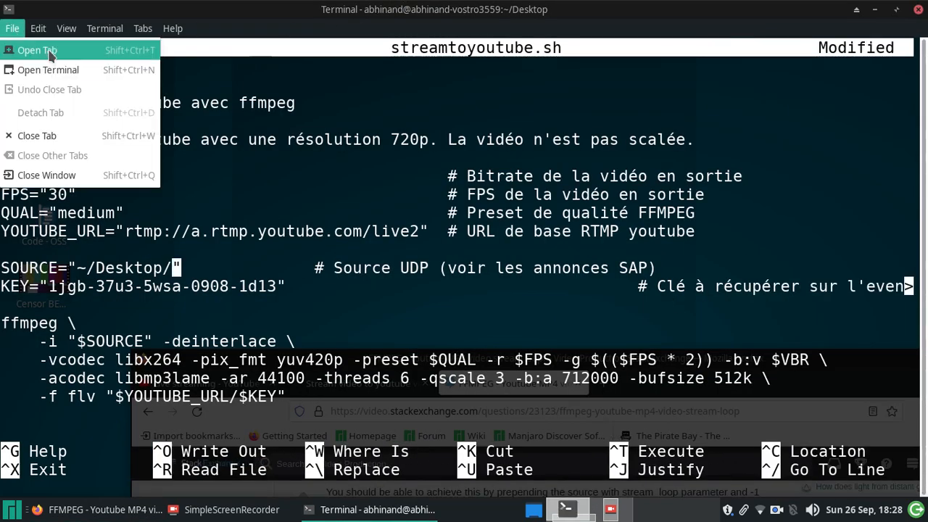
- In a new terminal tab, mv 'Censor BEEP Sound EffectTV Error Clip.mp4' to error.mp4, then return to nano
click(38, 49)
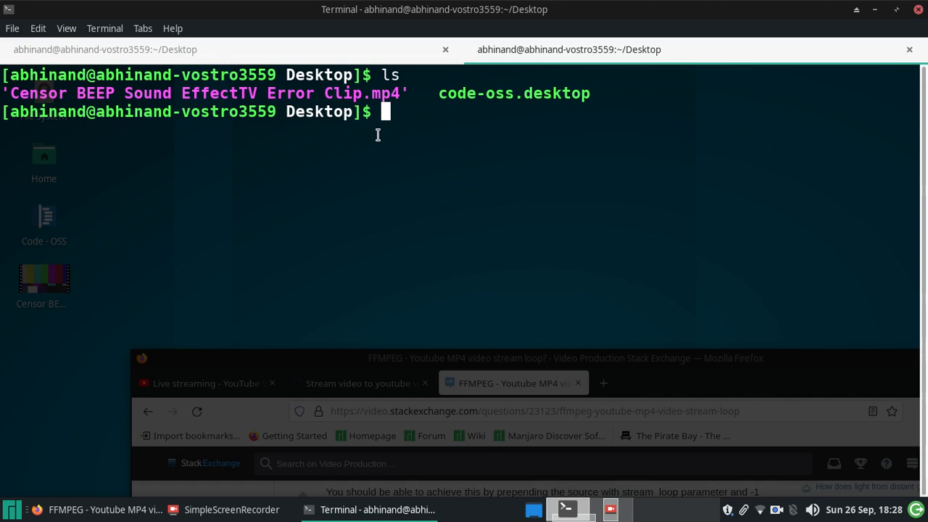
text(mv)
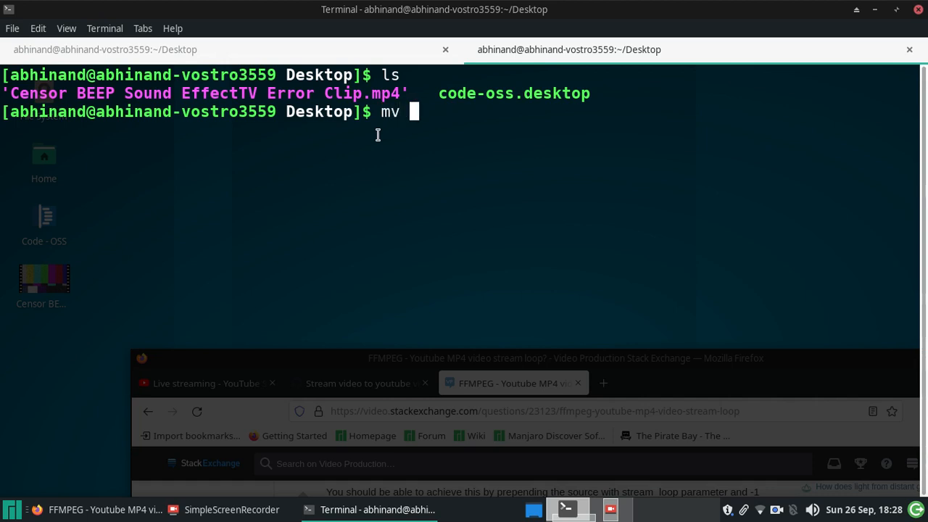
text('Ce)
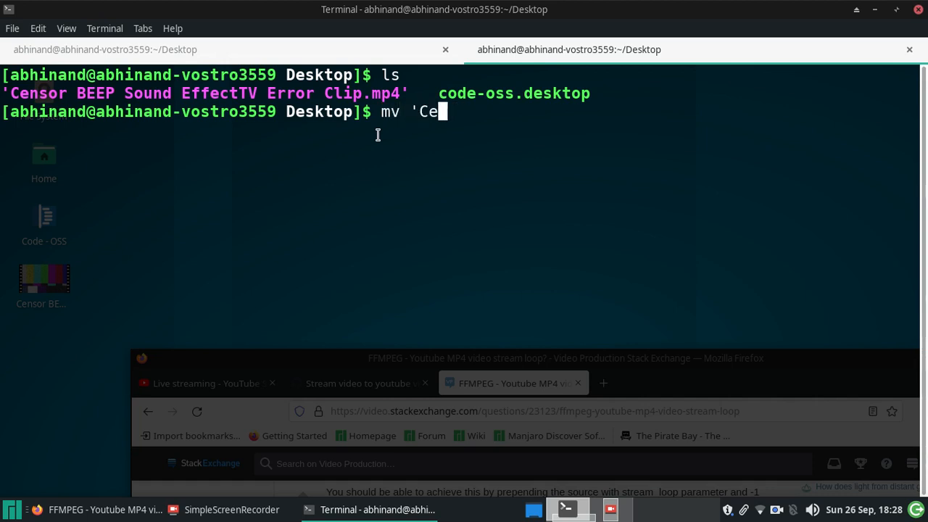
key(Tab)
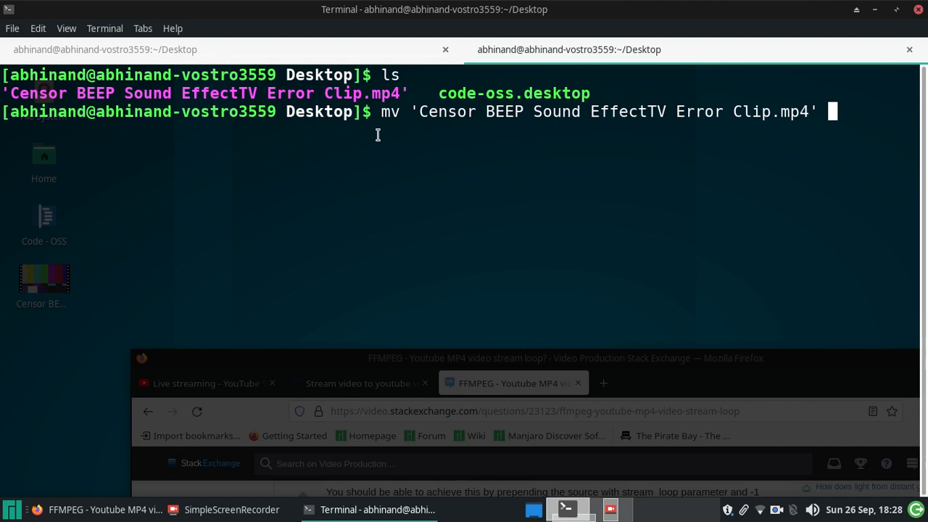
text(error)
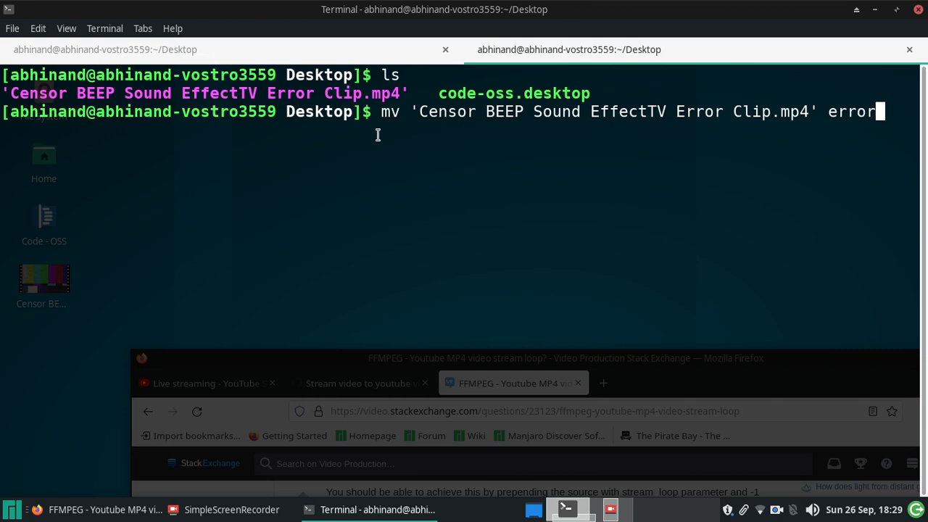
text(.mp4)
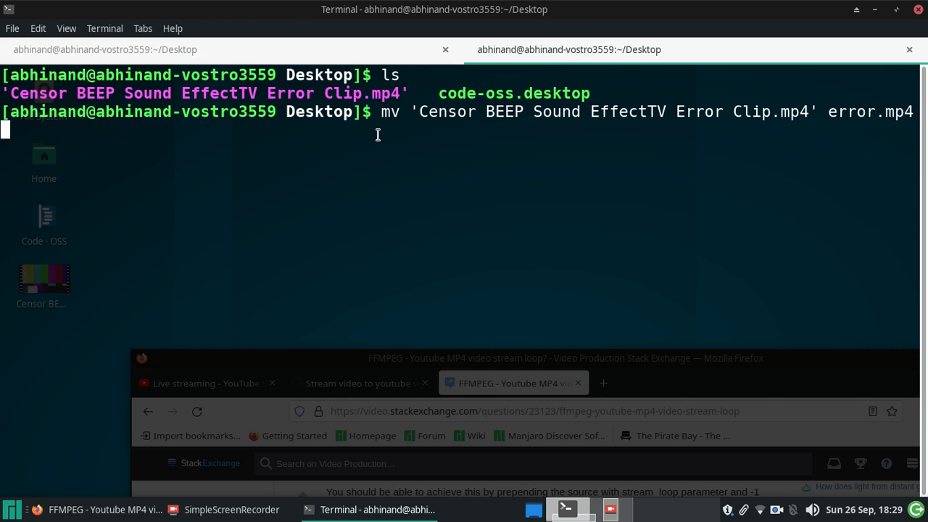
key(Return)
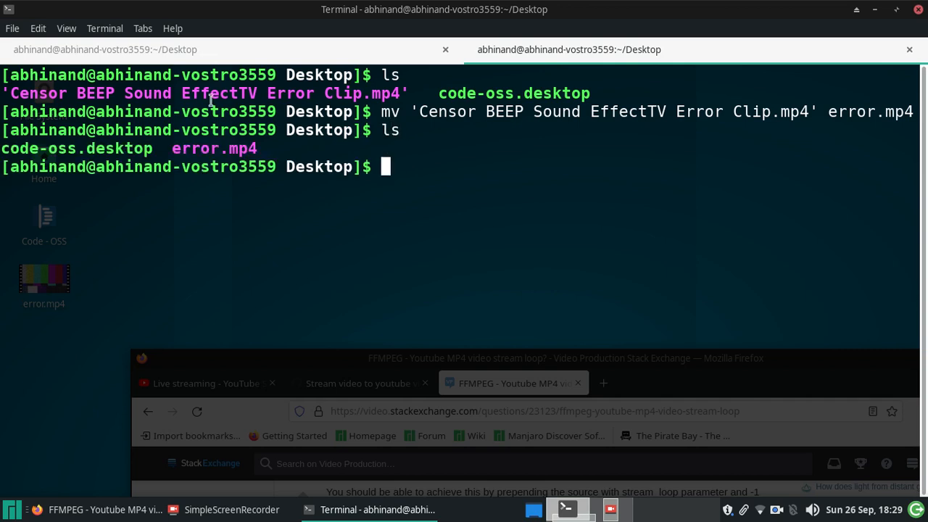
double_click(215, 148)
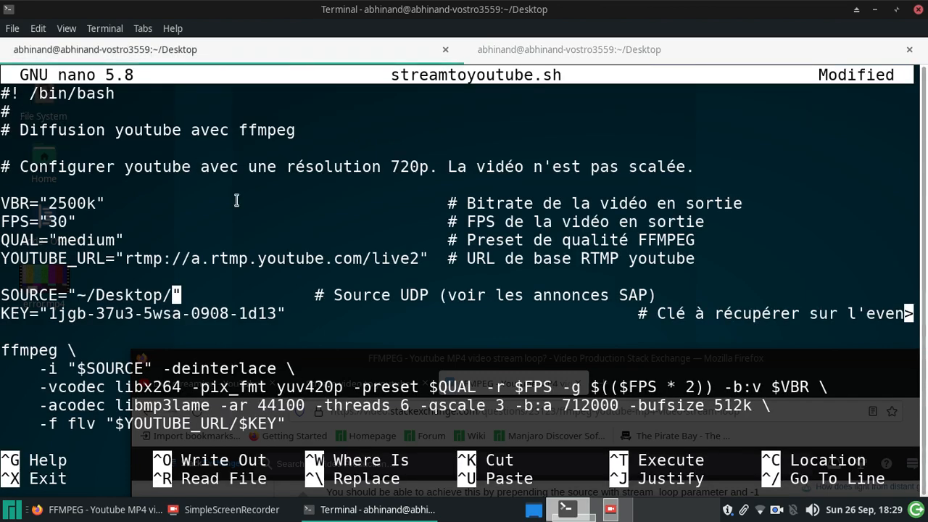
mouse_move(319, 305)
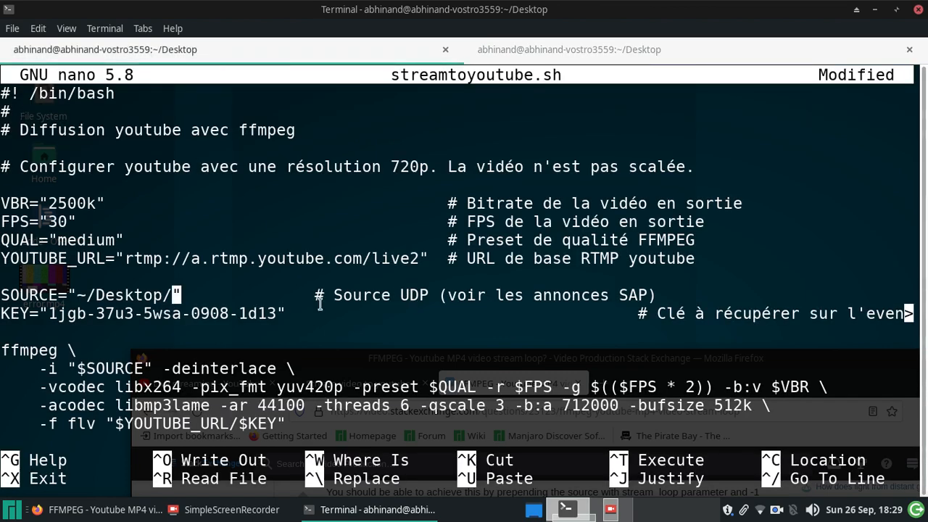
- Append error.mp4 so SOURCE reads "~/Desktop/error.mp4"
text(error)
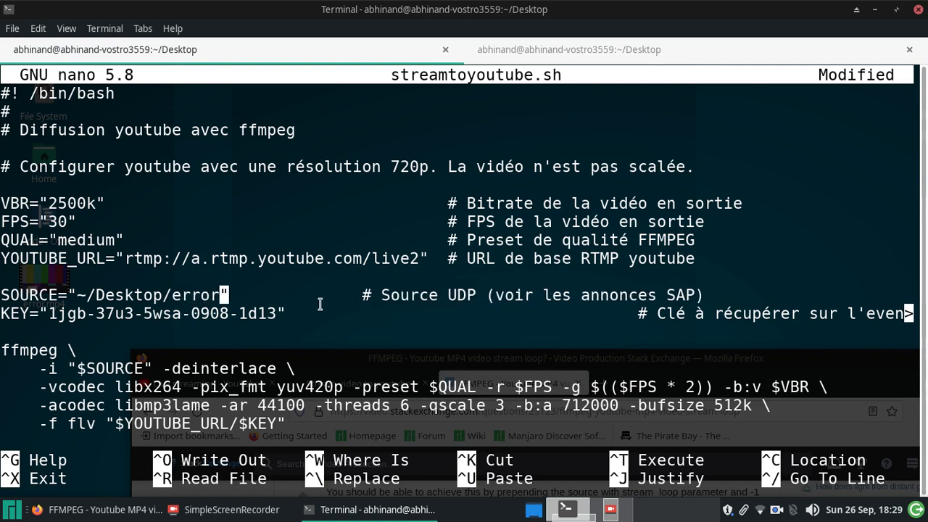
text(.mp4)
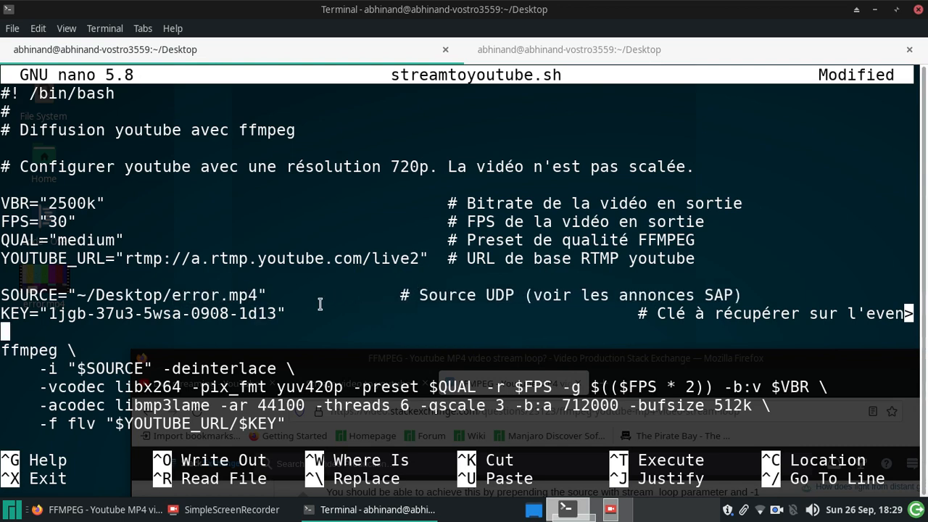
mouse_move(261, 368)
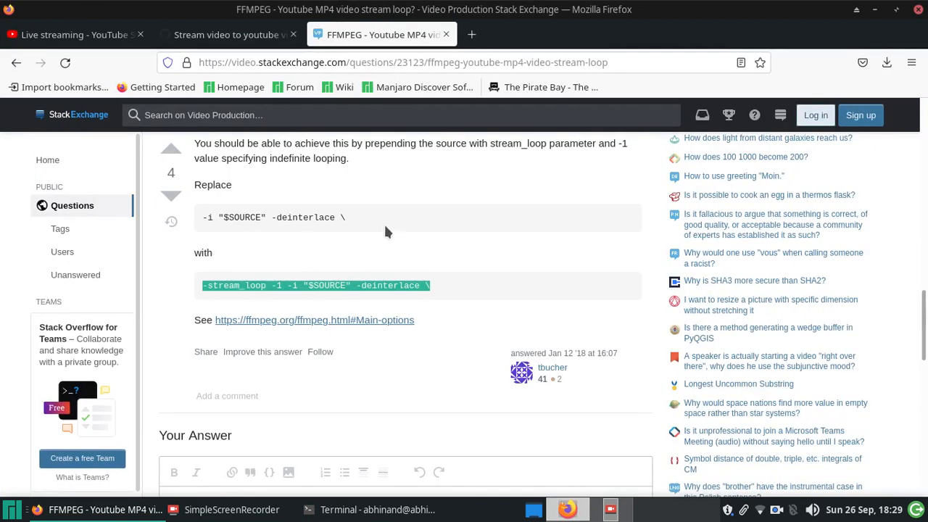
mouse_move(315, 510)
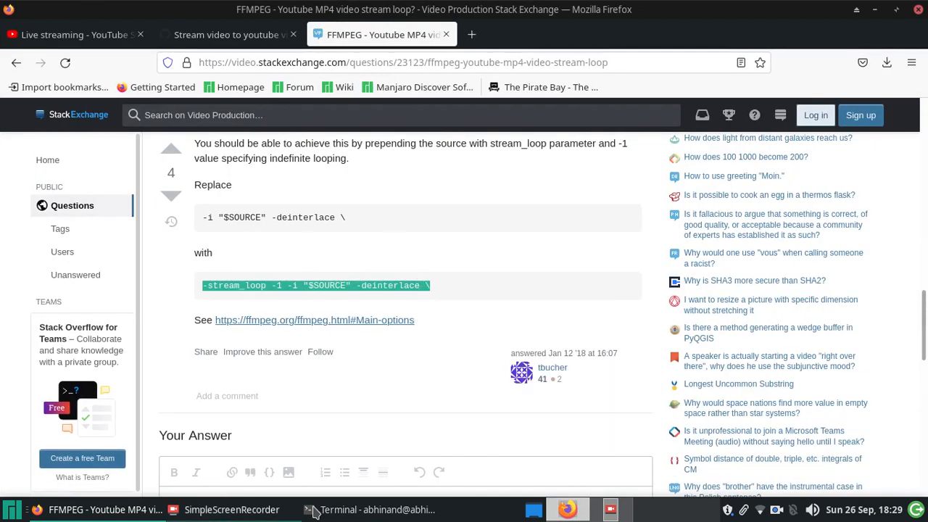
- Bring the terminal window back to the front after reading the stream_loop answer
click(371, 511)
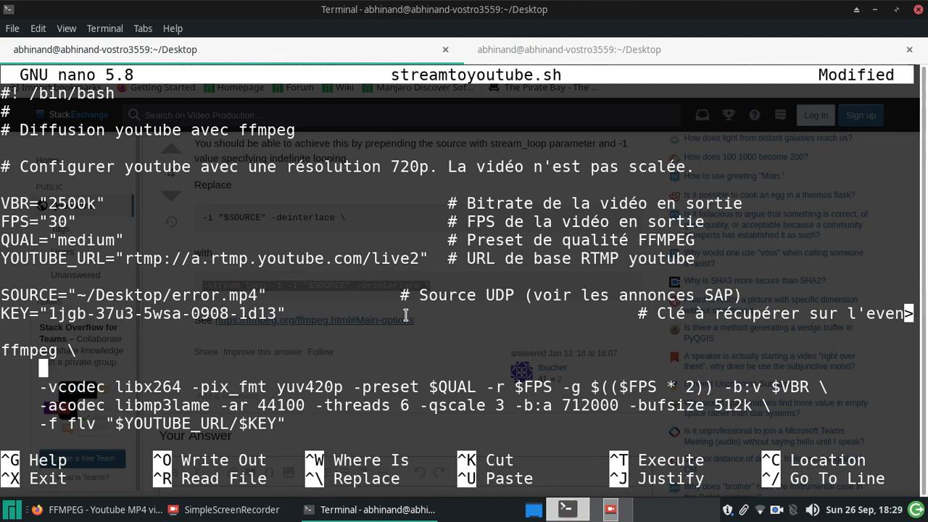
- Enter -stream_loop -1 -i "$SOURCE" -deinterlace \ as the input line and save streamtoyoutube.sh on exit
text(-stream_loop -1 -i "$SOURCE" -deinterlace \)
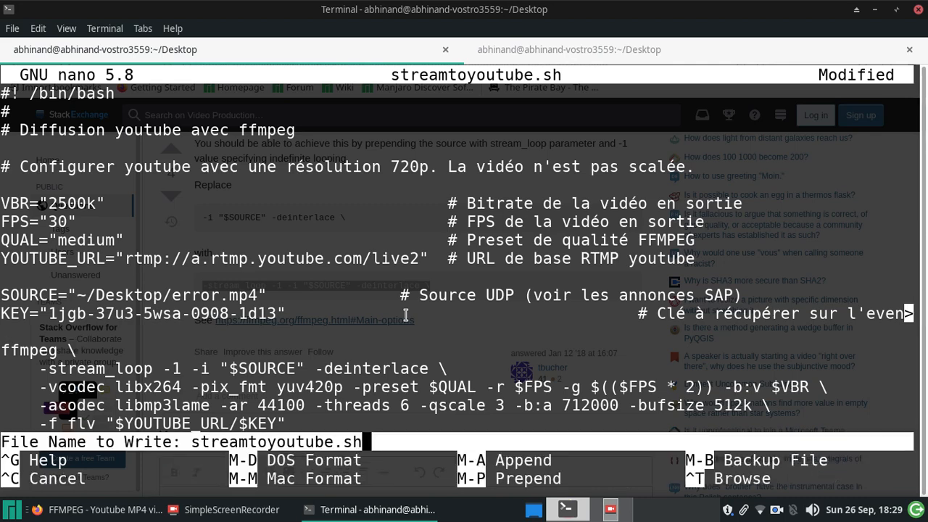
key(Return)
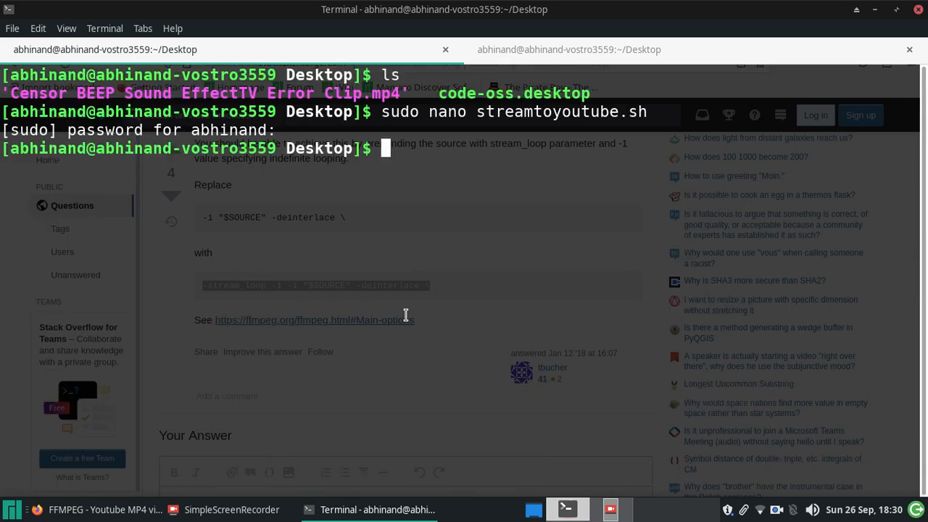
- Run sudo chmod +x streamtoyoutube.sh to make the script executable
text(chmod)
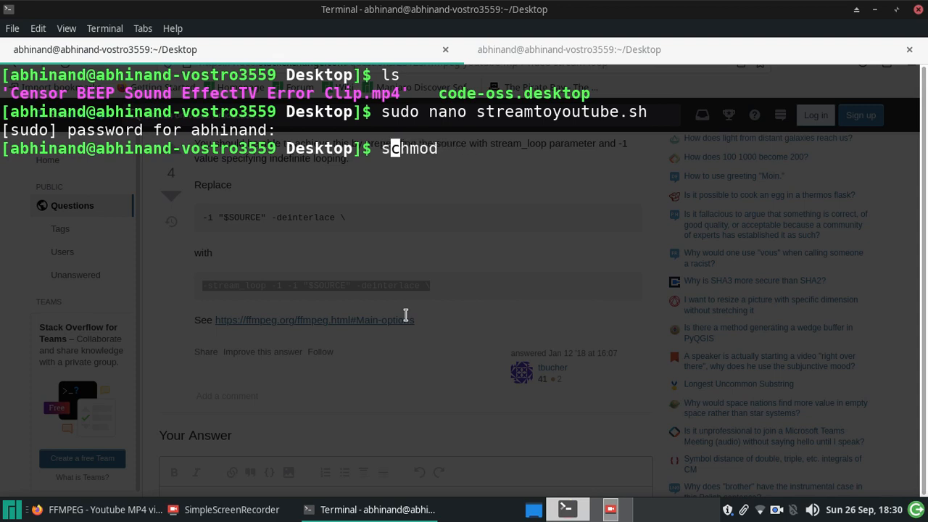
text(sudo)
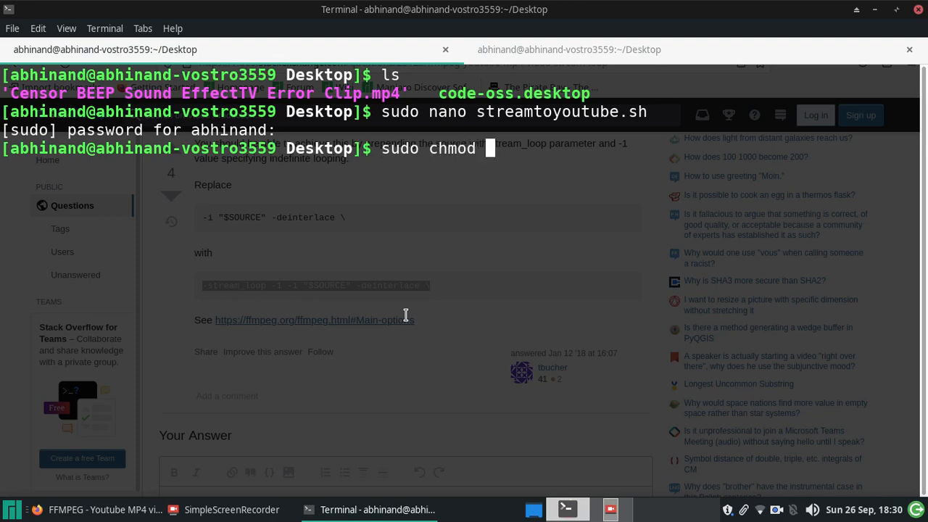
text(+x)
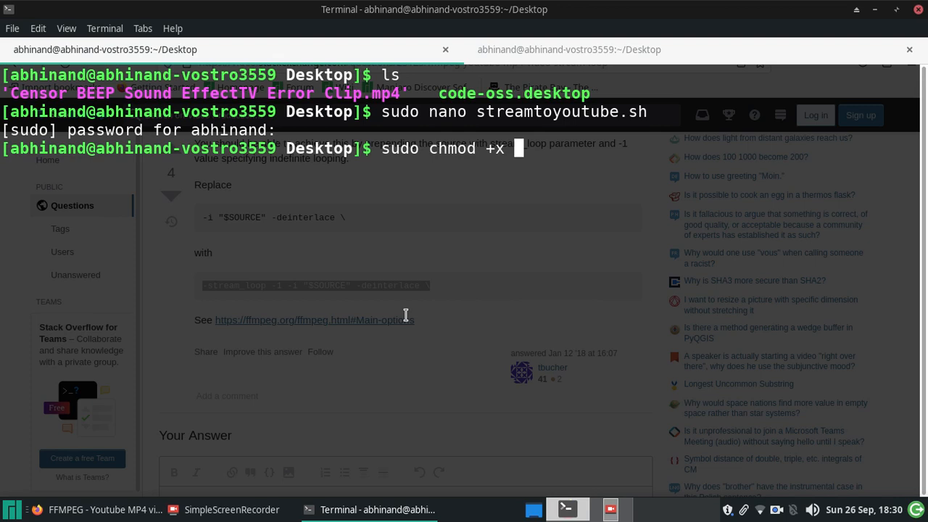
text(stre)
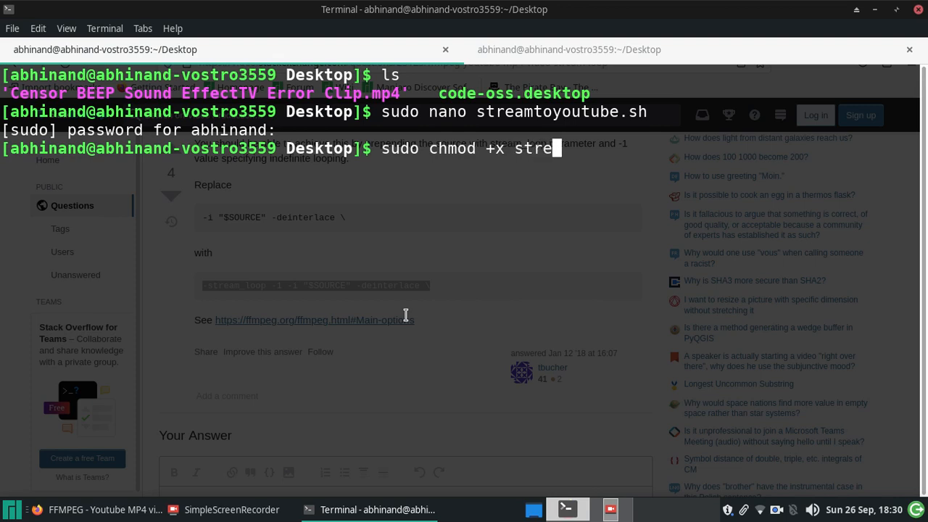
key(Return)
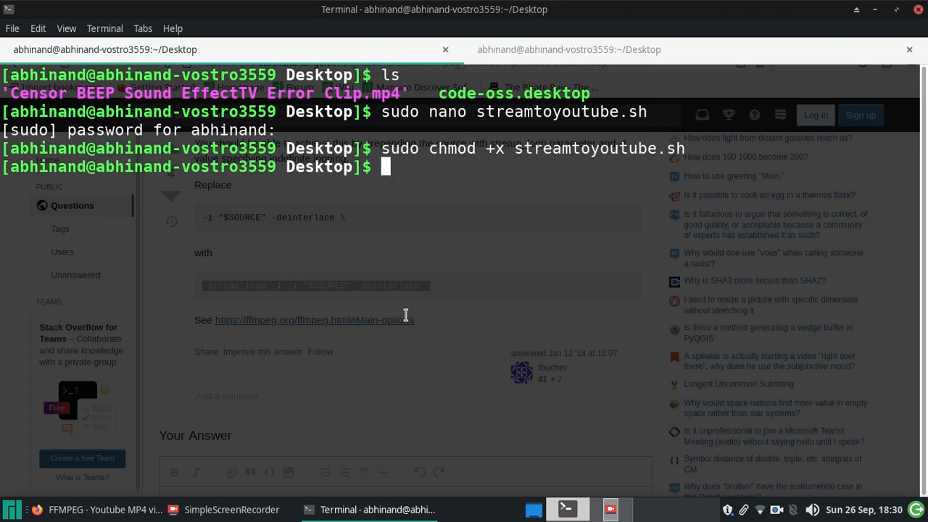
text(./)
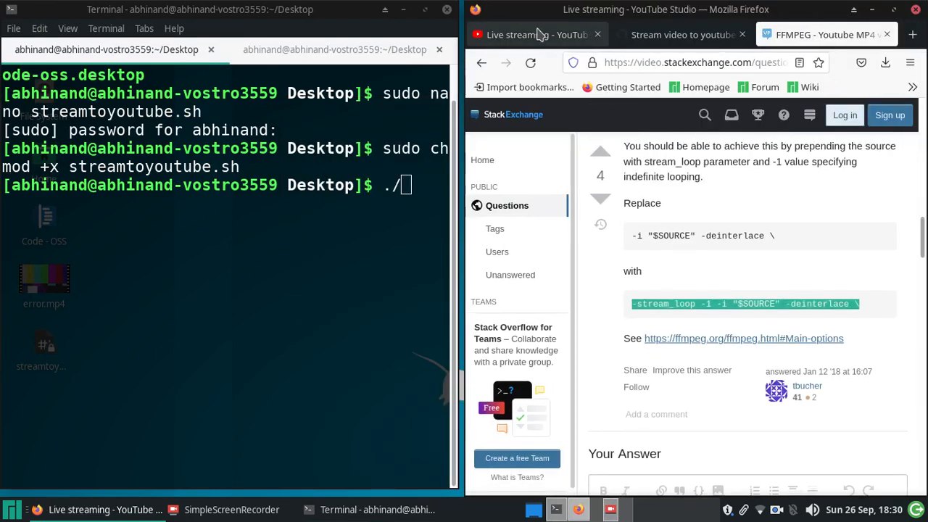
- Run ./streamtoyoutube.sh beside YouTube Studio; it fails with ~/Desktop/error.mp4 not found
click(536, 35)
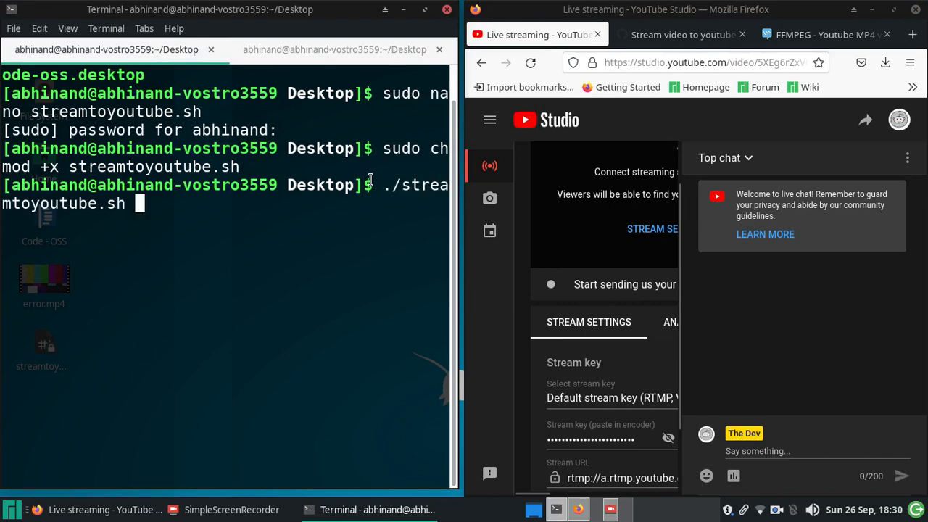
key(Return)
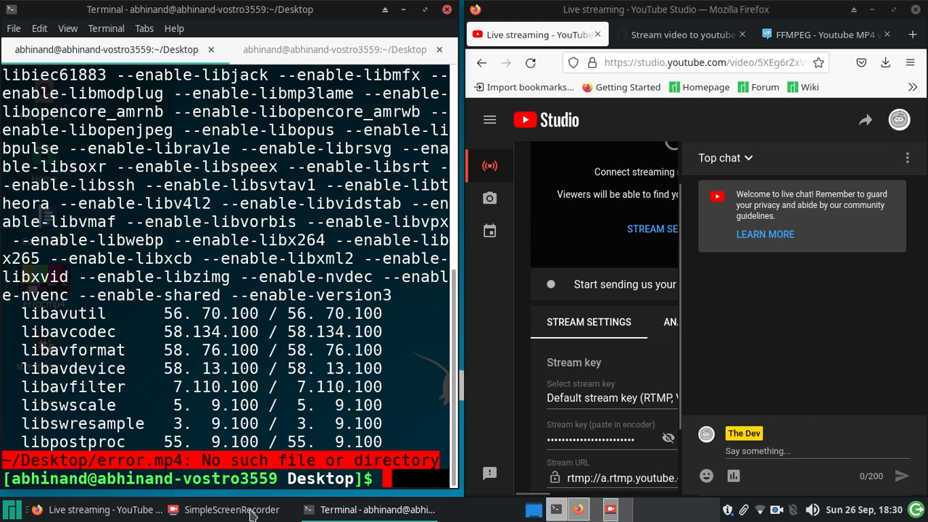
text(./streamtoyoutube.sh)
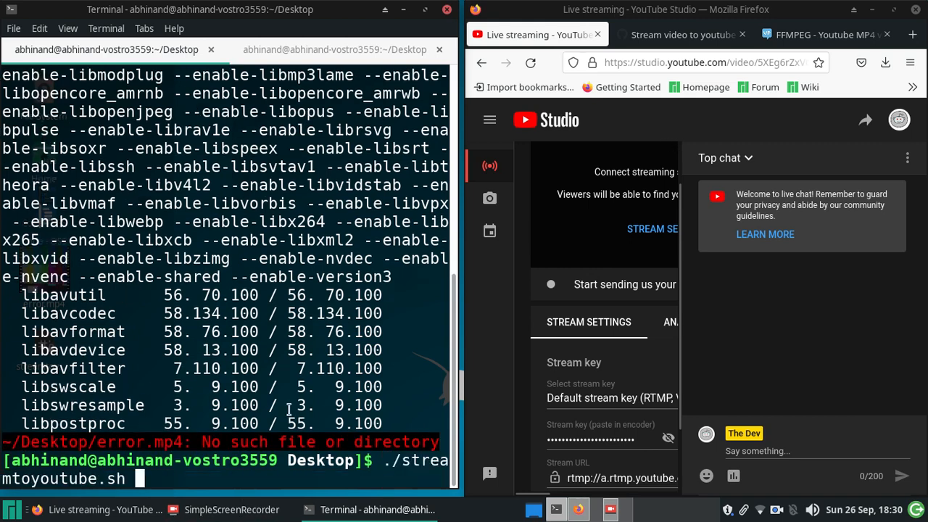
- Reopen streamtoyoutube.sh in nano via sudo to fix the SOURCE path
text(sudo nano streamtoyoutube.sh)
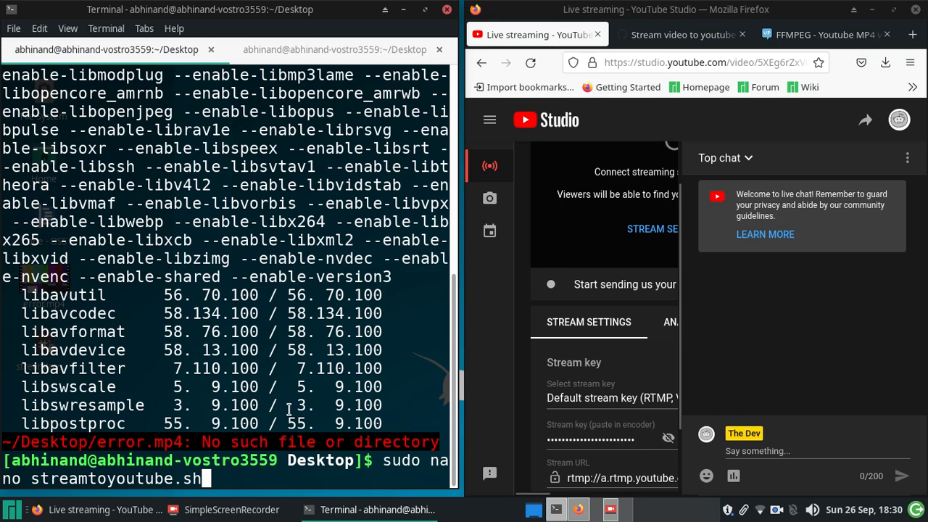
key(Return)
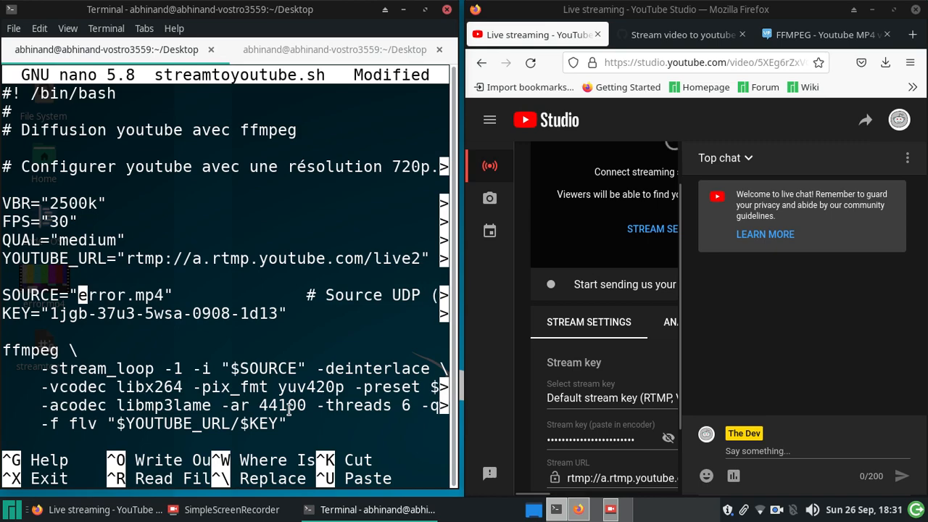
- Save the script with SOURCE set to error.mp4, exit nano and rerun it
key(Return)
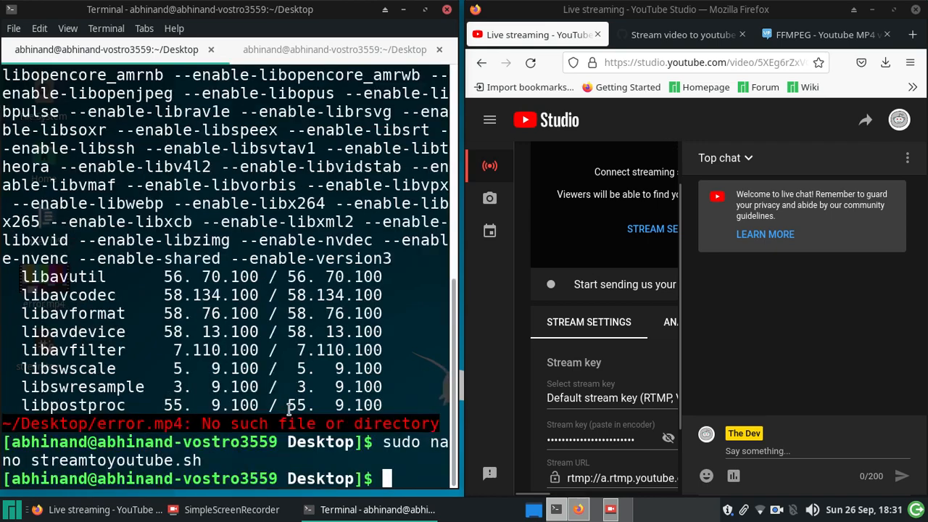
key(Return)
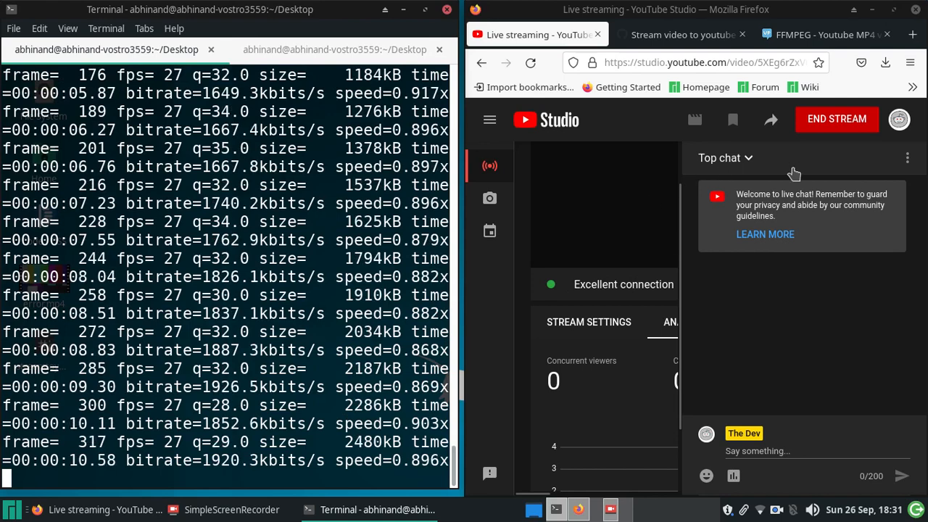
- Pop the YouTube Studio live chat out into its own window while ffmpeg streams
click(907, 156)
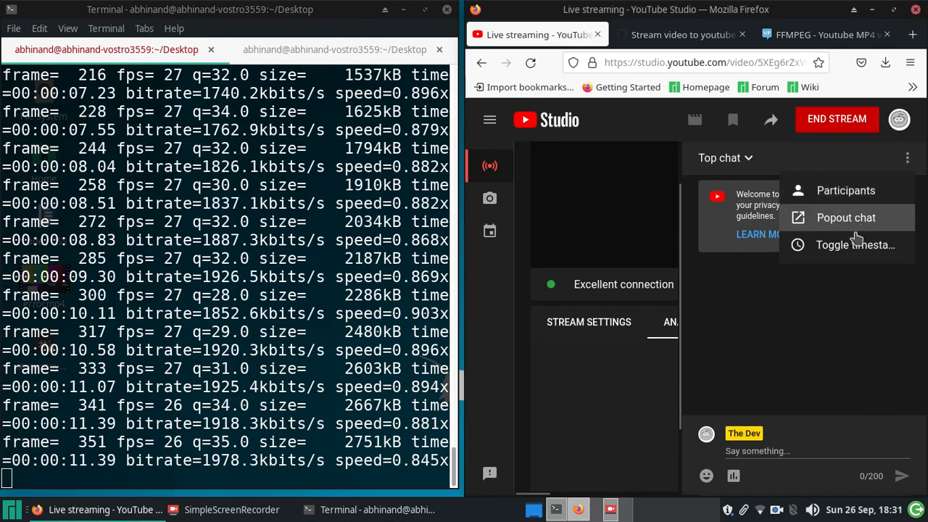
click(847, 217)
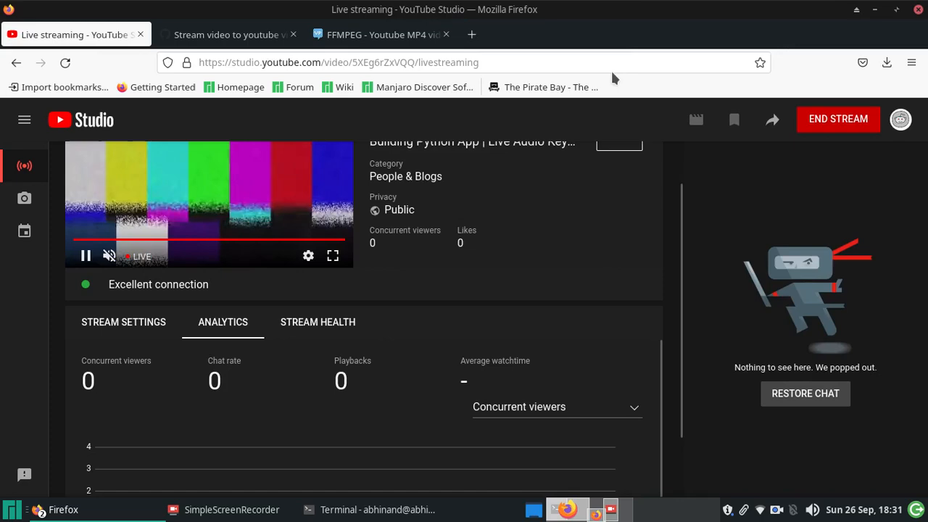
- Unmute the live colour-bar stream preview in YouTube Studio
scroll(up, 3)
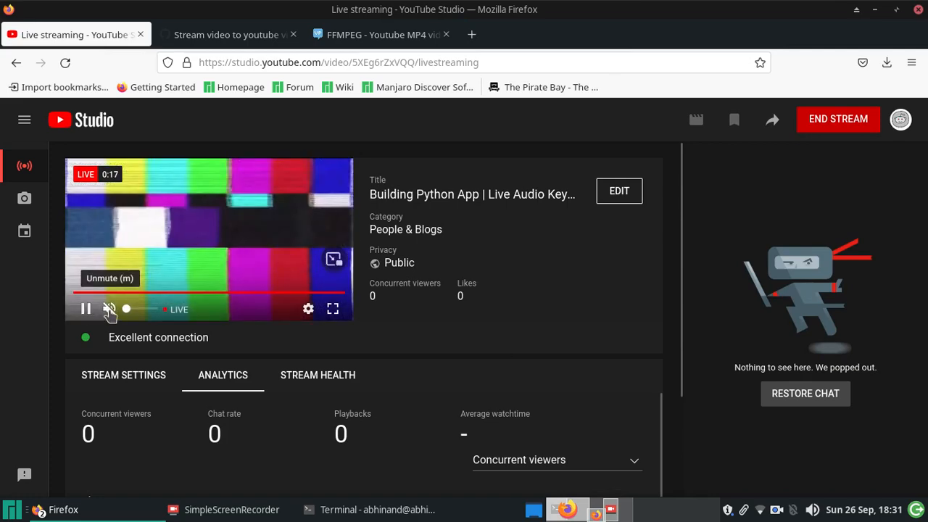
click(107, 308)
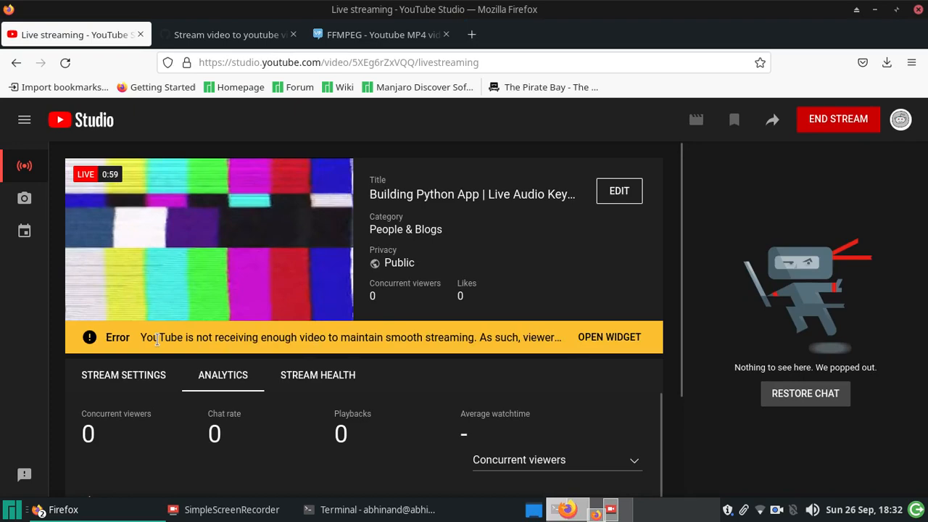
mouse_move(229, 336)
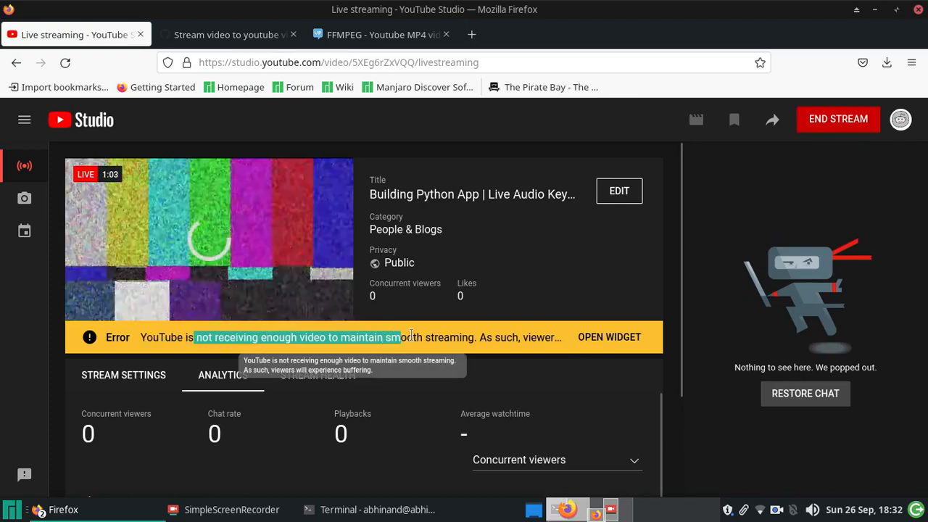
- Review the Stream Health log rating the stream Poor for insufficient video
click(318, 374)
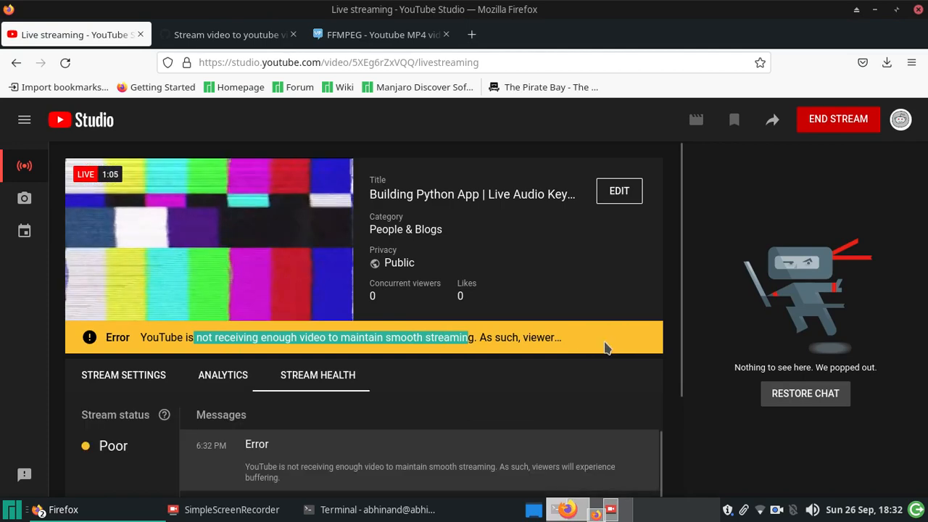
scroll(down, 3)
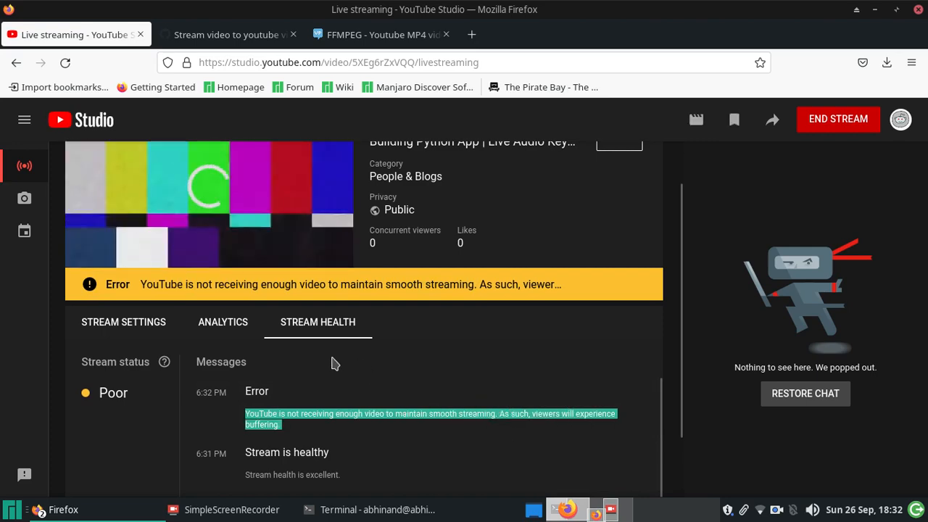
scroll(down, 3)
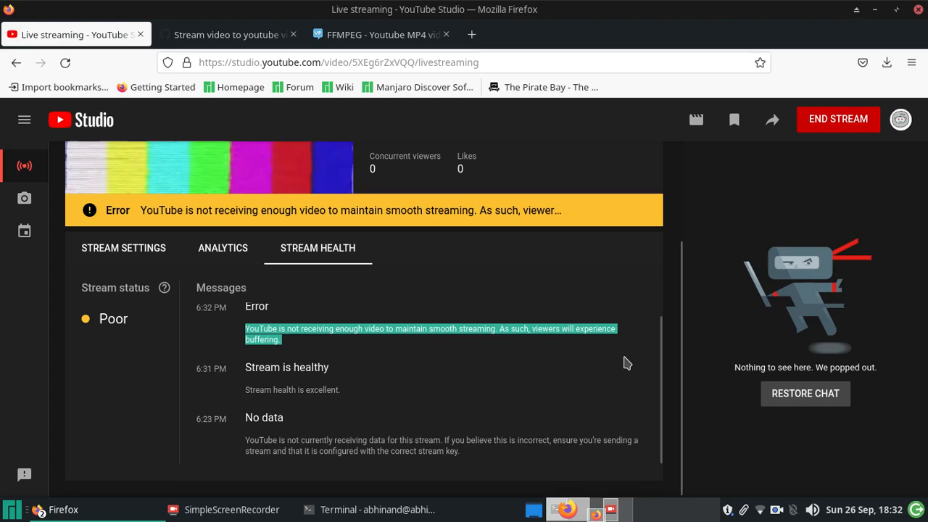
scroll(up, 3)
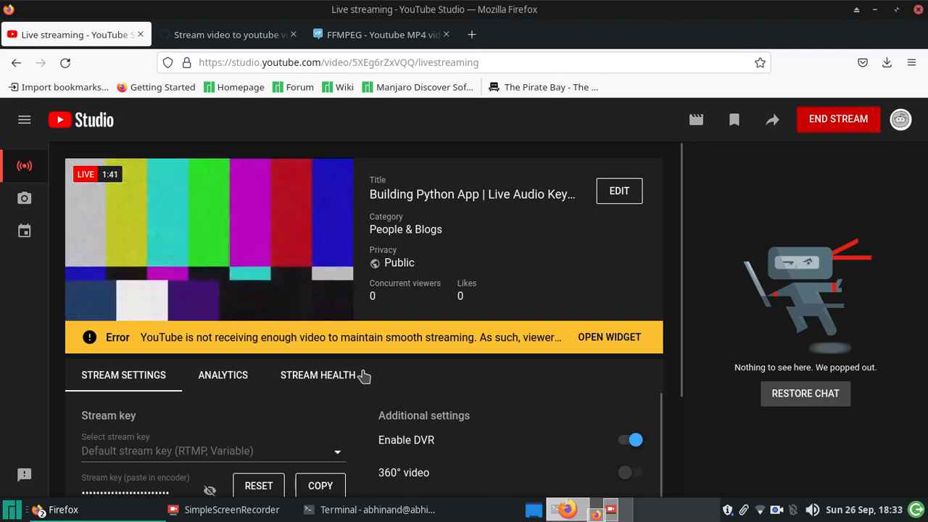
mouse_move(203, 333)
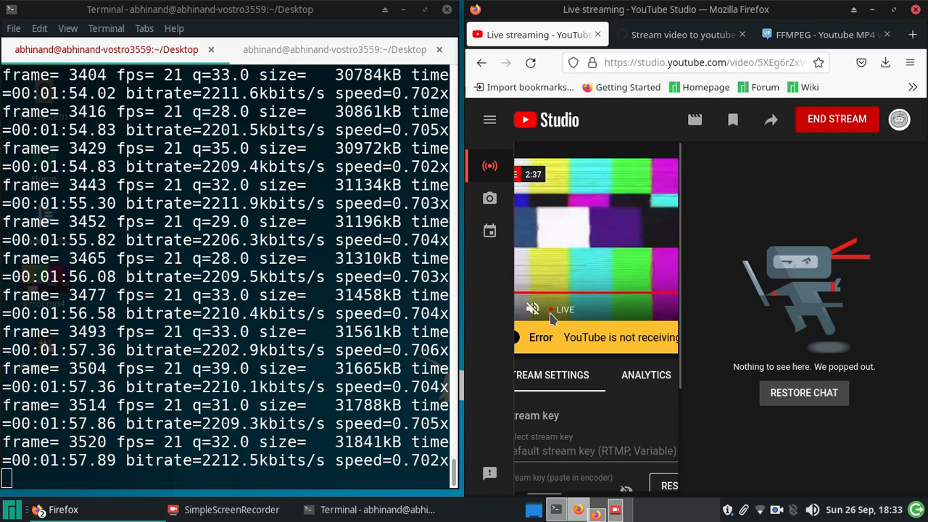
- Stop the ffmpeg stream with Ctrl+C and re-tile Firefox beside the terminal showing No data
click(532, 310)
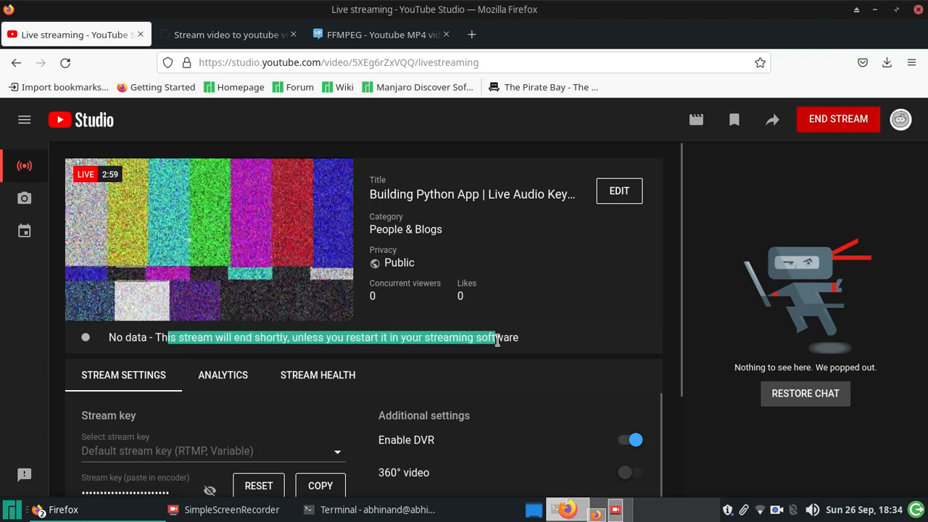
mouse_move(544, 87)
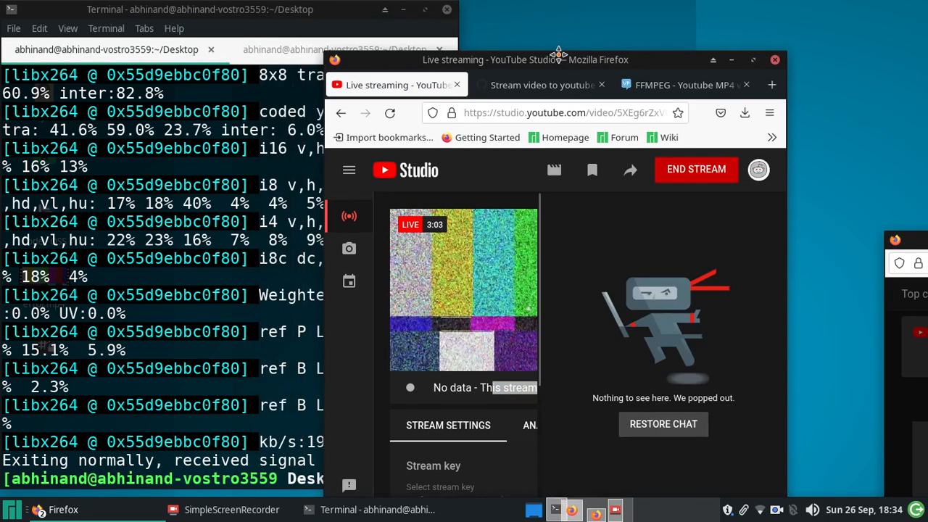
click(751, 59)
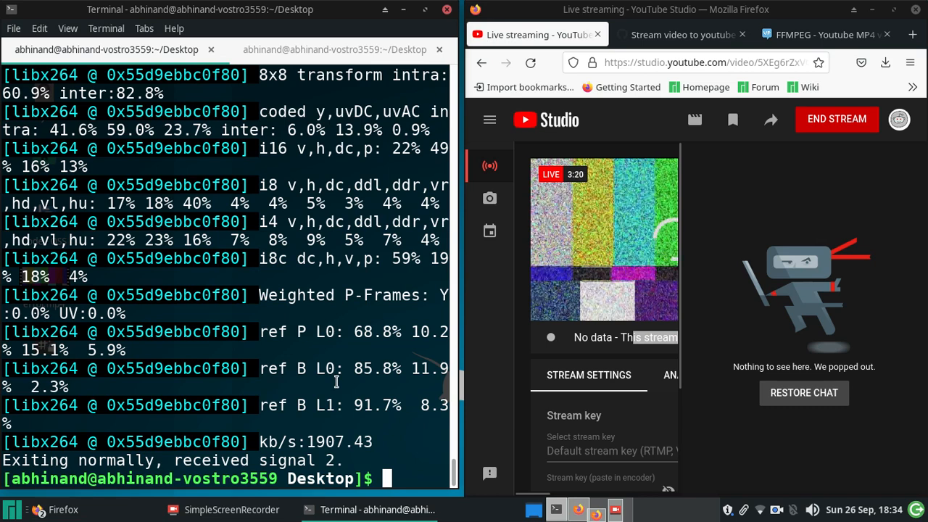
- Read the stream_to_youtube.sh gist comments, highlighting the one saying it works with m3u8
click(679, 34)
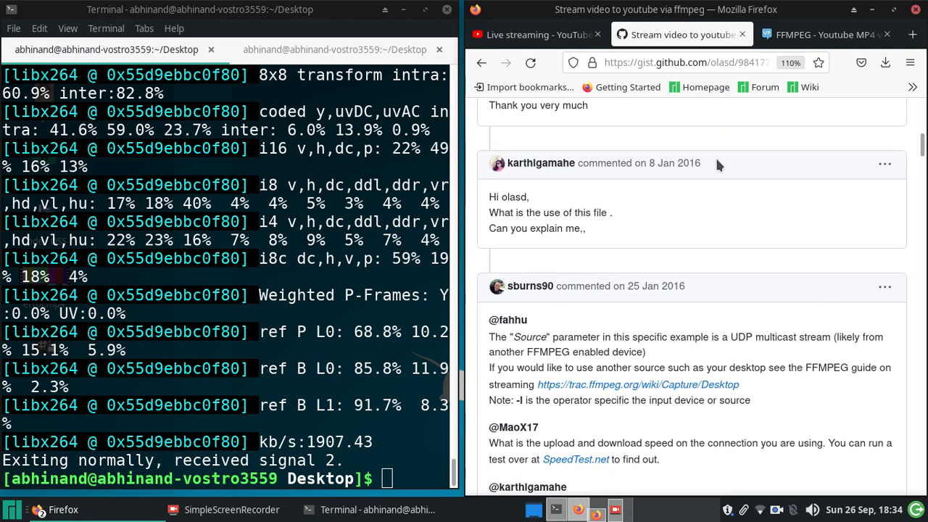
scroll(down, 3)
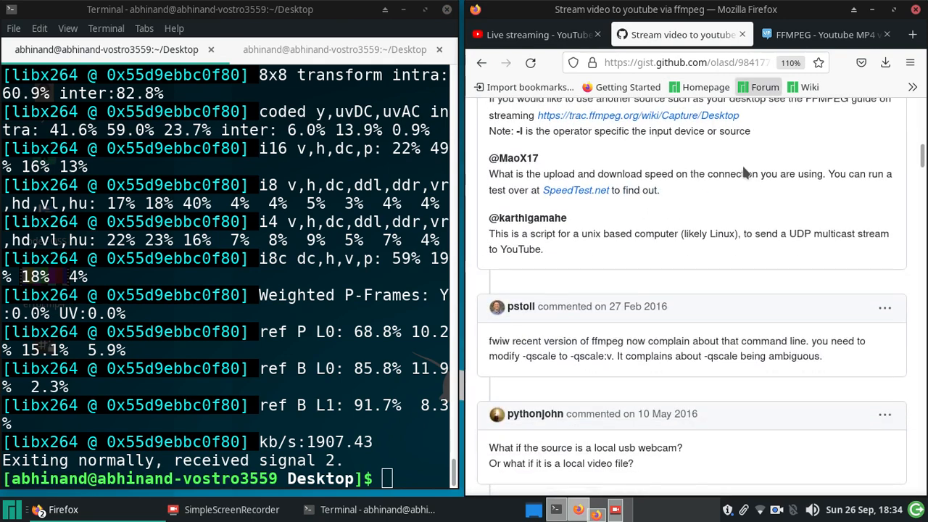
scroll(down, 3)
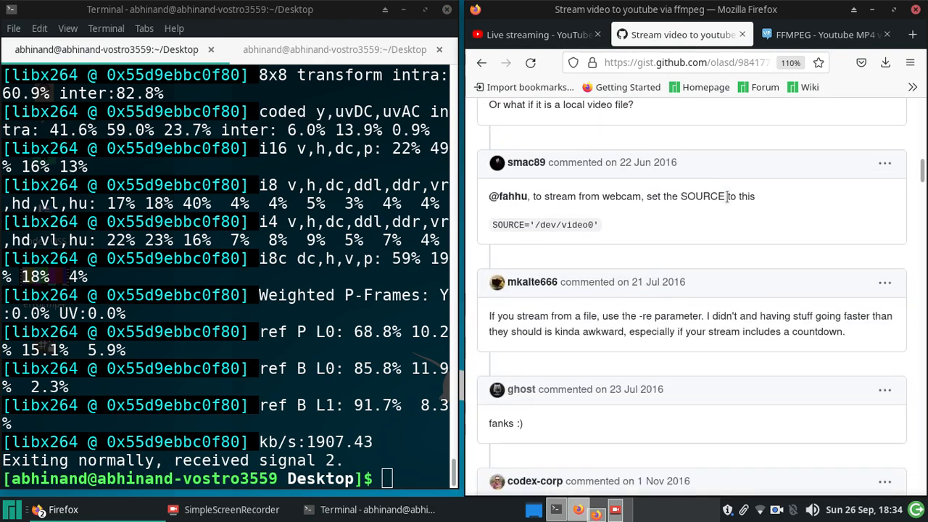
scroll(down, 3)
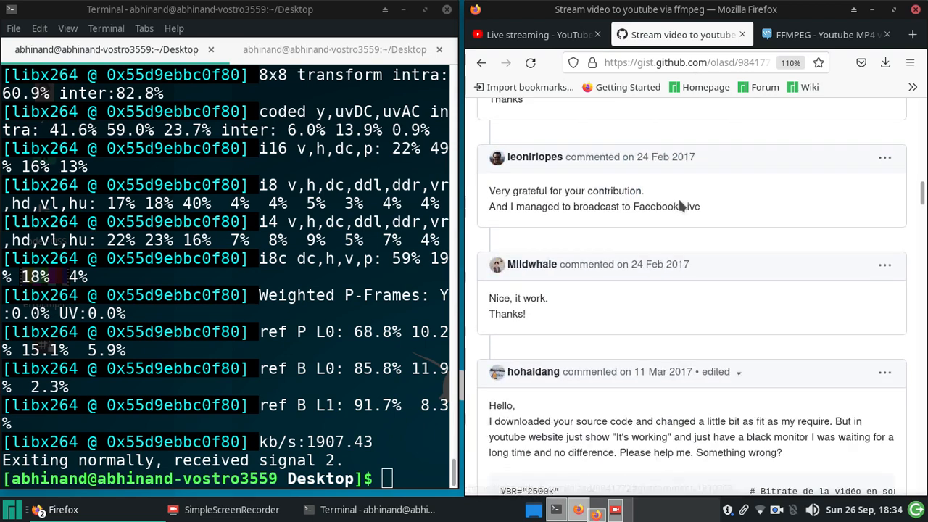
scroll(up, 3)
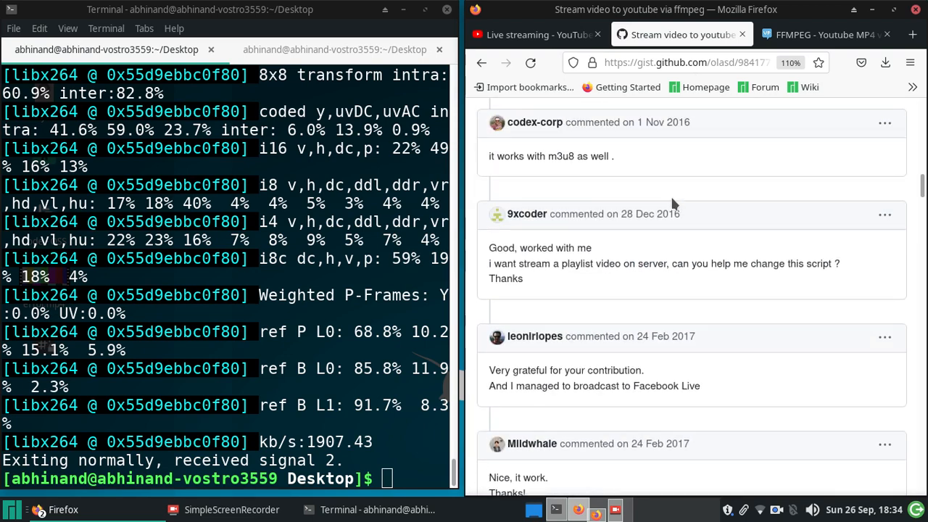
drag(502, 157, 608, 156)
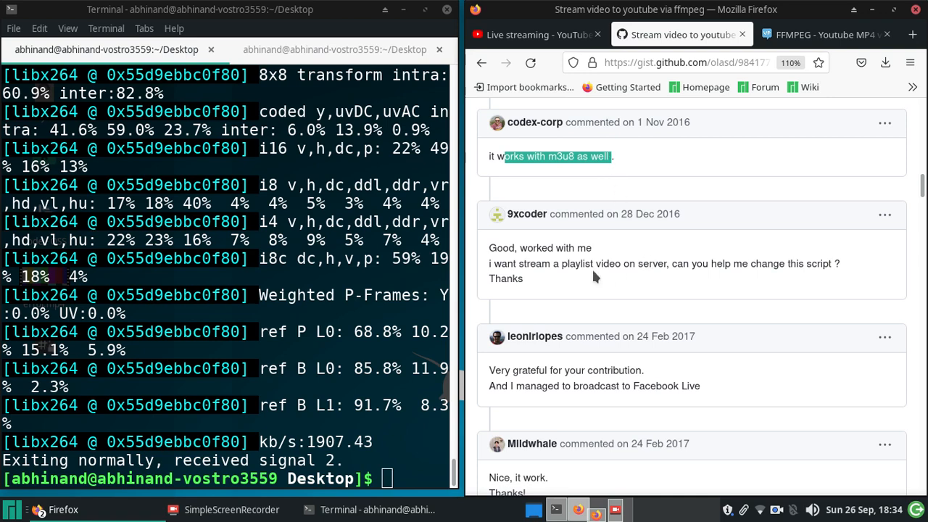
mouse_move(576, 262)
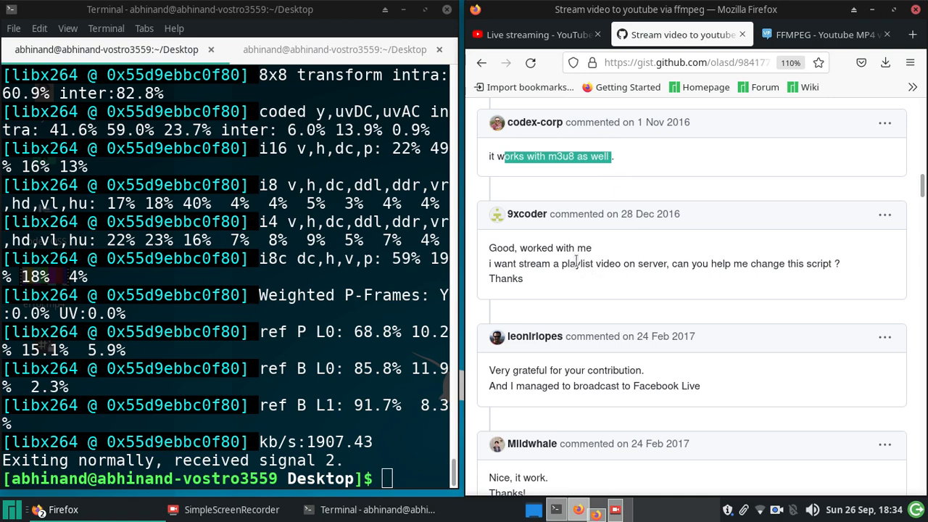
- Scroll back through the gist's script code, then return to YouTube Studio
scroll(down, 3)
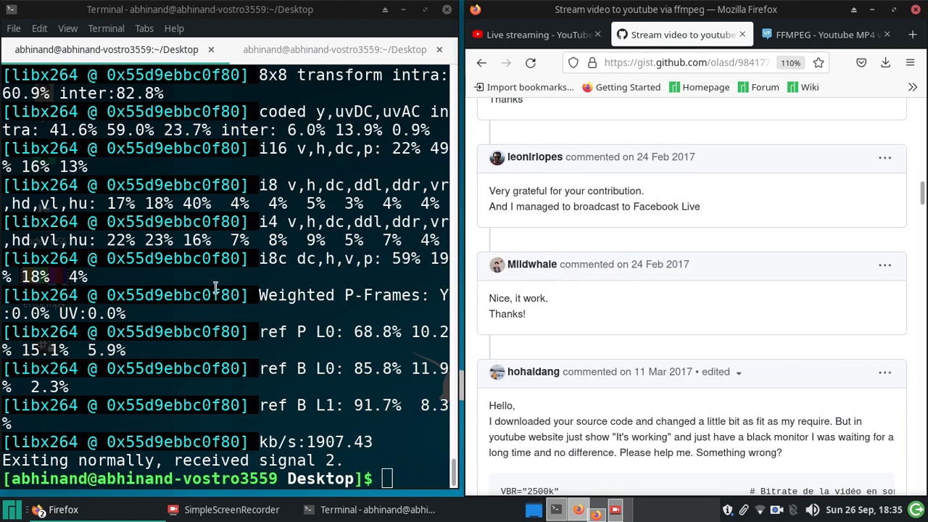
scroll(up, 3)
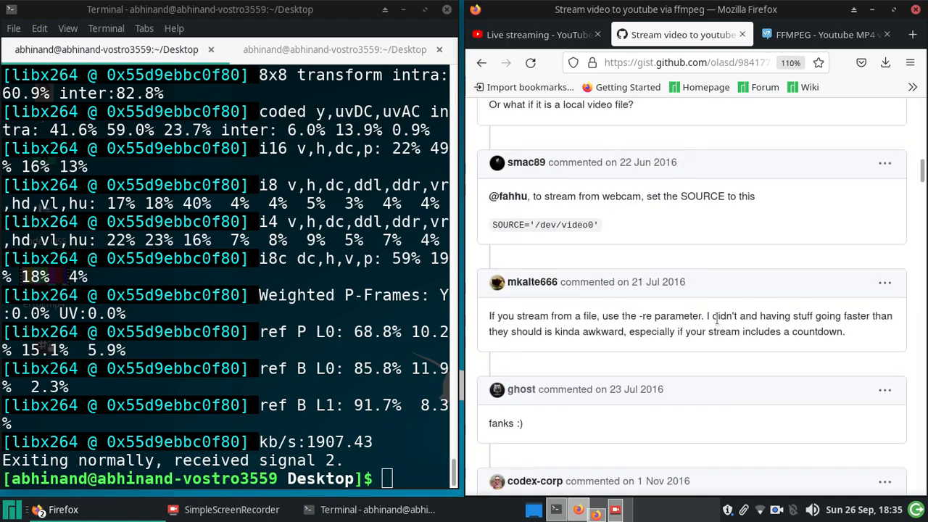
scroll(up, 3)
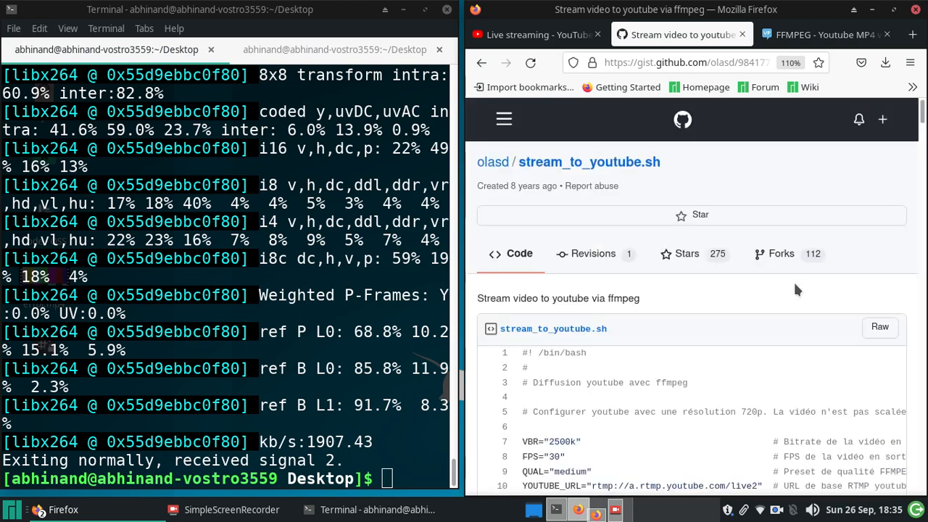
scroll(down, 3)
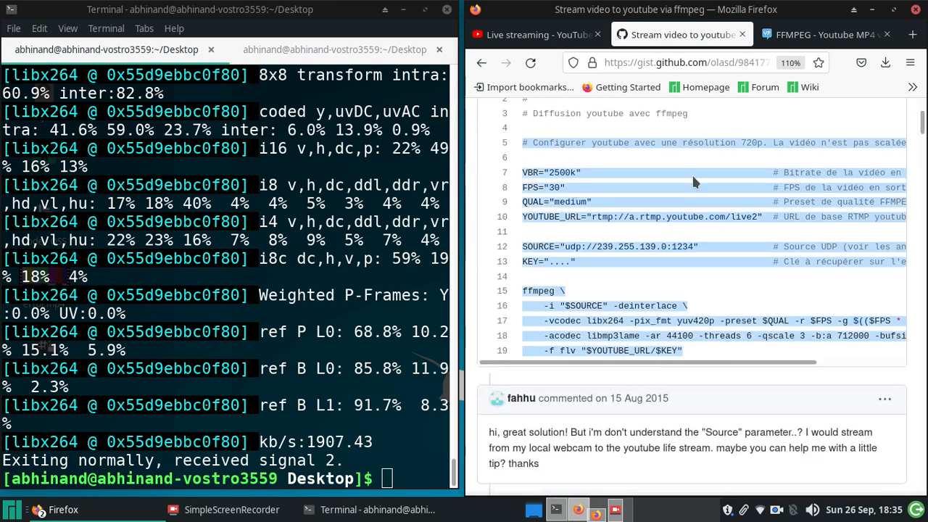
click(536, 35)
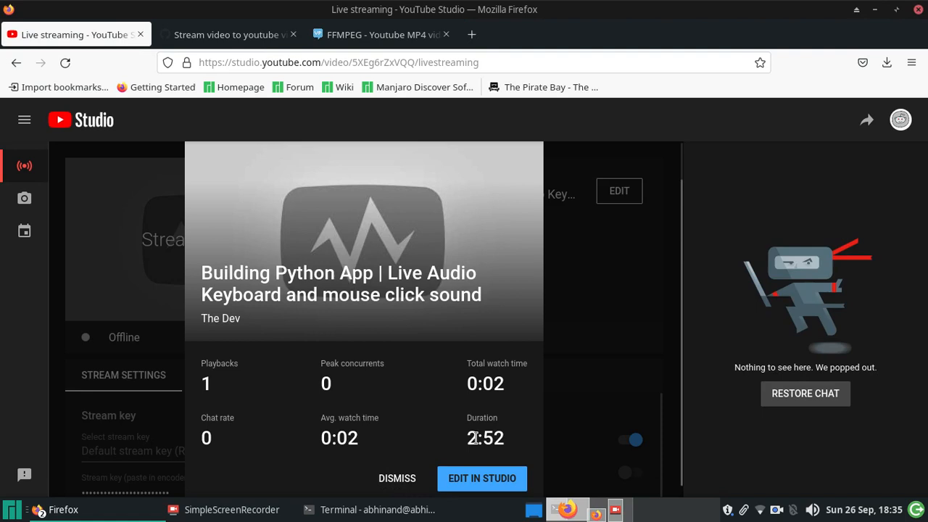
- Dismiss the ended stream's summary dialog in YouTube Studio
double_click(484, 438)
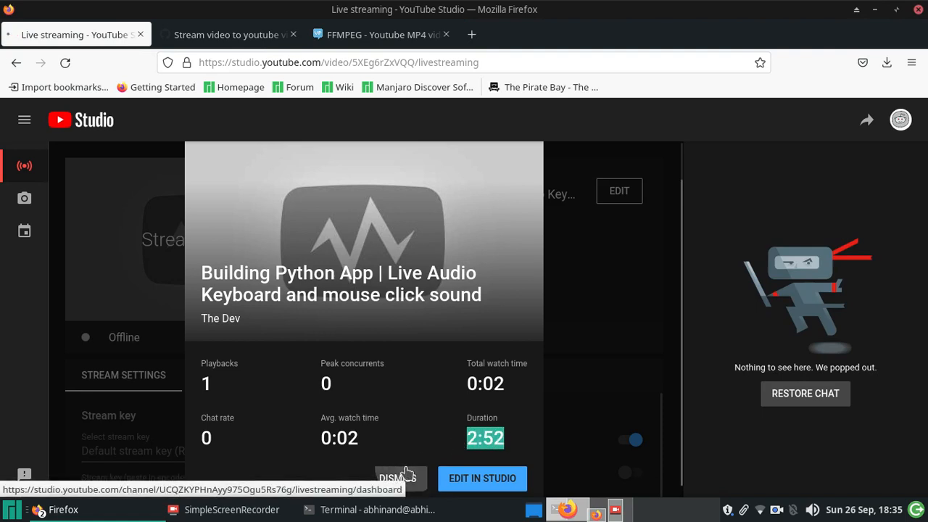
click(398, 478)
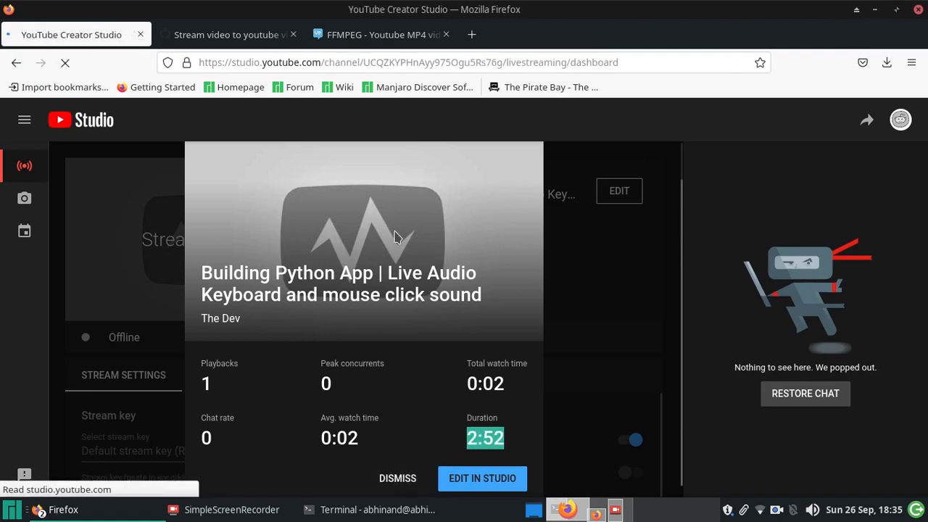
click(397, 478)
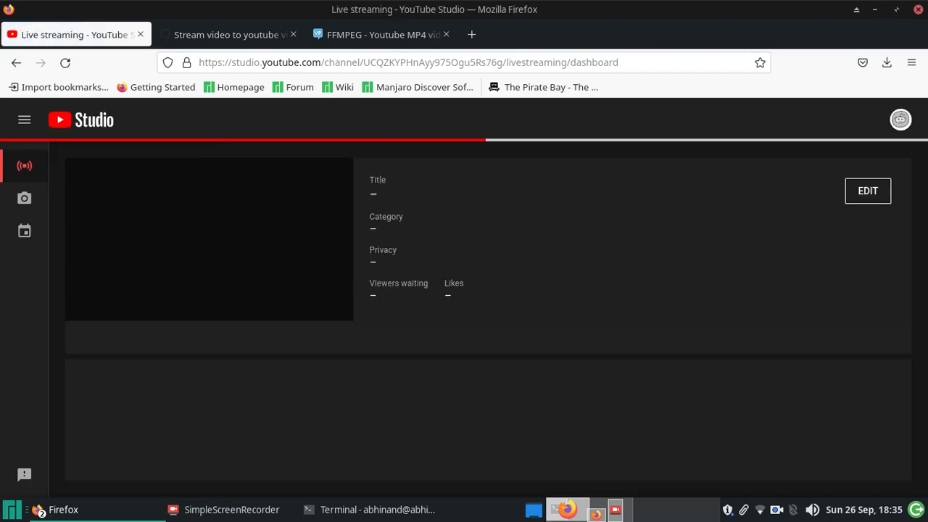
- Go to The Dev channel page from the account avatar menu
click(900, 119)
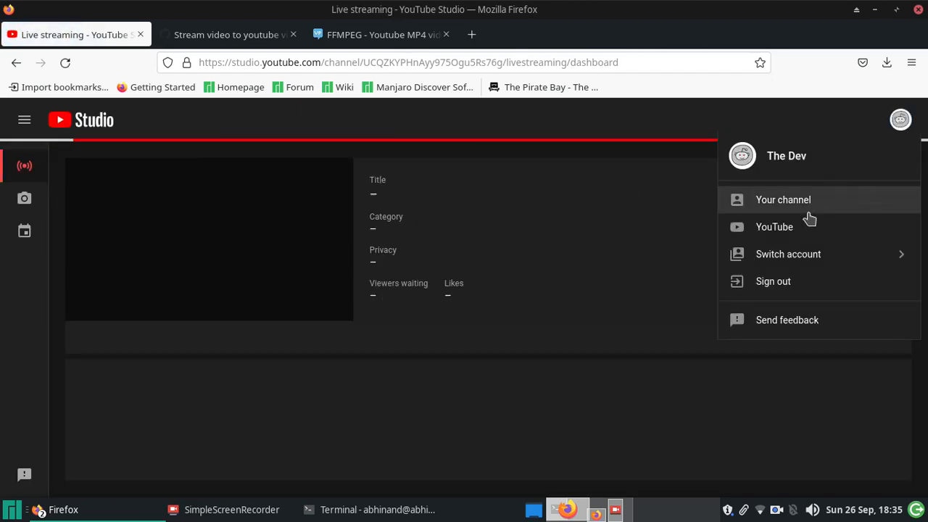
click(783, 200)
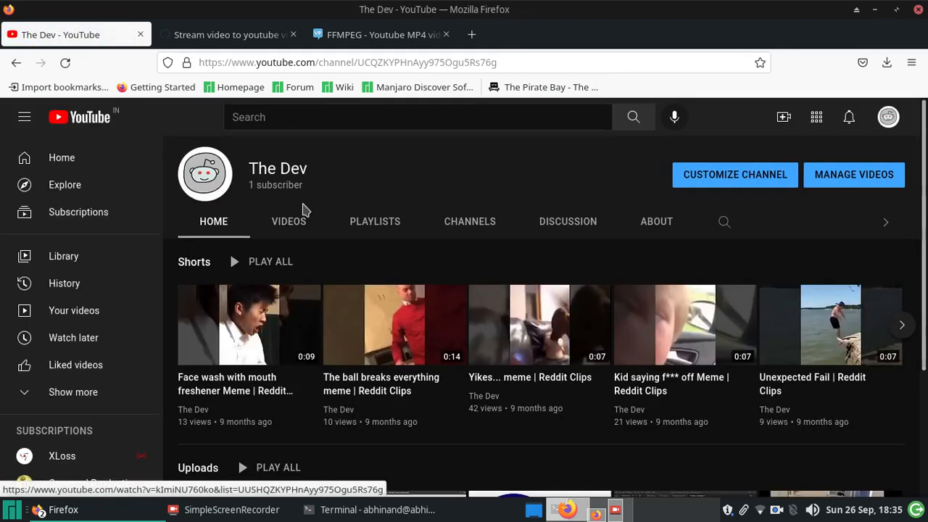
- Confirm the 2:52 stream video appears in the channel's Videos tab and check Playlists
click(289, 220)
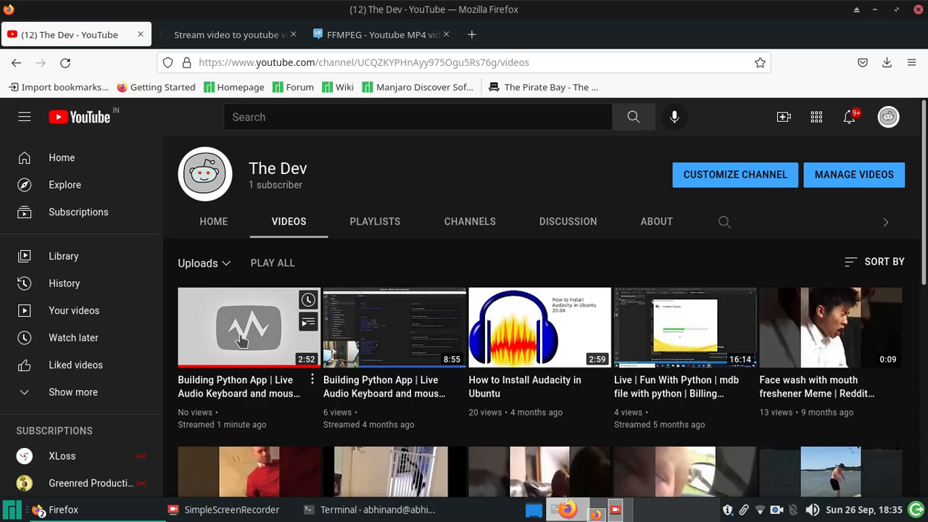
click(249, 327)
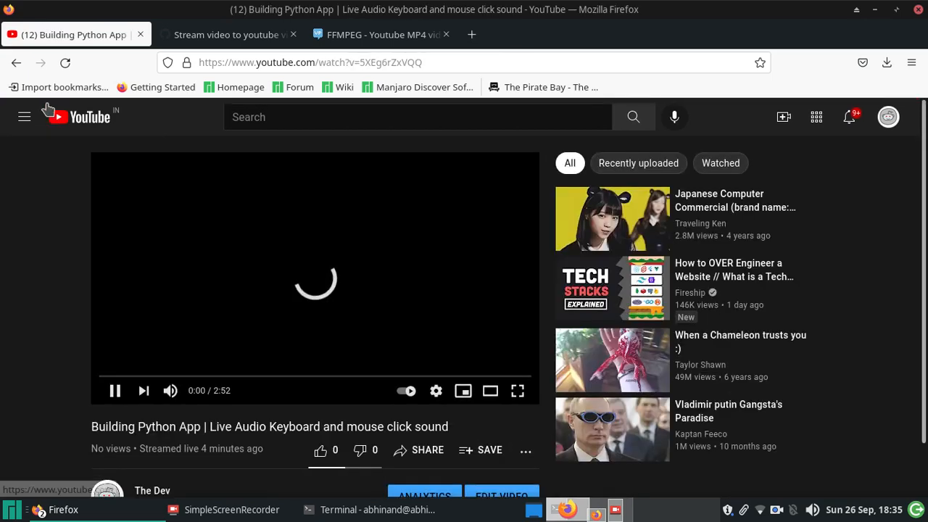
click(152, 490)
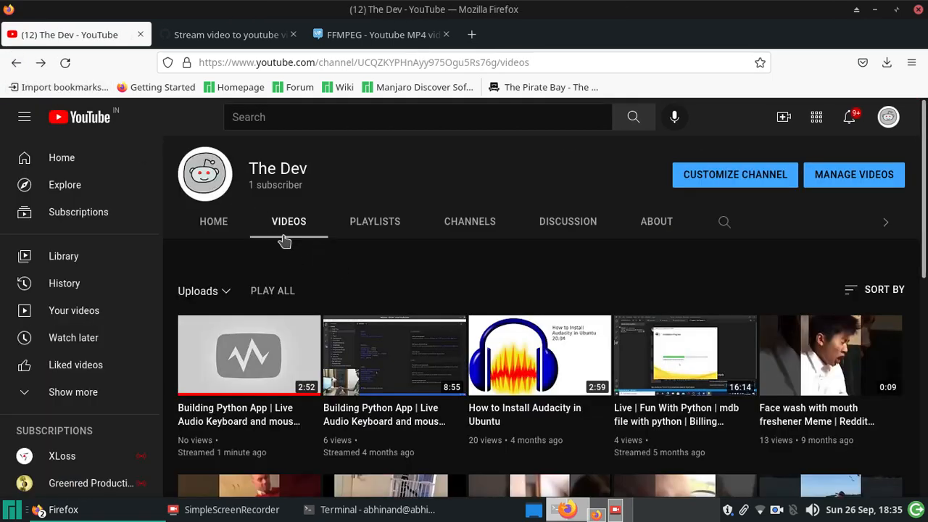
mouse_move(374, 221)
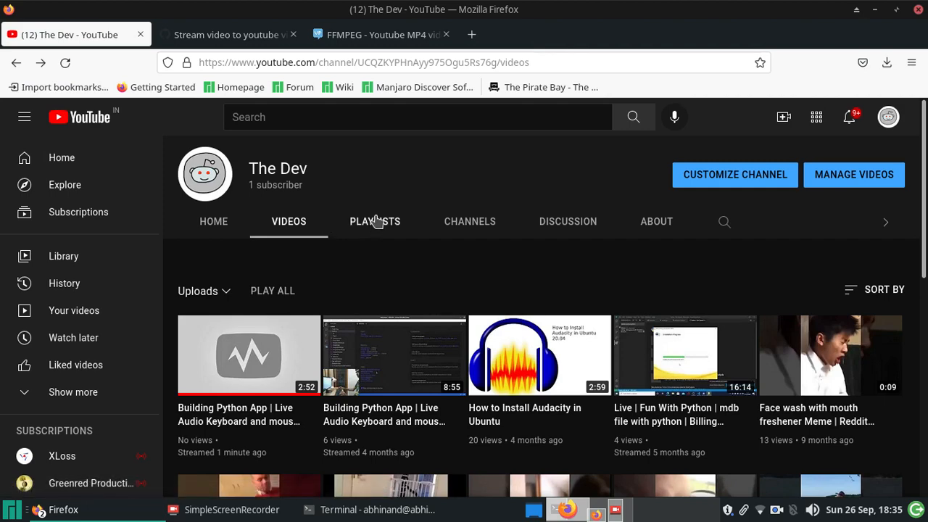
click(374, 221)
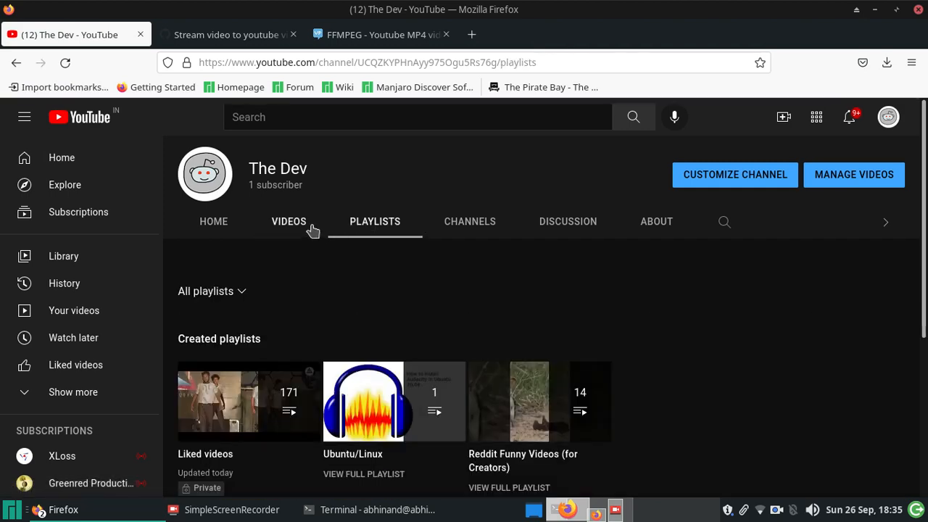
click(289, 220)
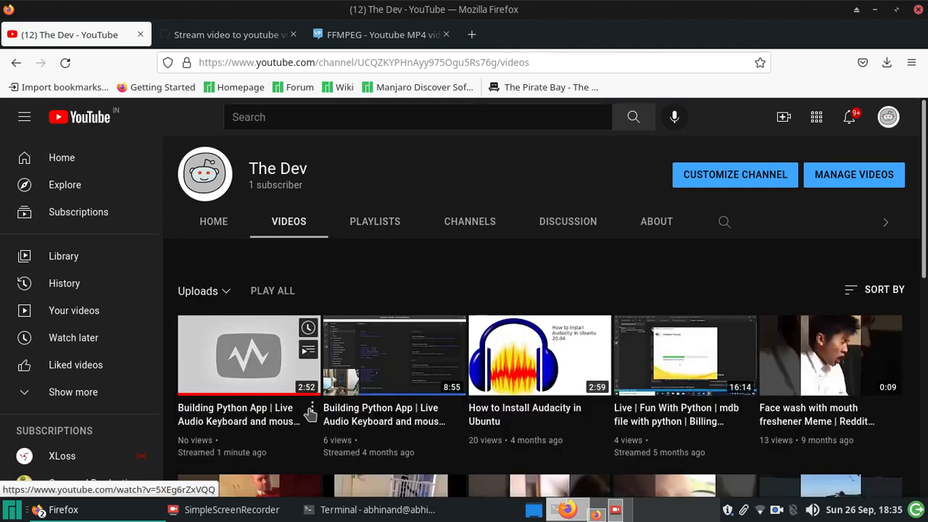
- Find the saved stream in the Library history and start playing it
click(313, 408)
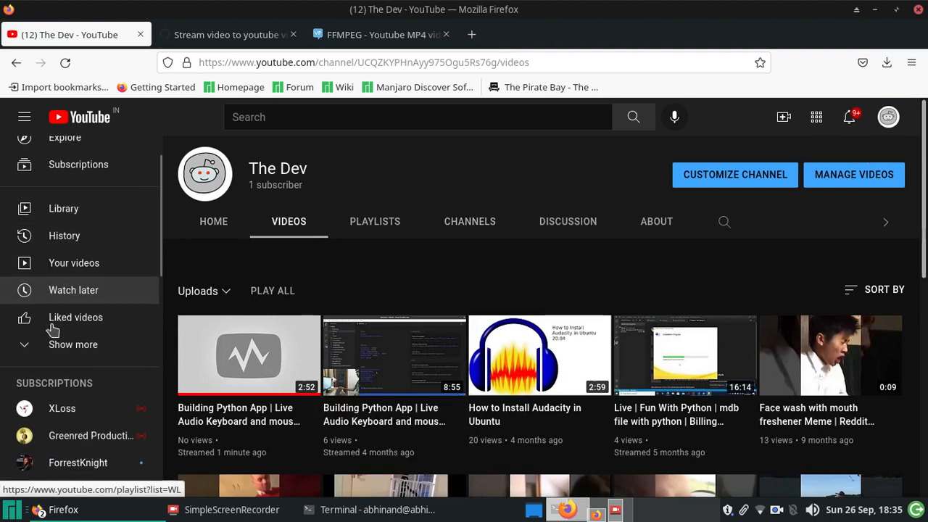
click(72, 345)
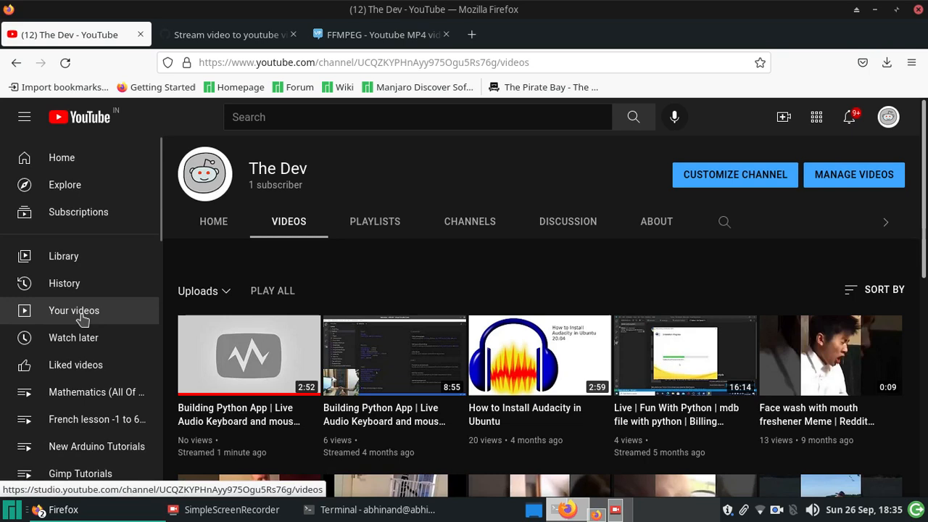
click(64, 255)
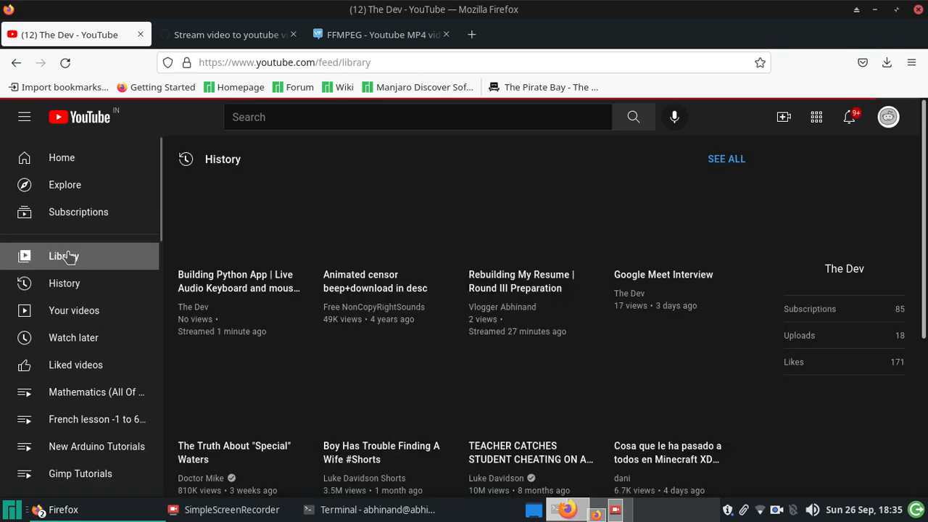
click(64, 255)
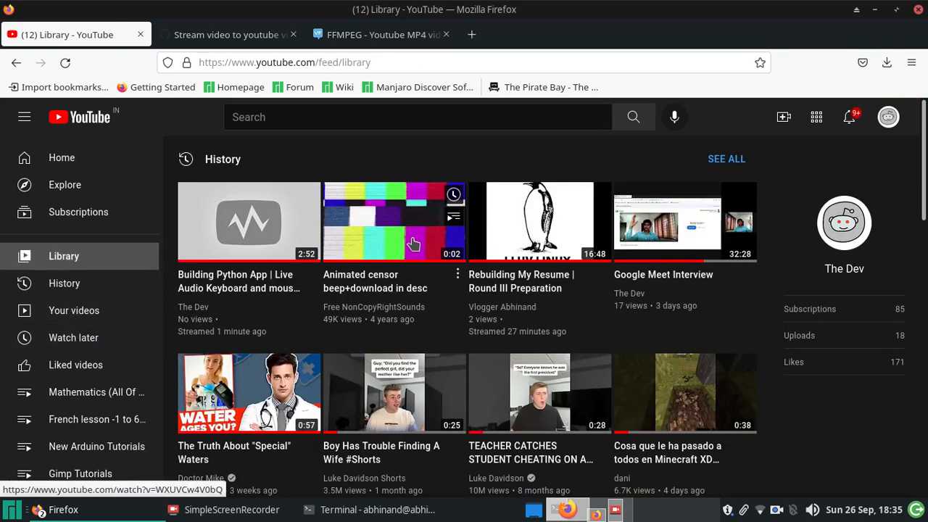
mouse_move(74, 310)
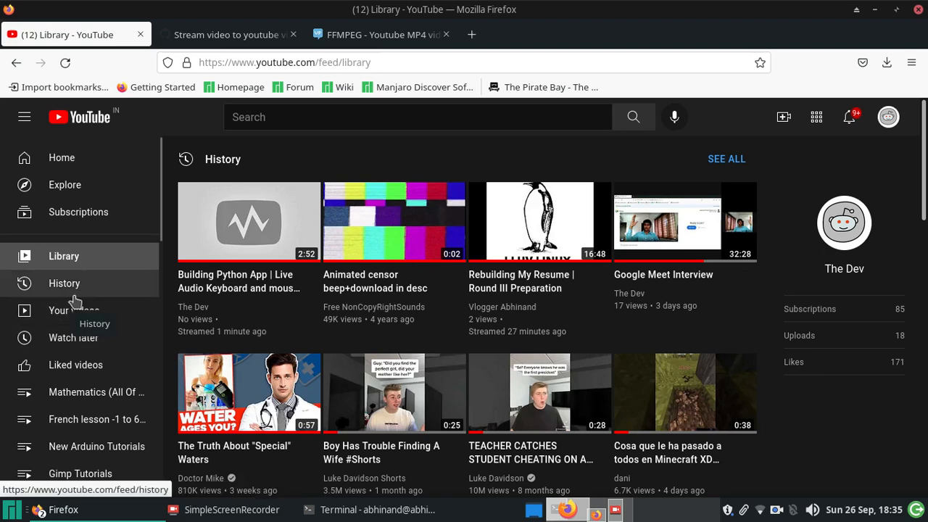
click(249, 221)
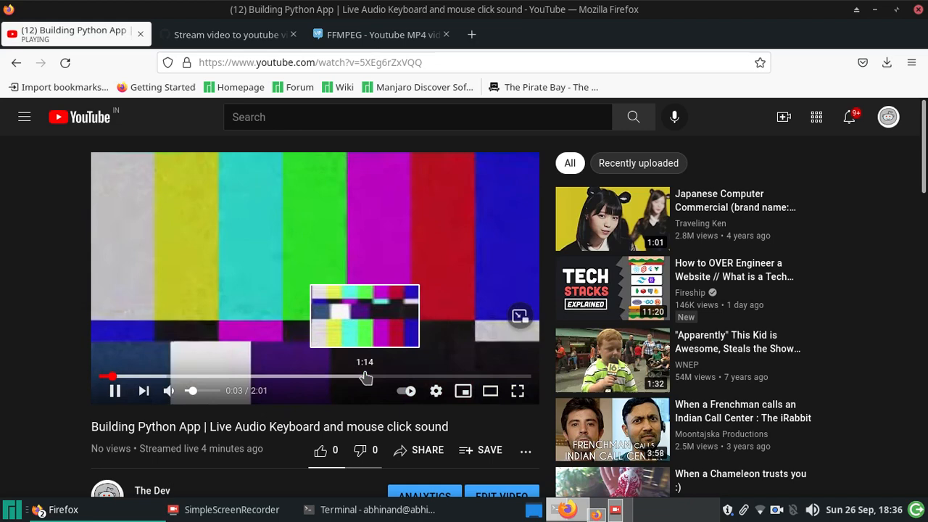
- Skip the saved stream recording ahead to about 1:14 to check the looping colour-bar footage
click(366, 377)
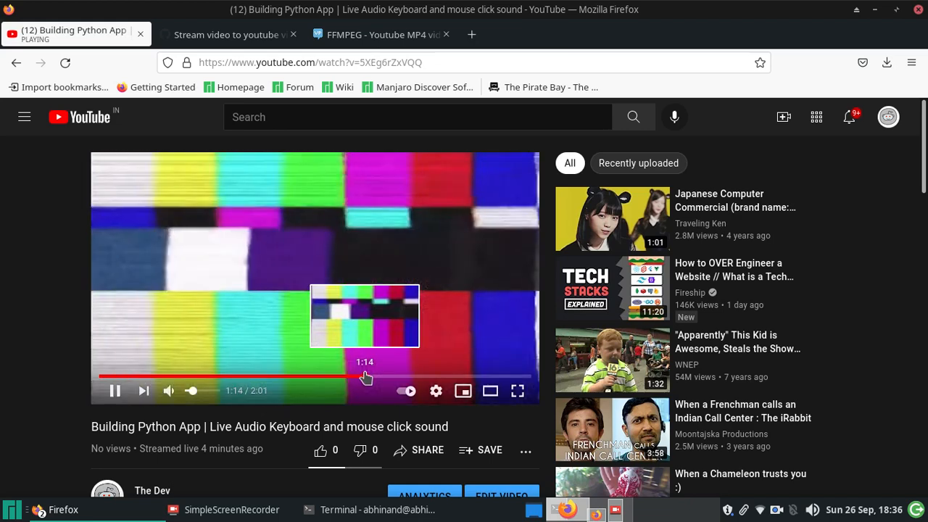
mouse_move(446, 369)
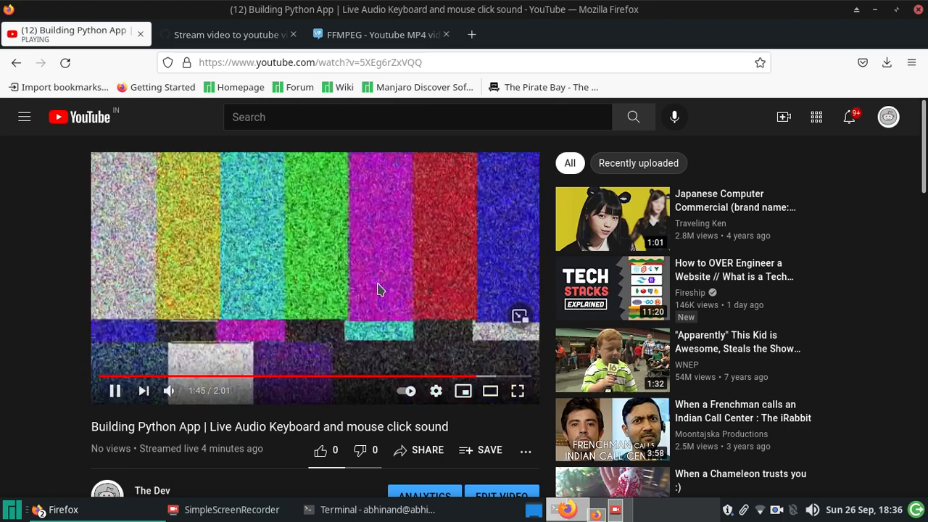
scroll(down, 3)
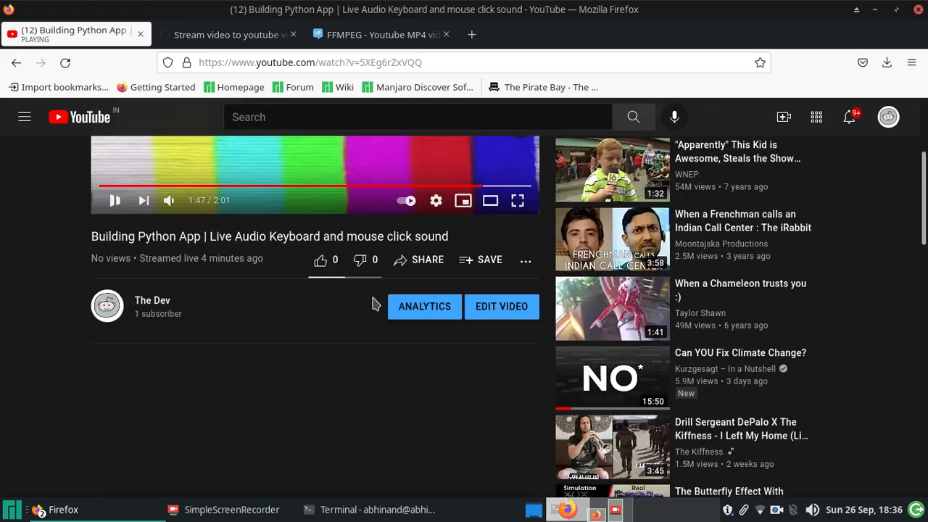
scroll(up, 3)
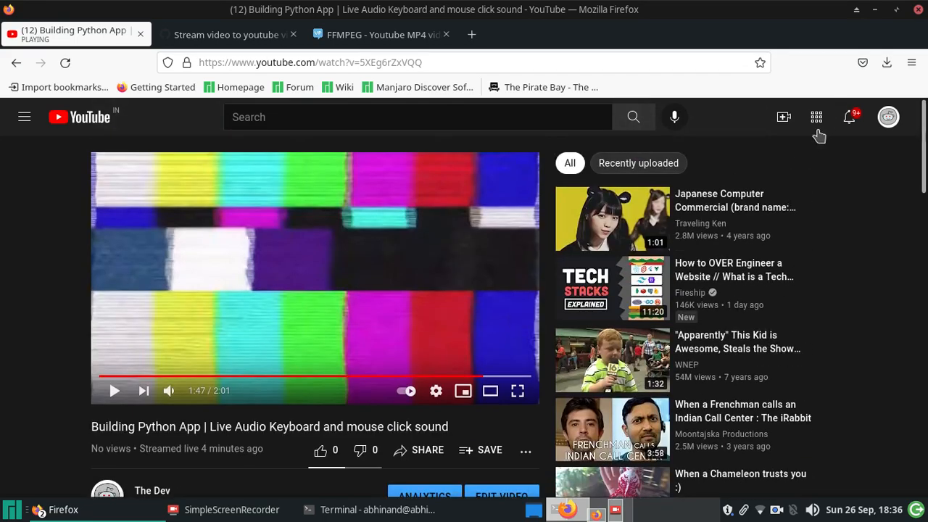
click(849, 116)
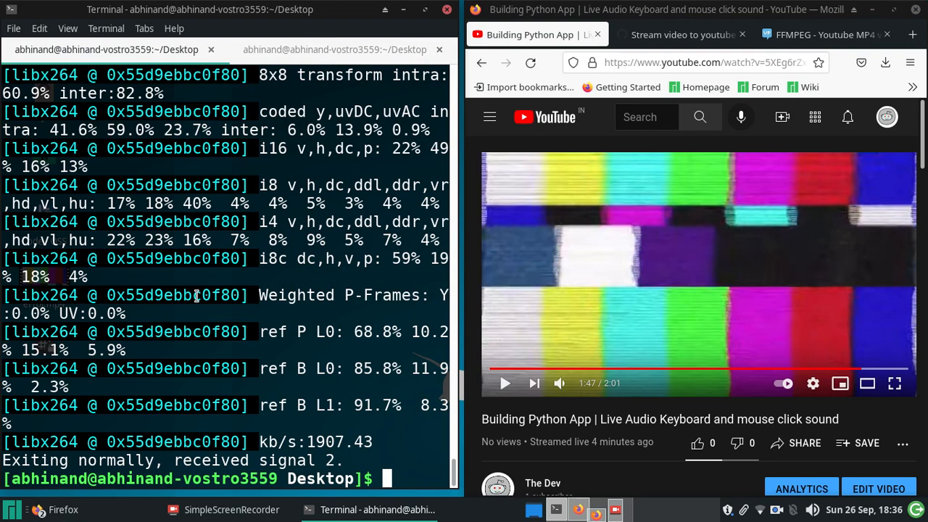
mouse_move(624, 150)
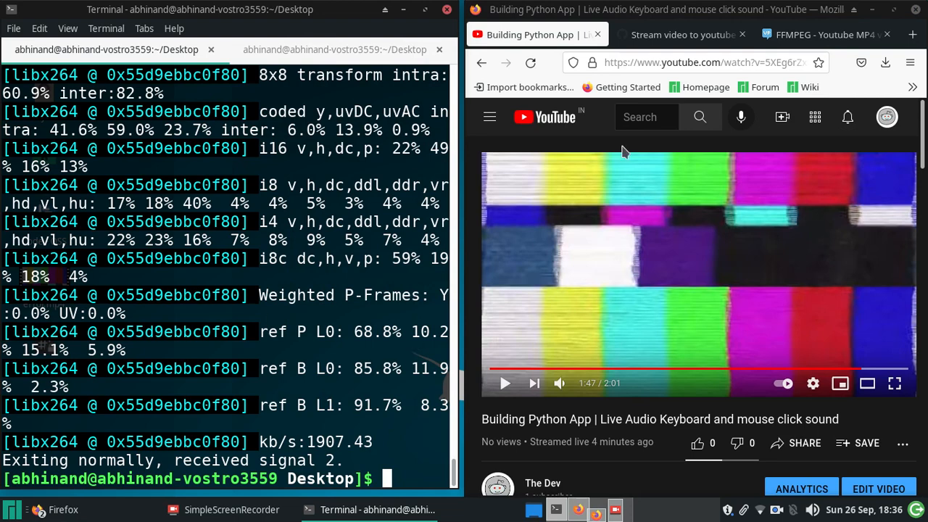
mouse_move(622, 153)
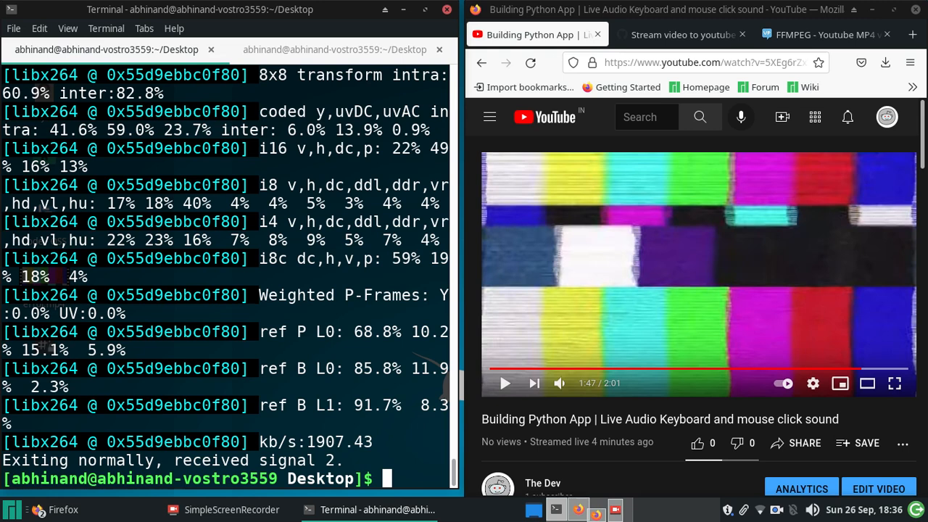